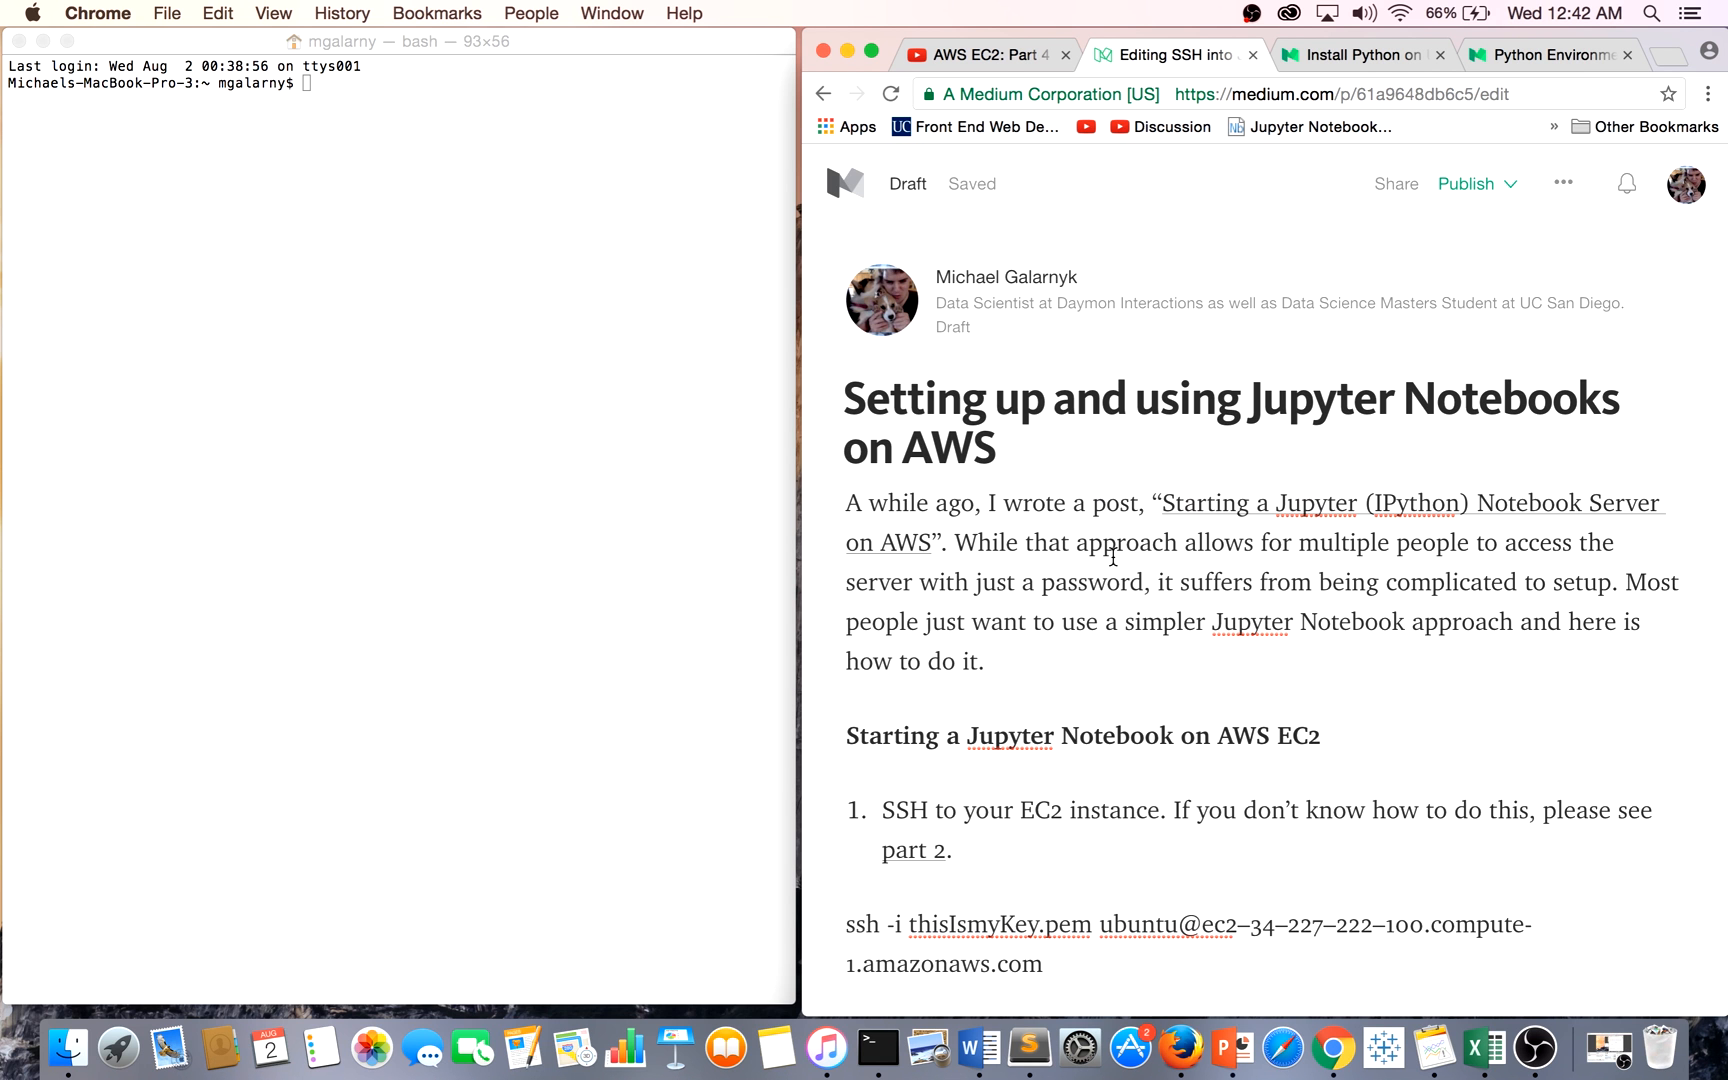
pyautogui.moveTo(1086, 100)
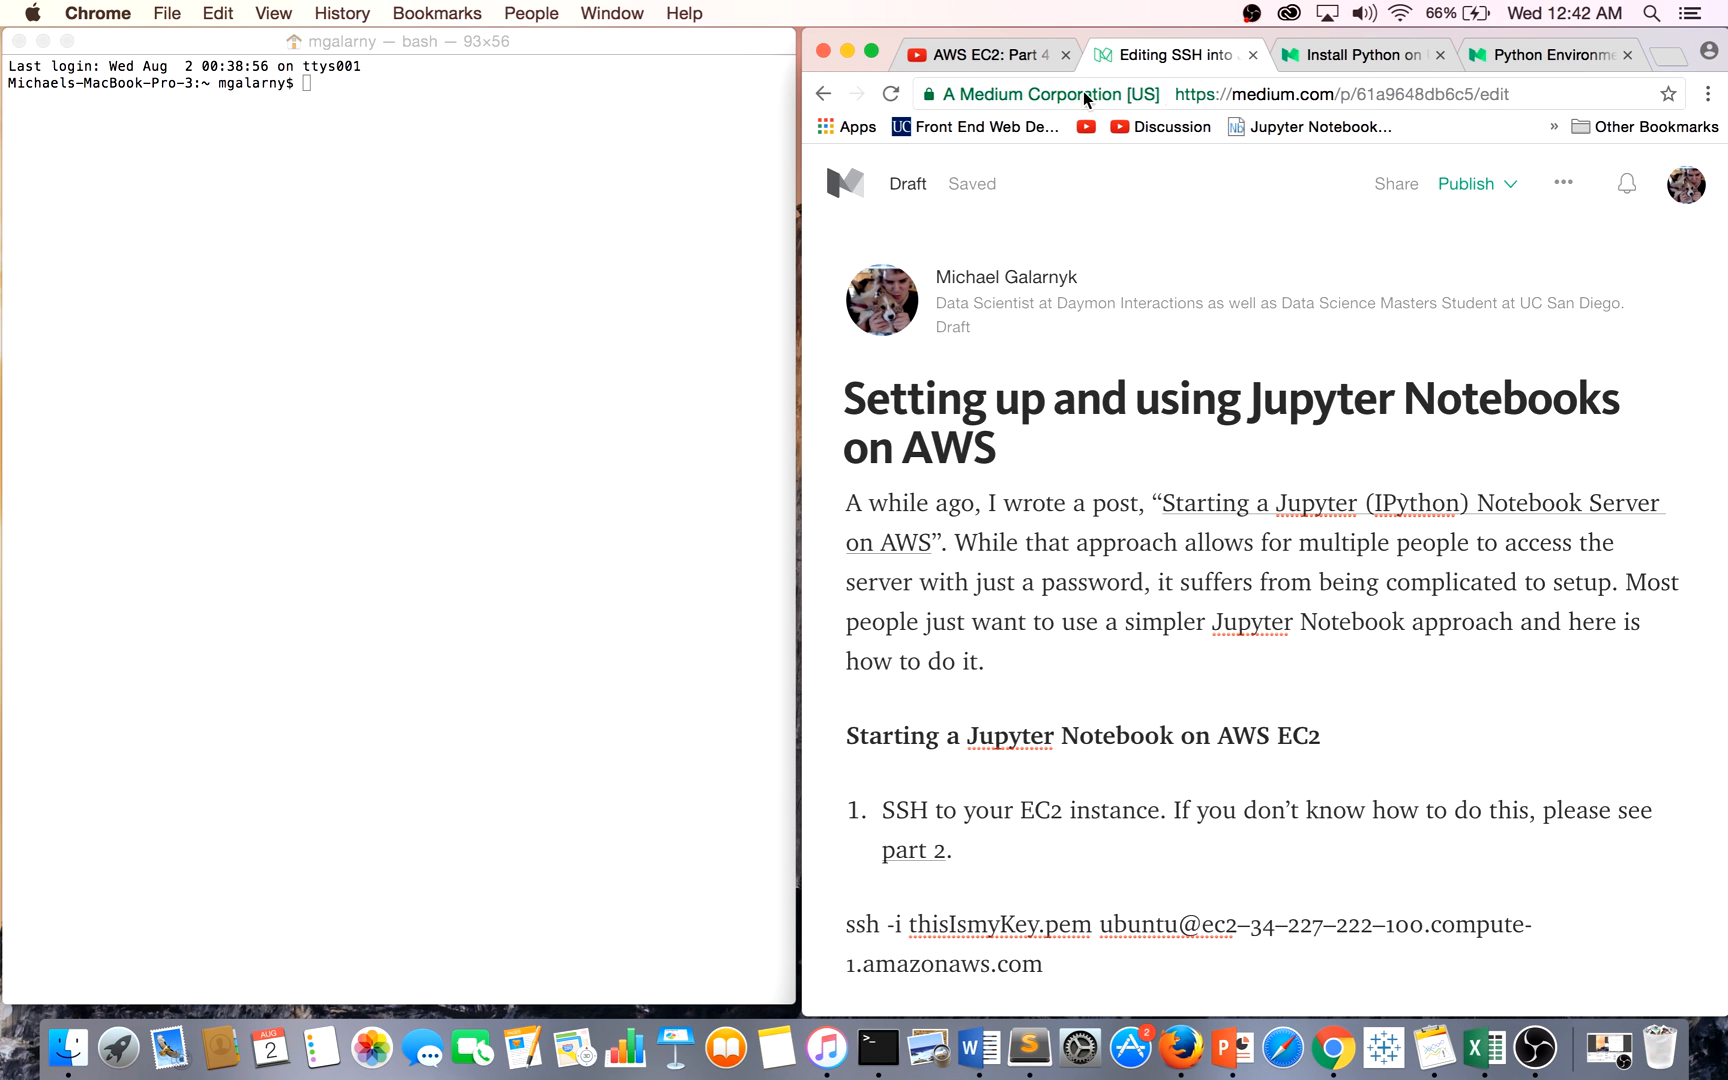
pyautogui.moveTo(1064, 228)
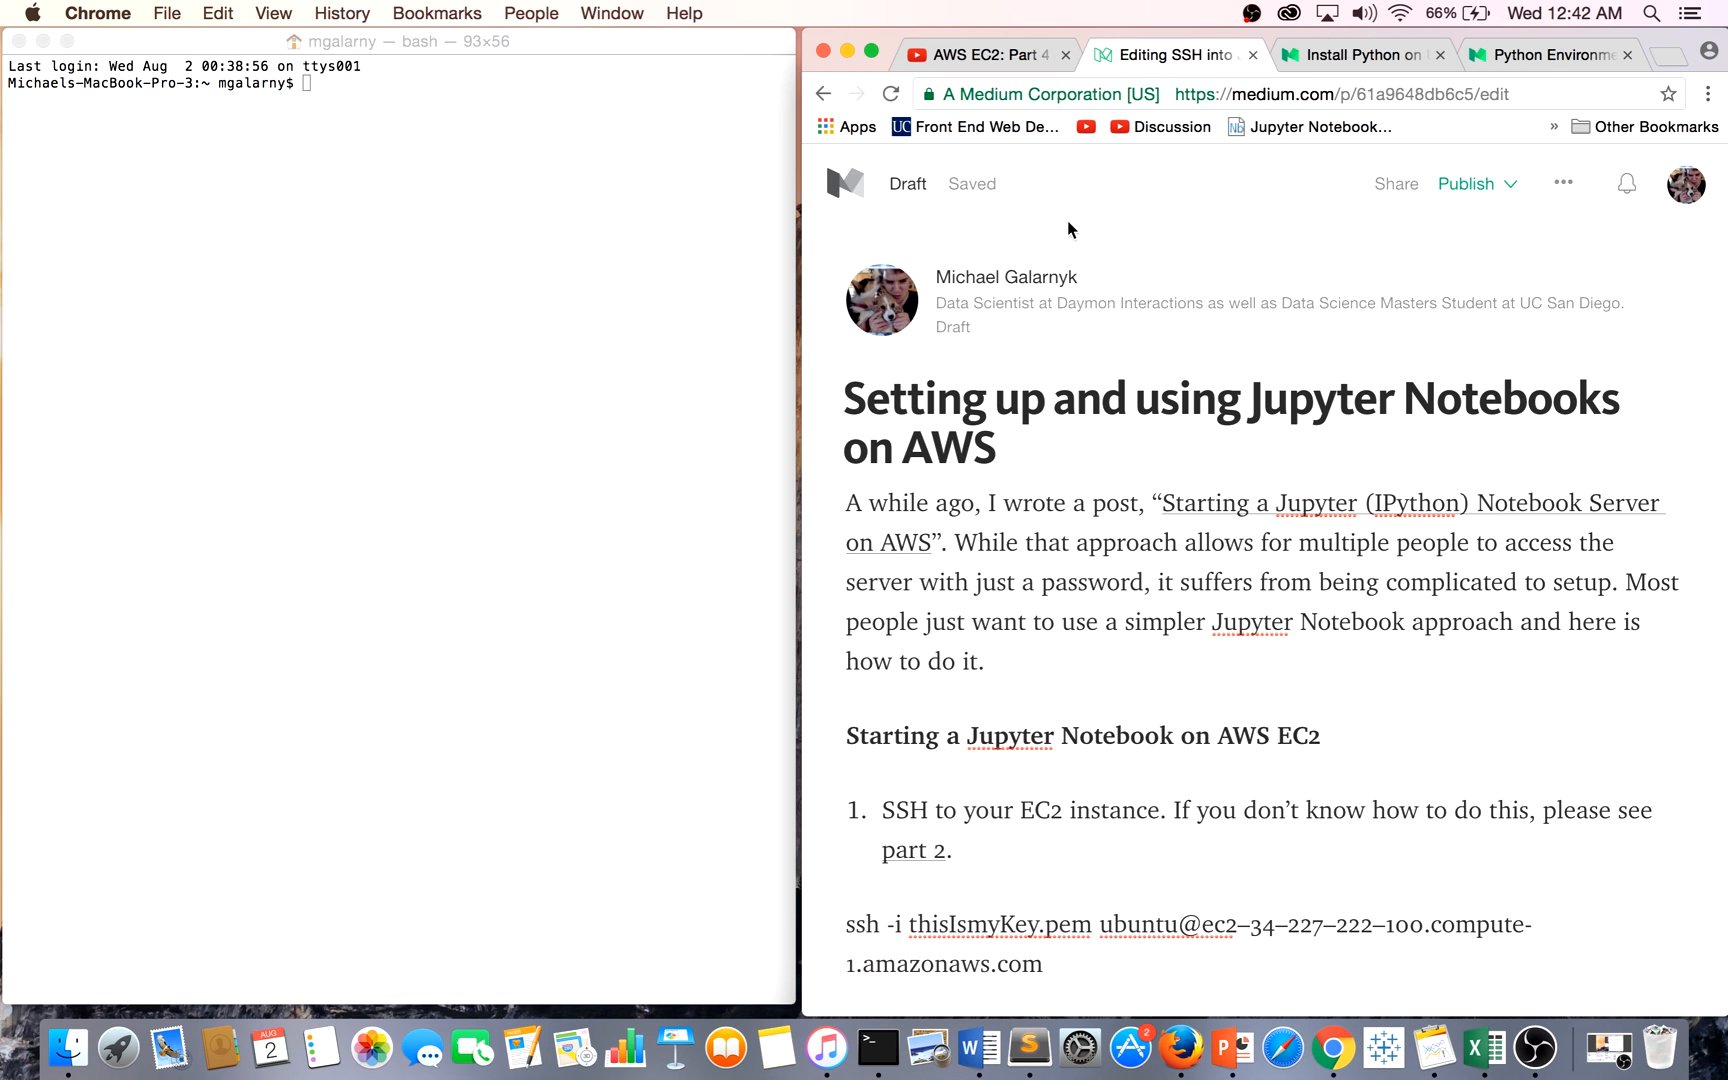
pyautogui.moveTo(1064, 390)
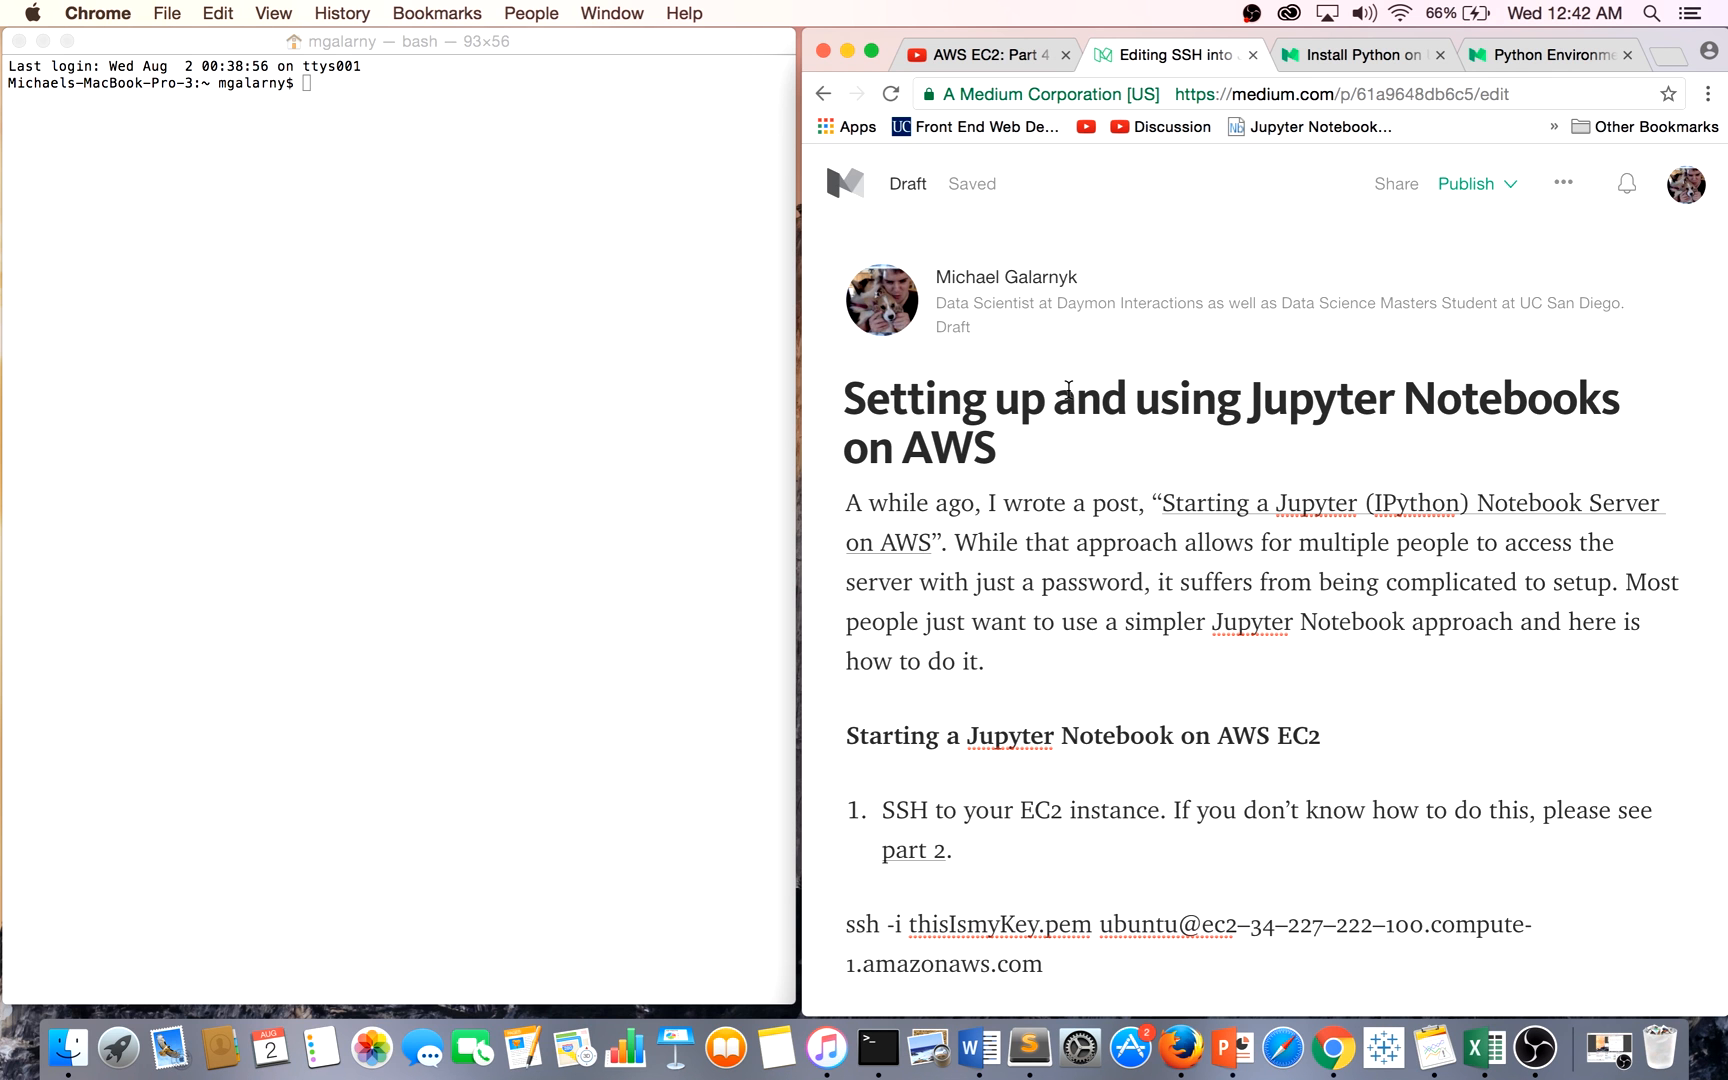
pyautogui.moveTo(1076, 730)
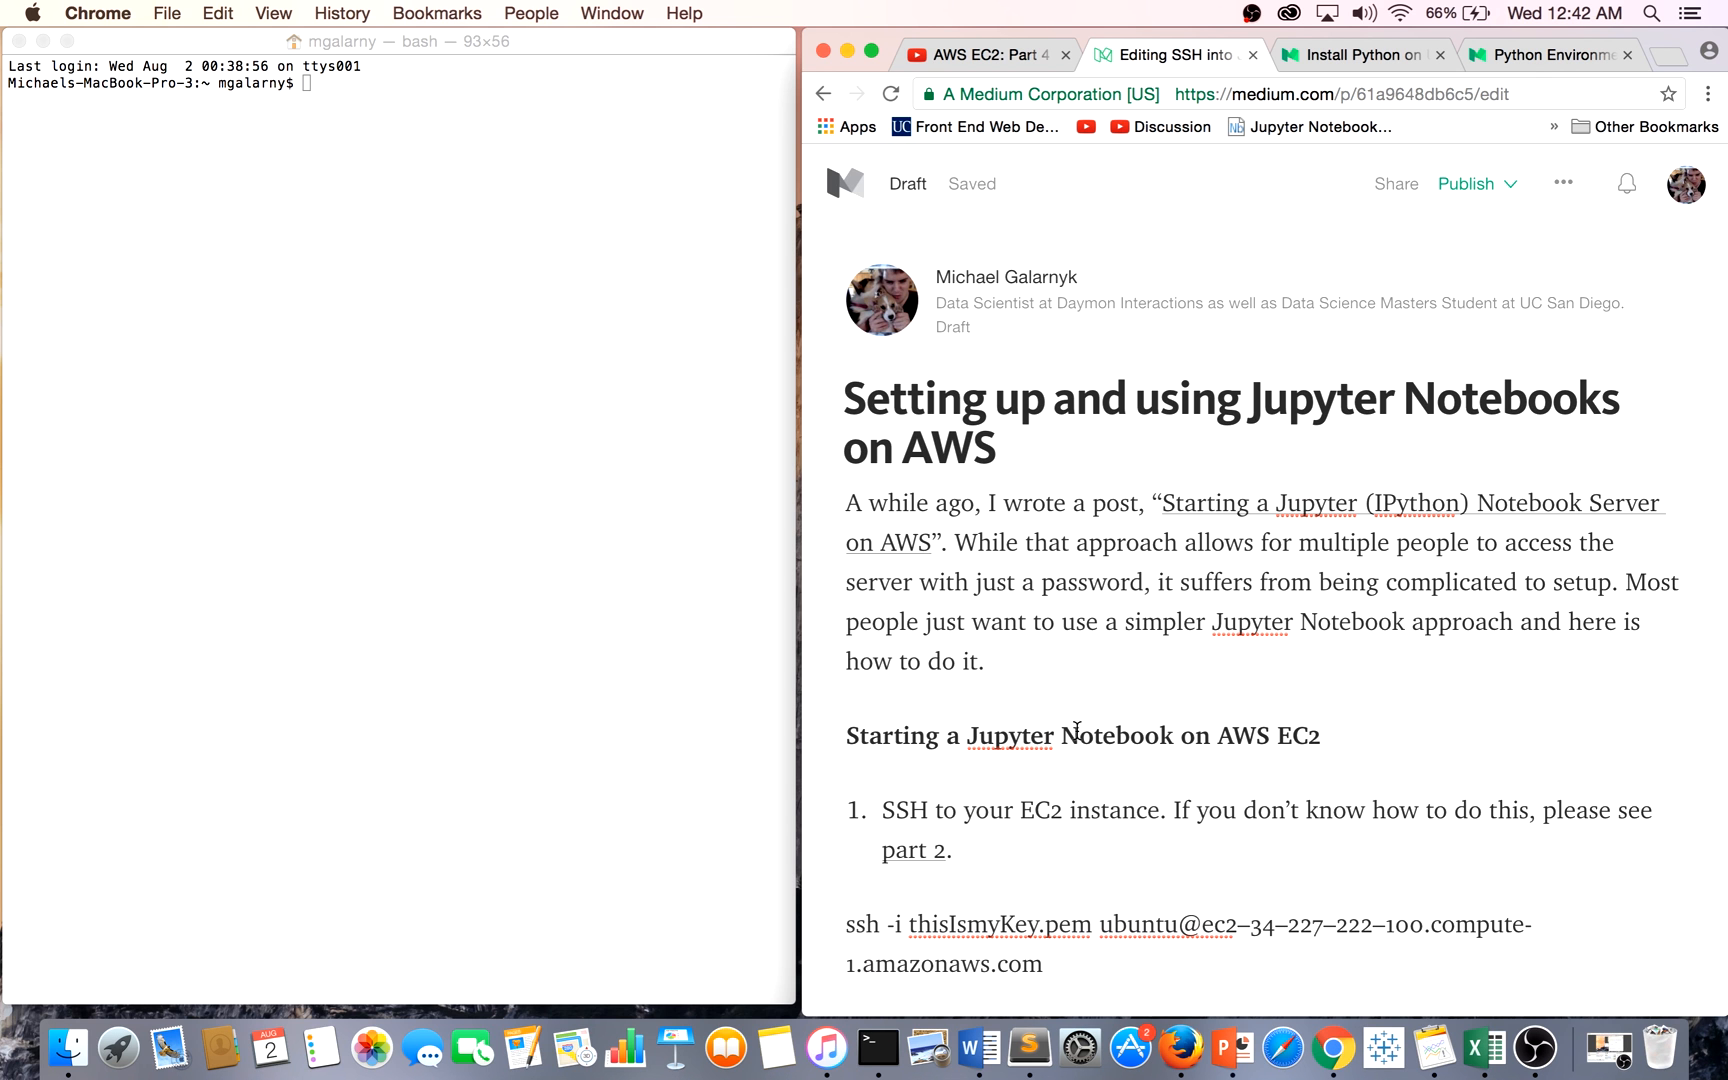
# Change into the Desktop folder
pyautogui.write('cd D')
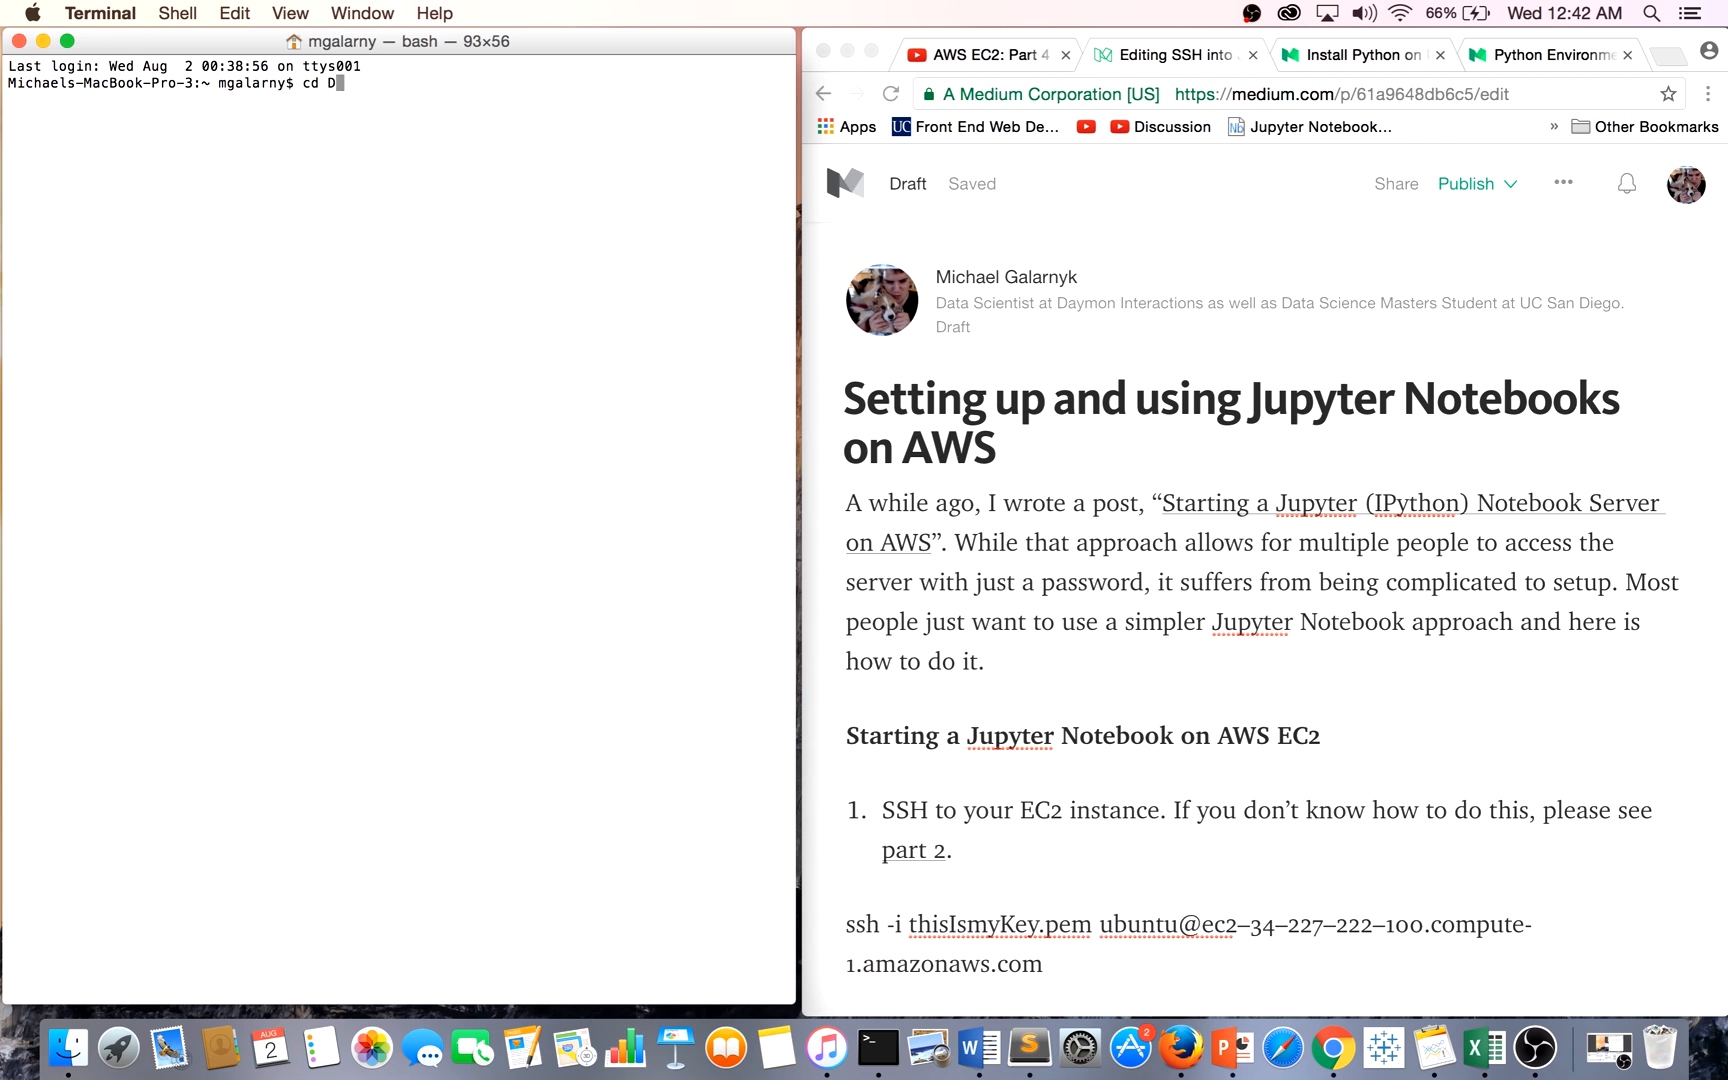
pyautogui.press('Return')
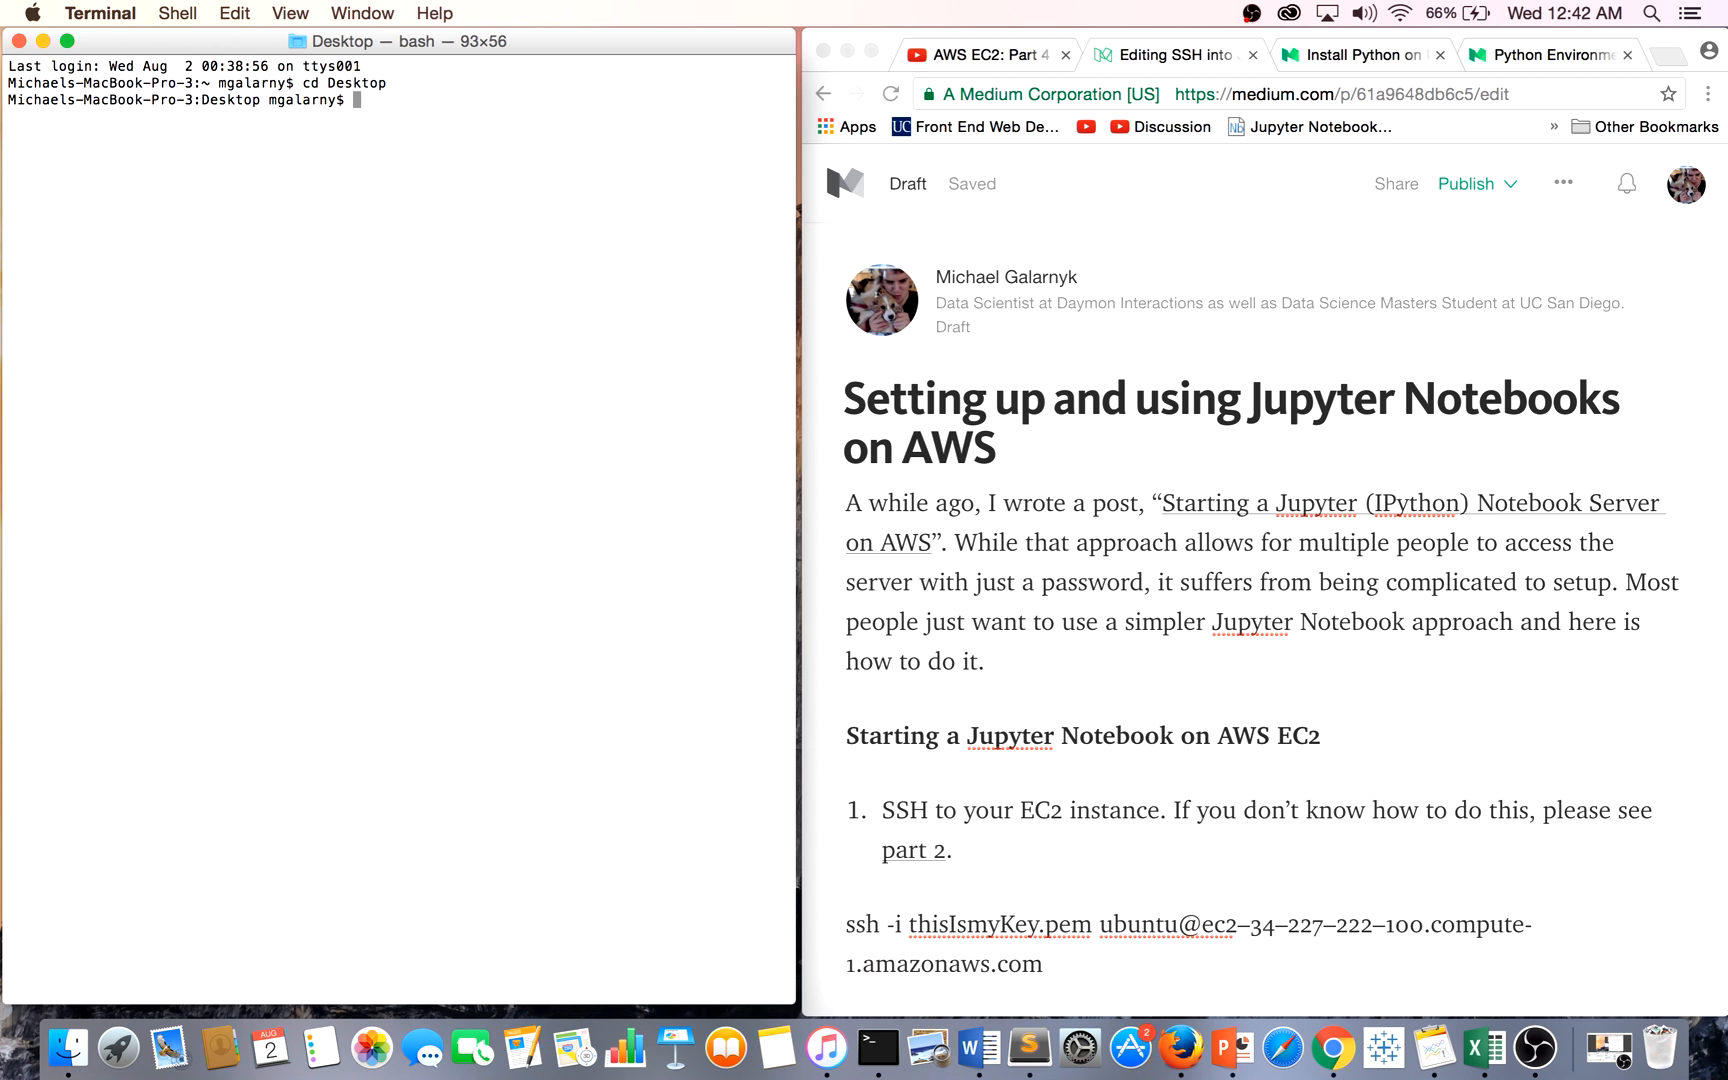
pyautogui.write('ssh -i thisIsmyKey.pem ubuntu@ec2-34-227-222-100.compute-1.amazonaws.com')
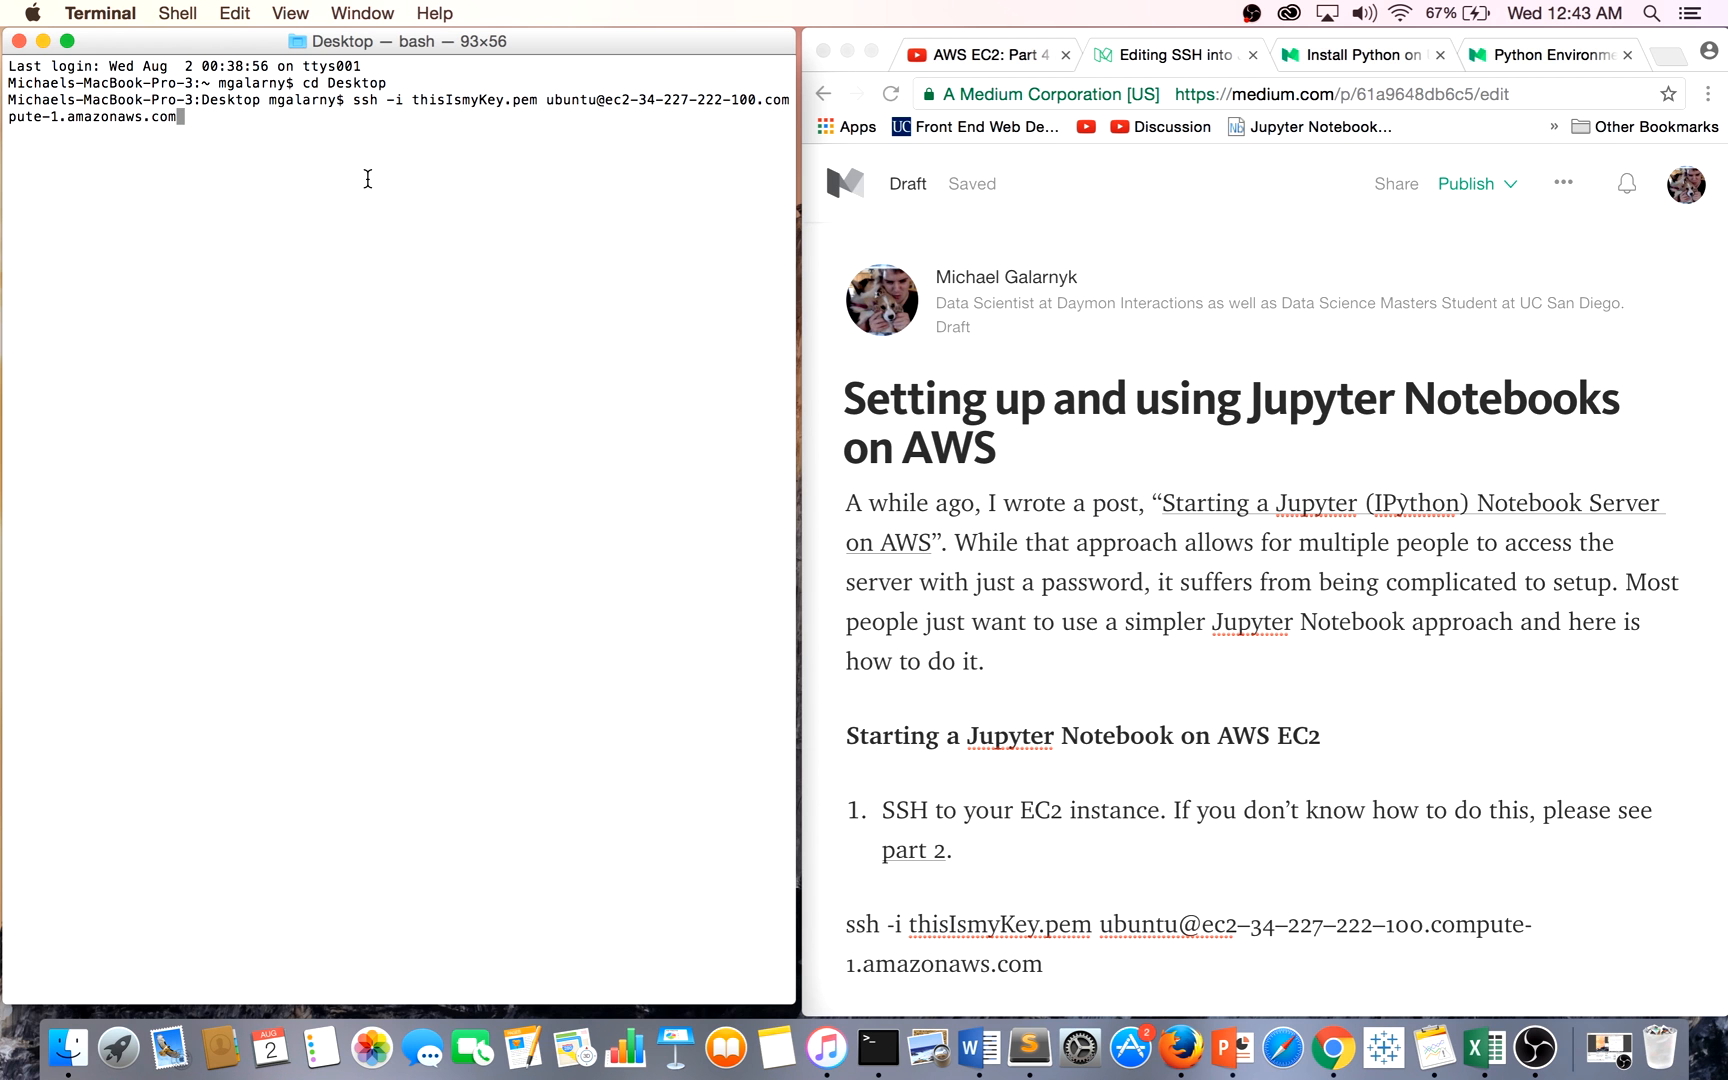
pyautogui.moveTo(382, 100)
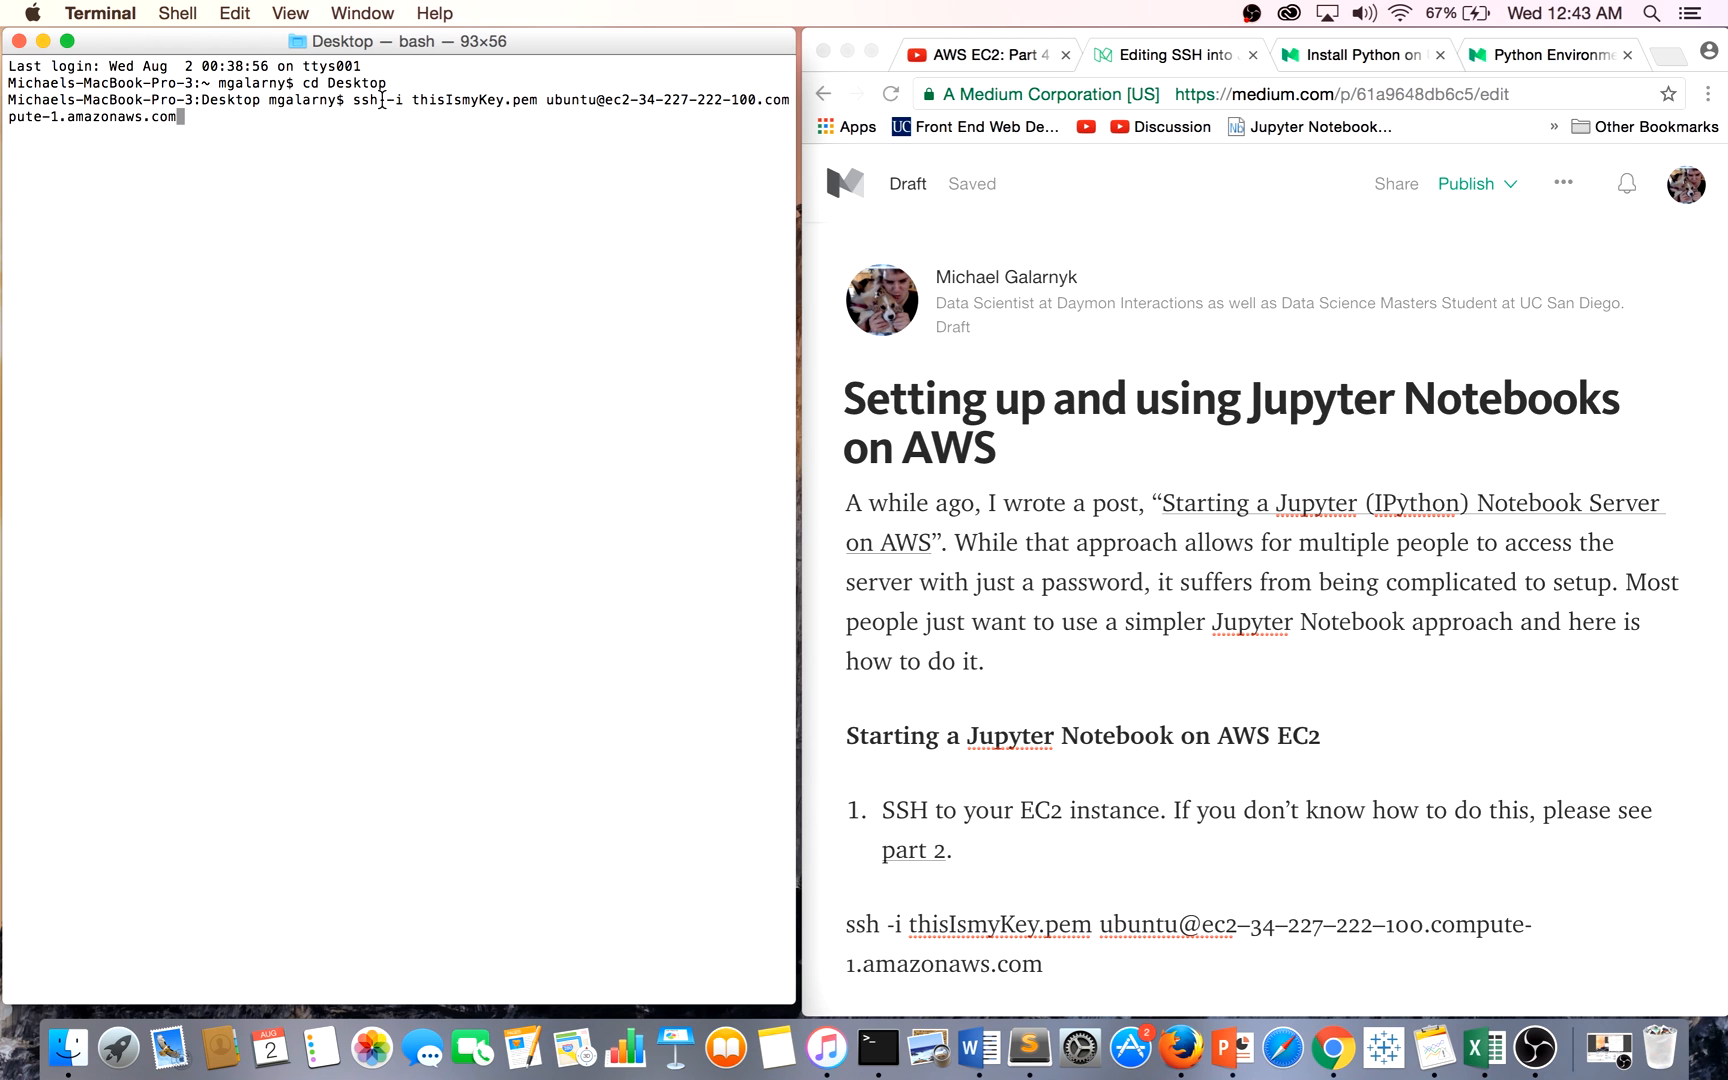
pyautogui.doubleClick(364, 100)
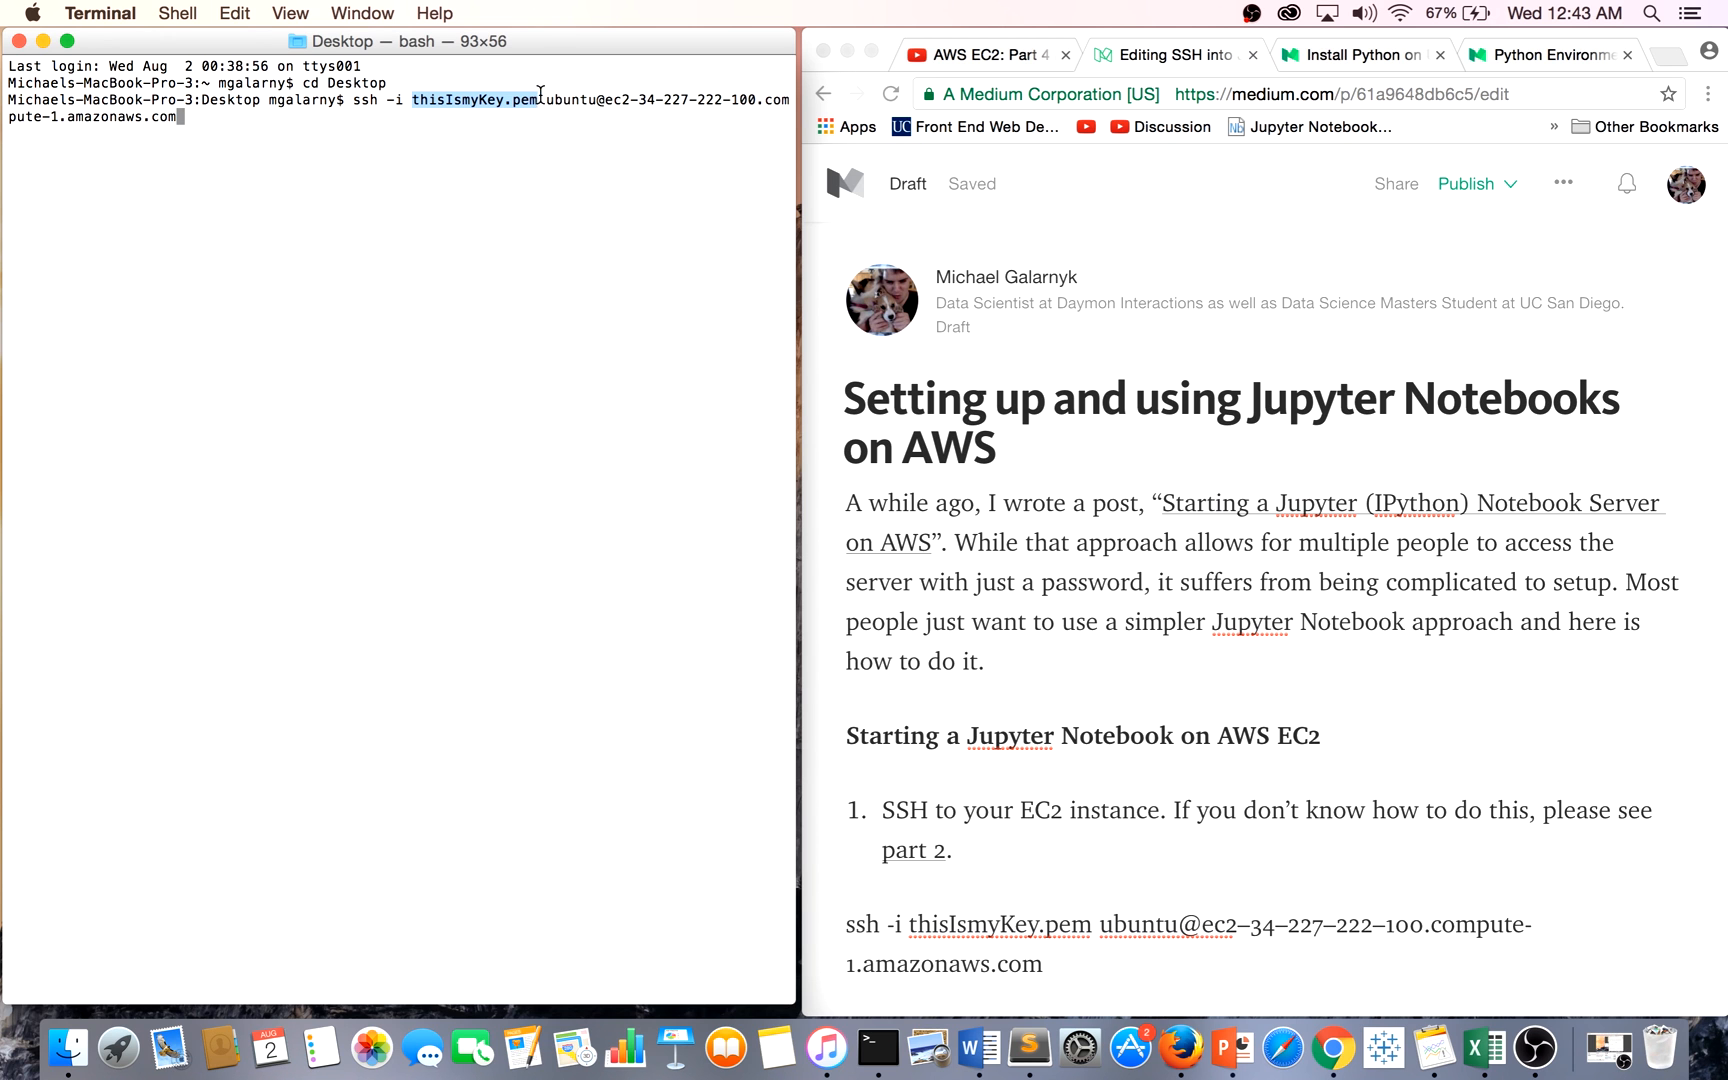
pyautogui.moveTo(542, 100)
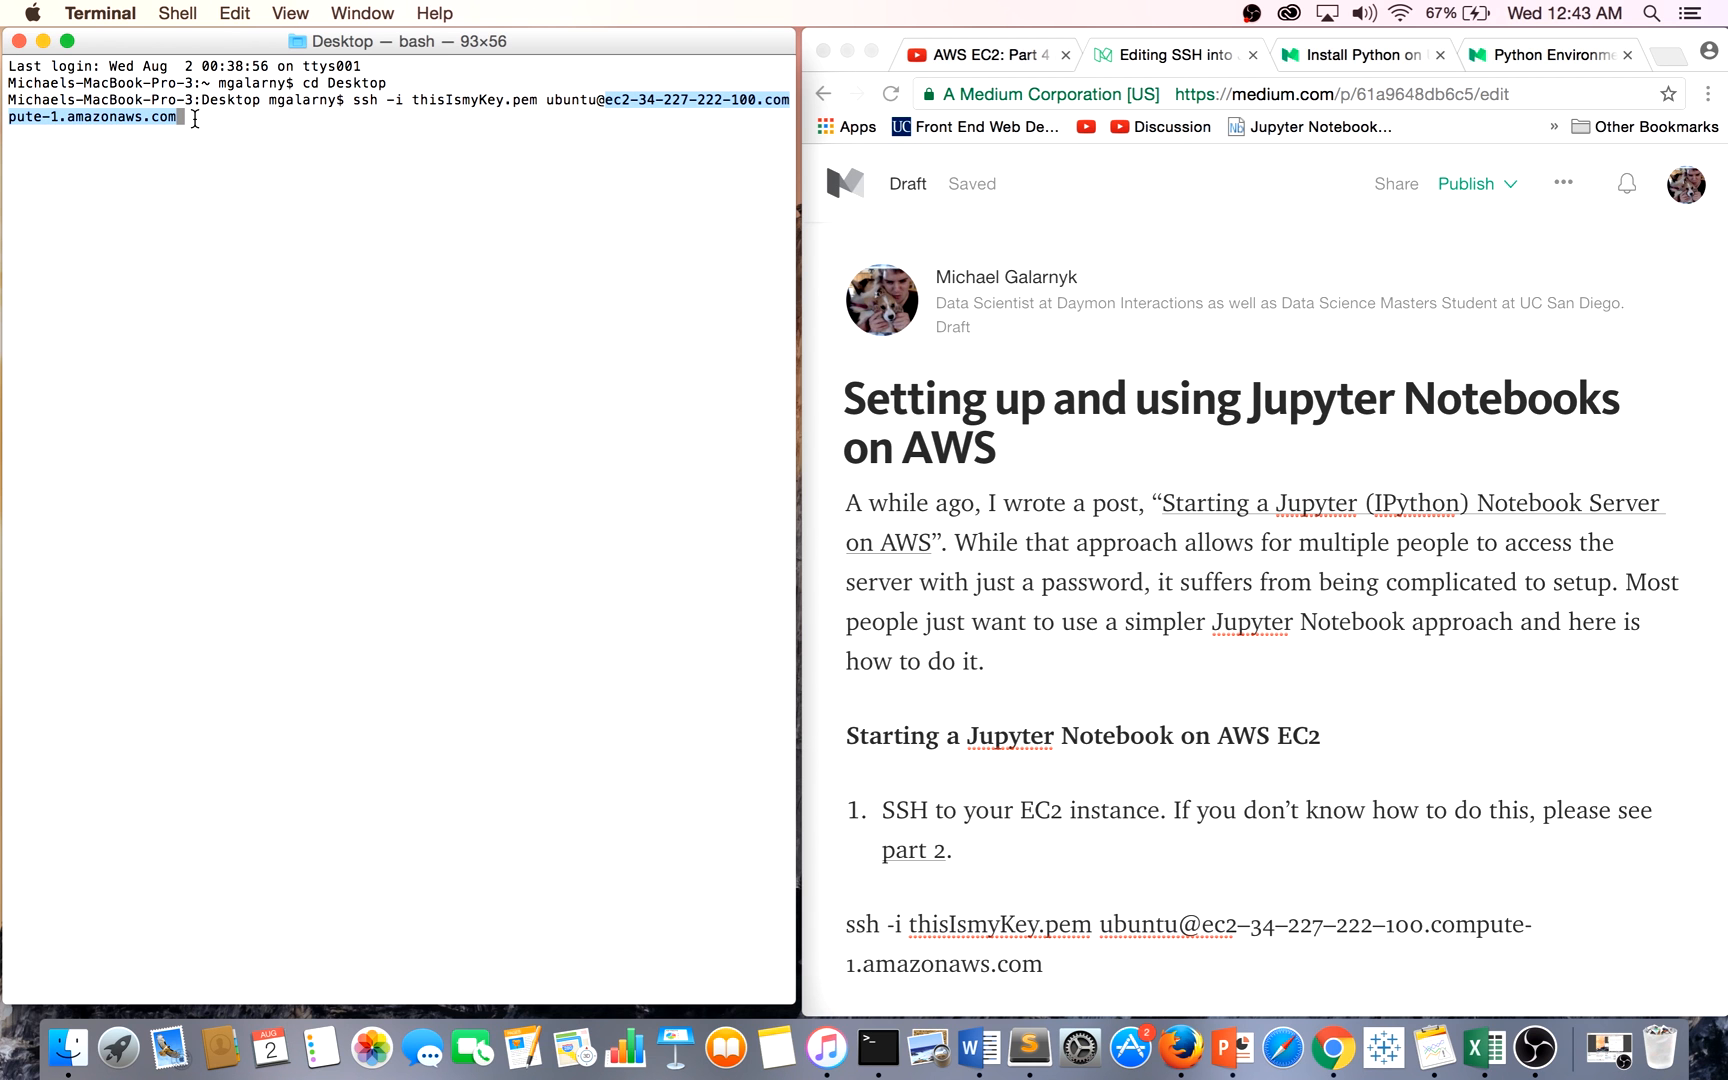
pyautogui.press('Return')
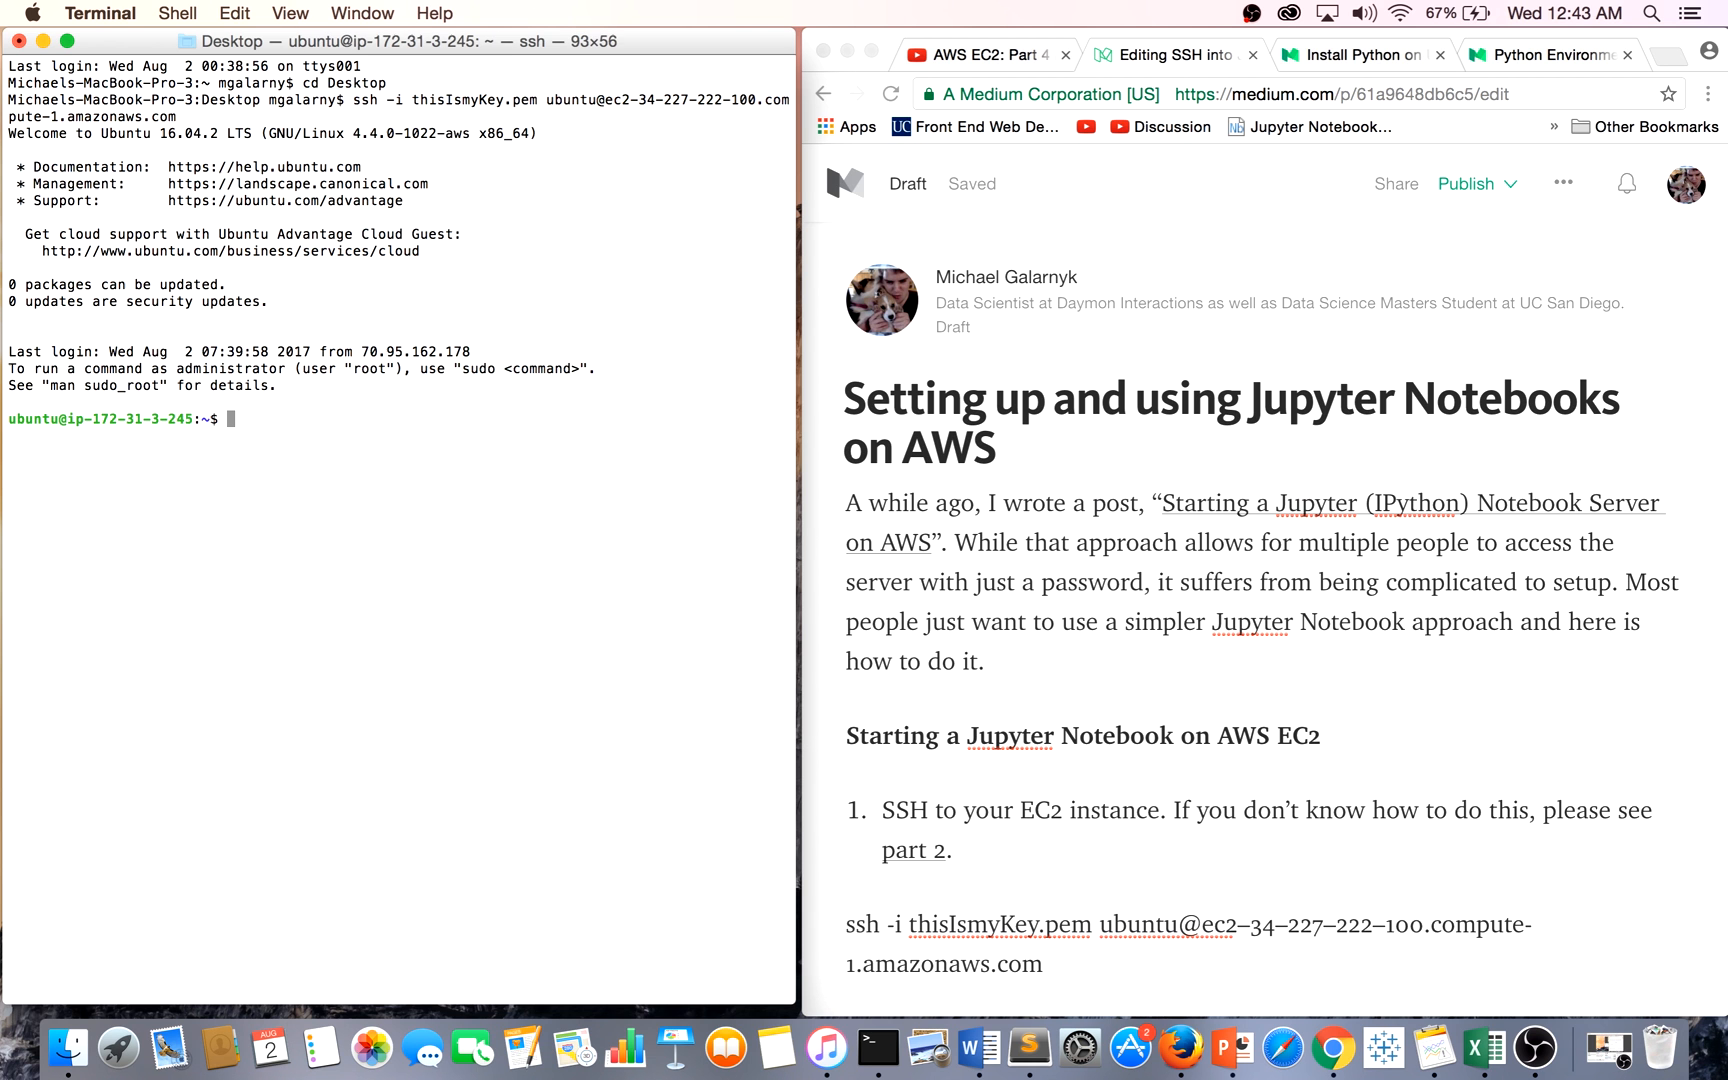
pyautogui.moveTo(604, 306)
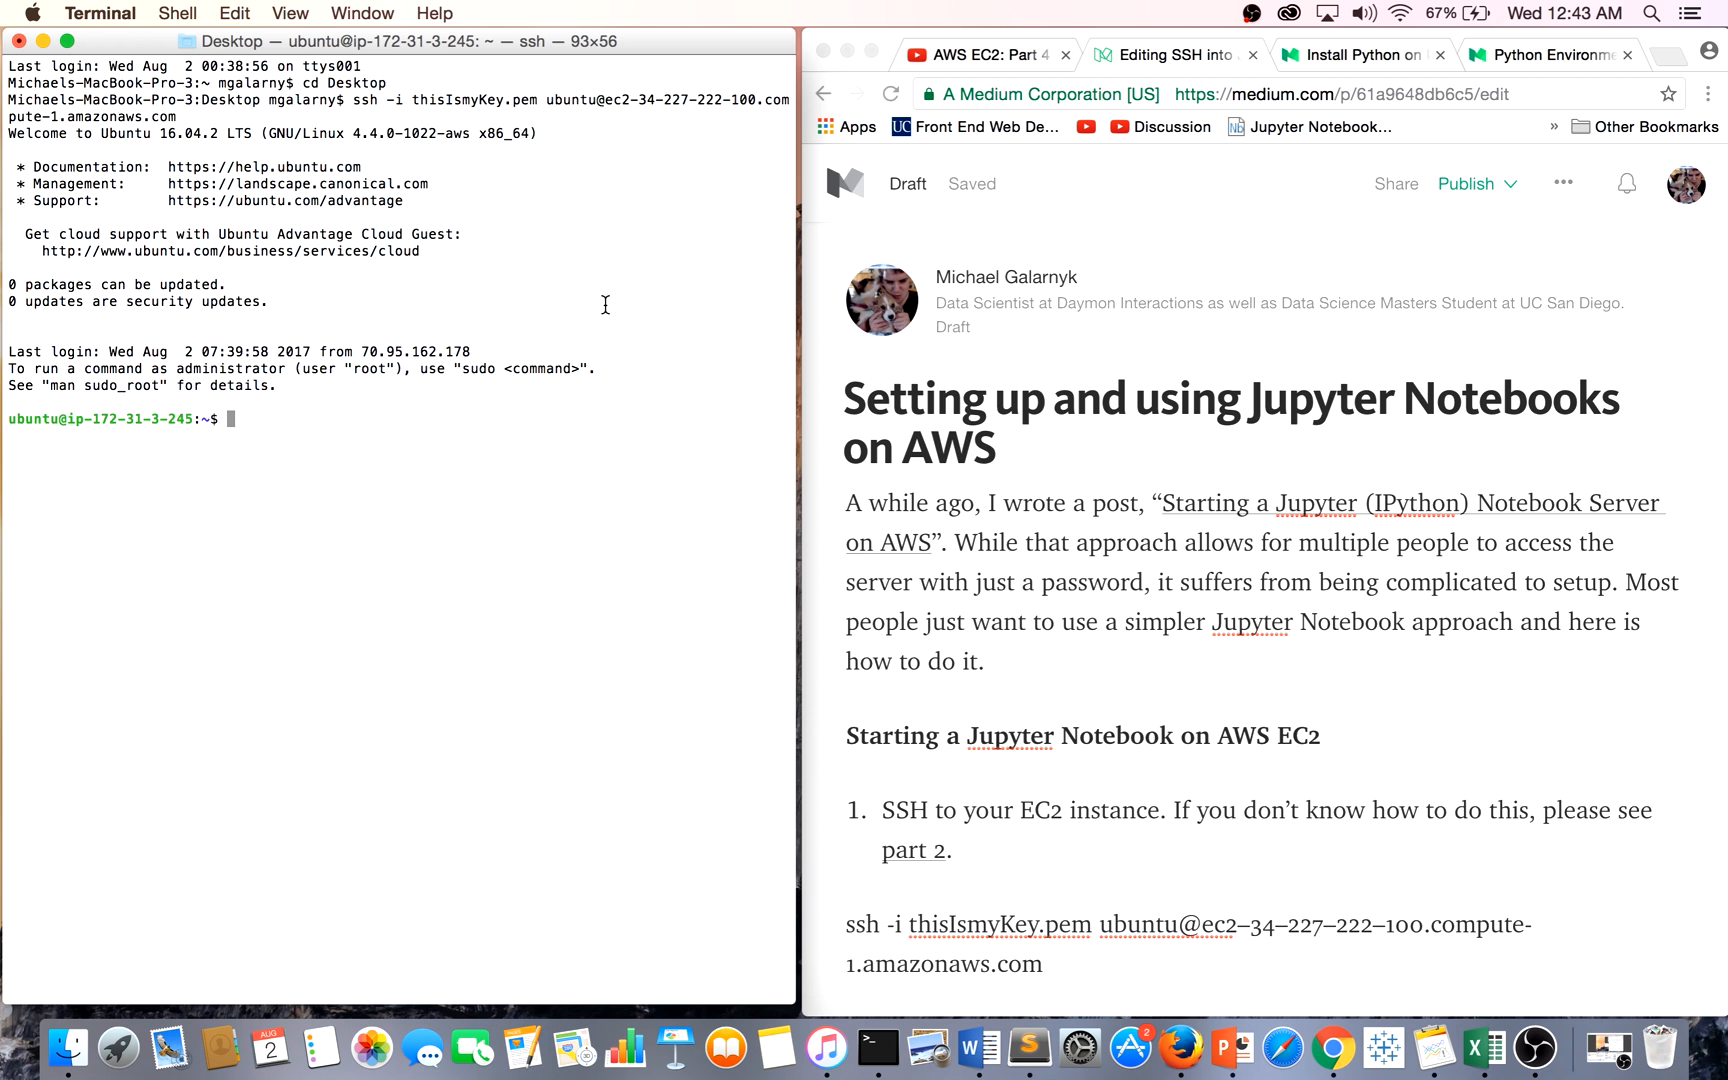
# Review the linked Anaconda installation tutorial from the Medium draft
pyautogui.scroll(-3)
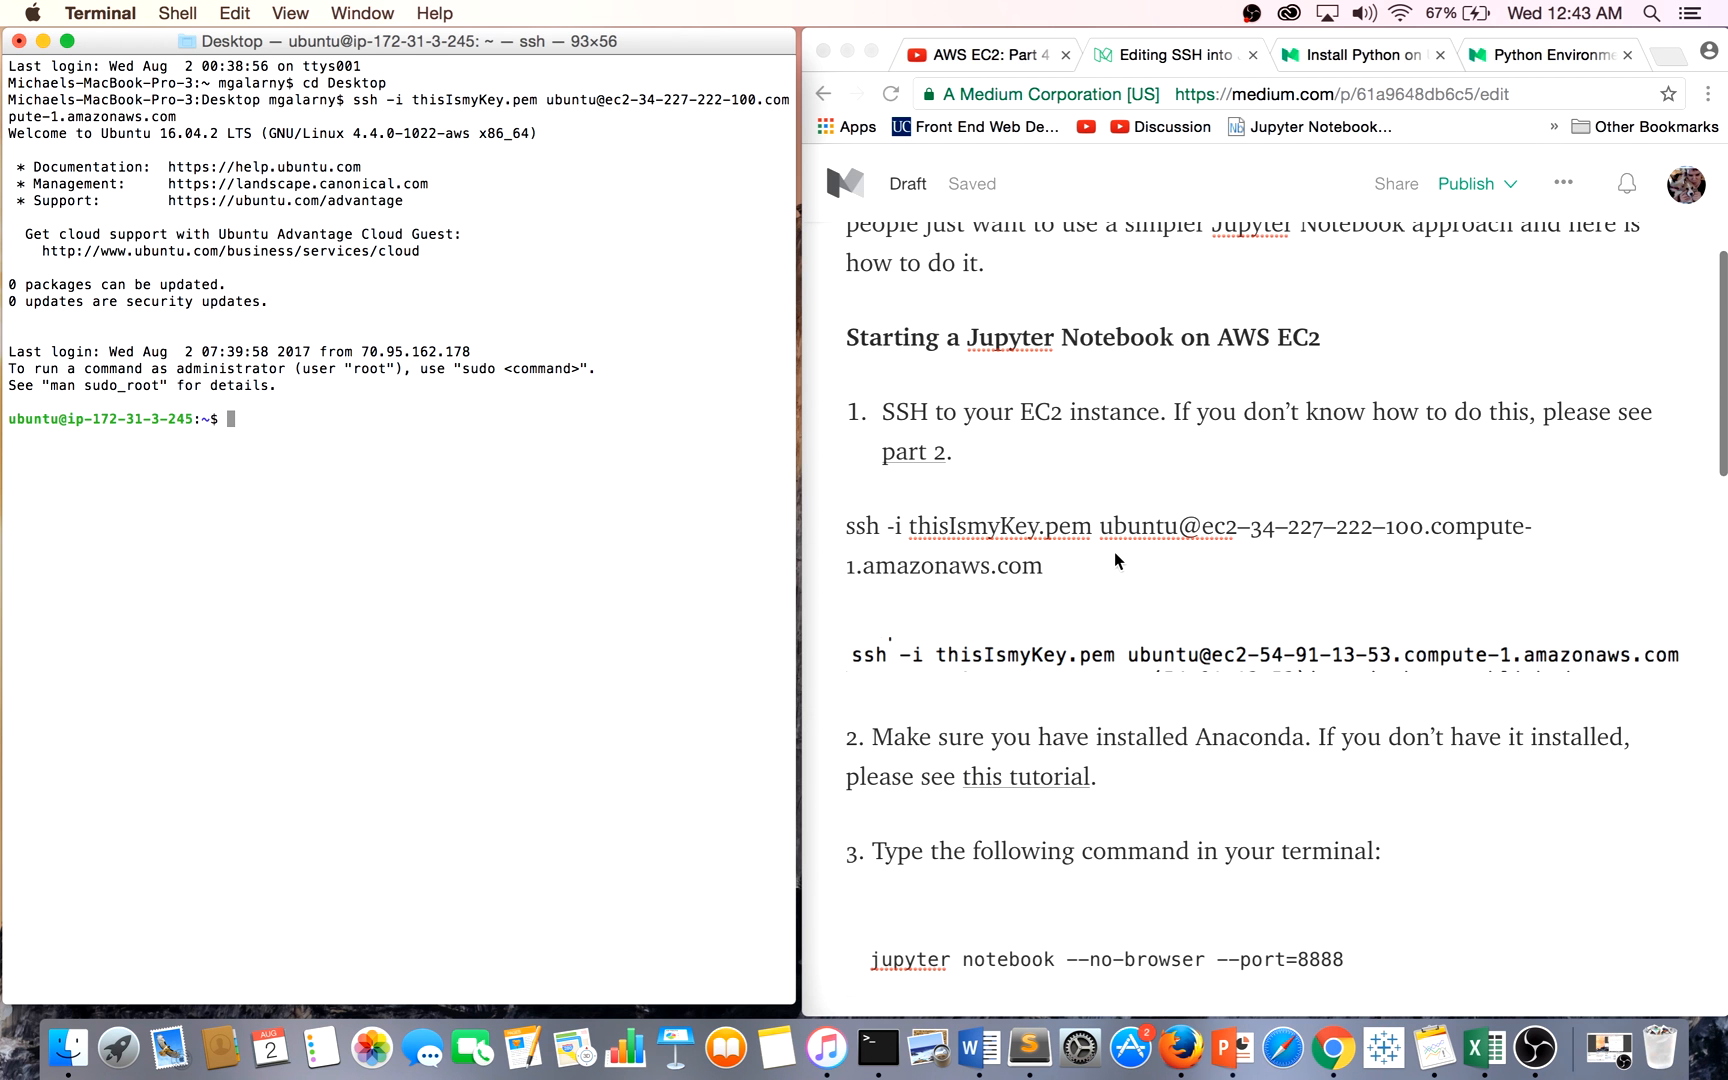
pyautogui.scroll(-3)
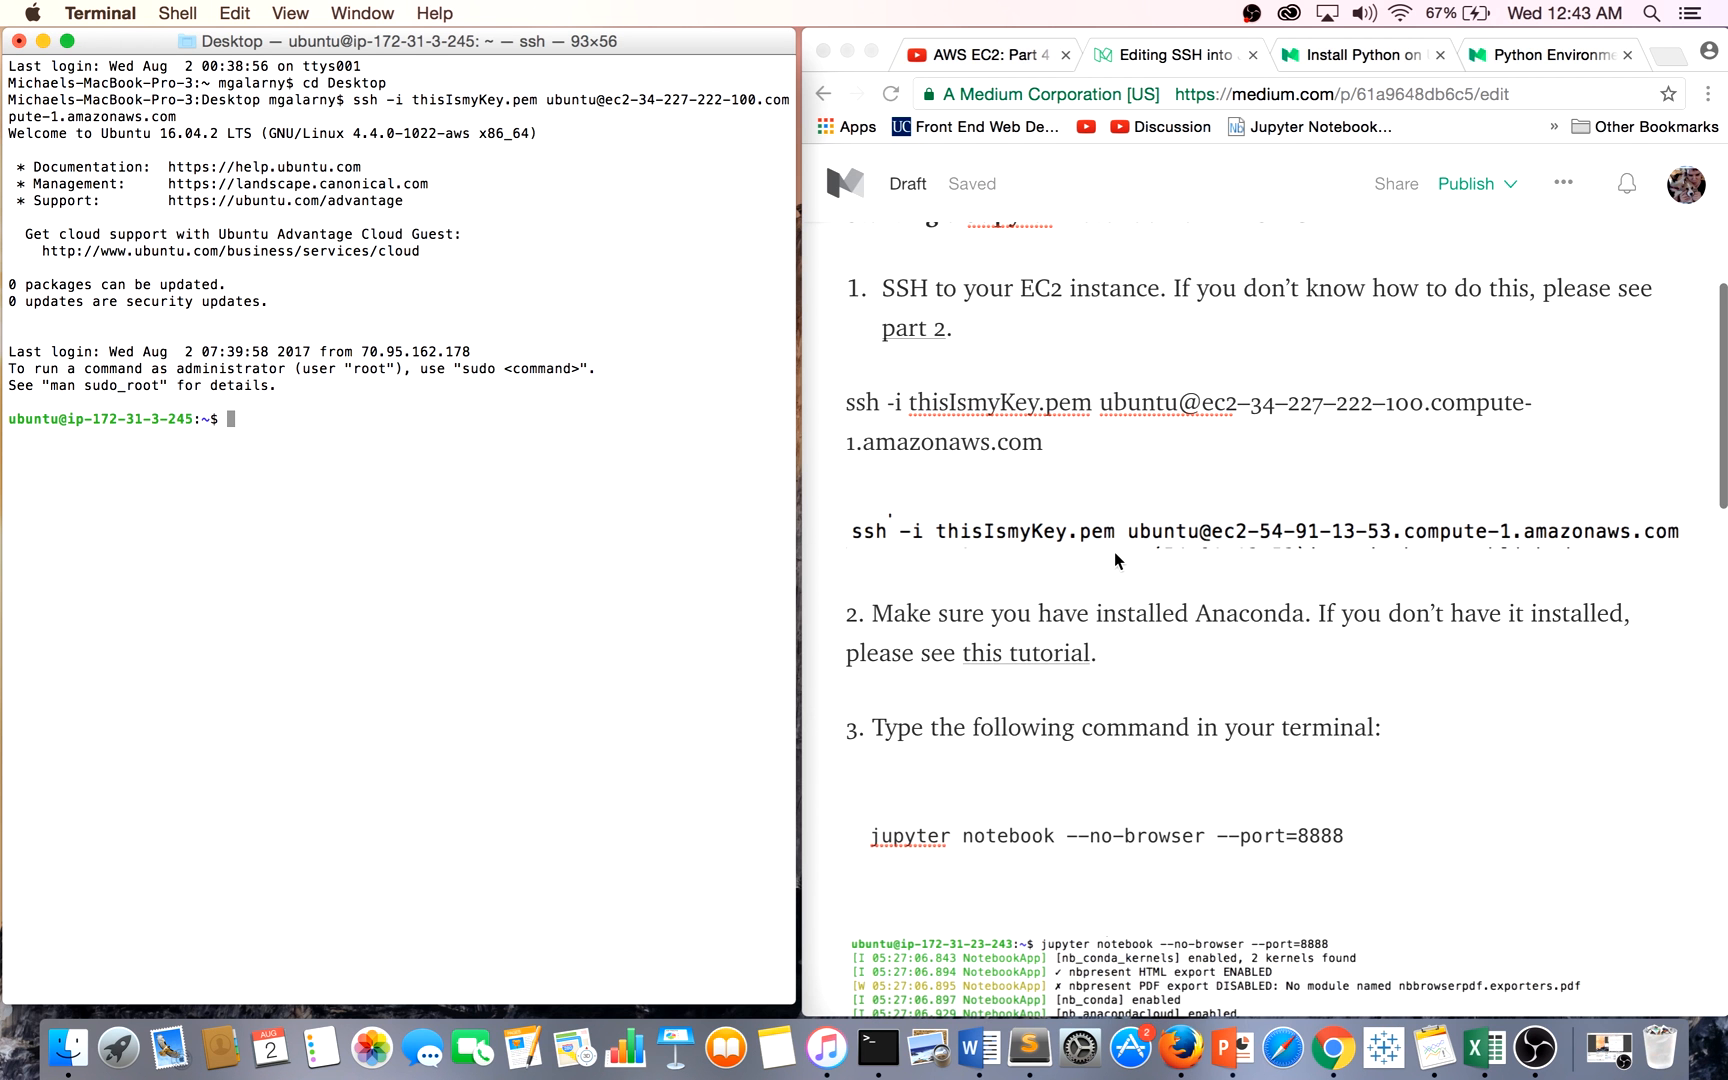
pyautogui.moveTo(1130, 662)
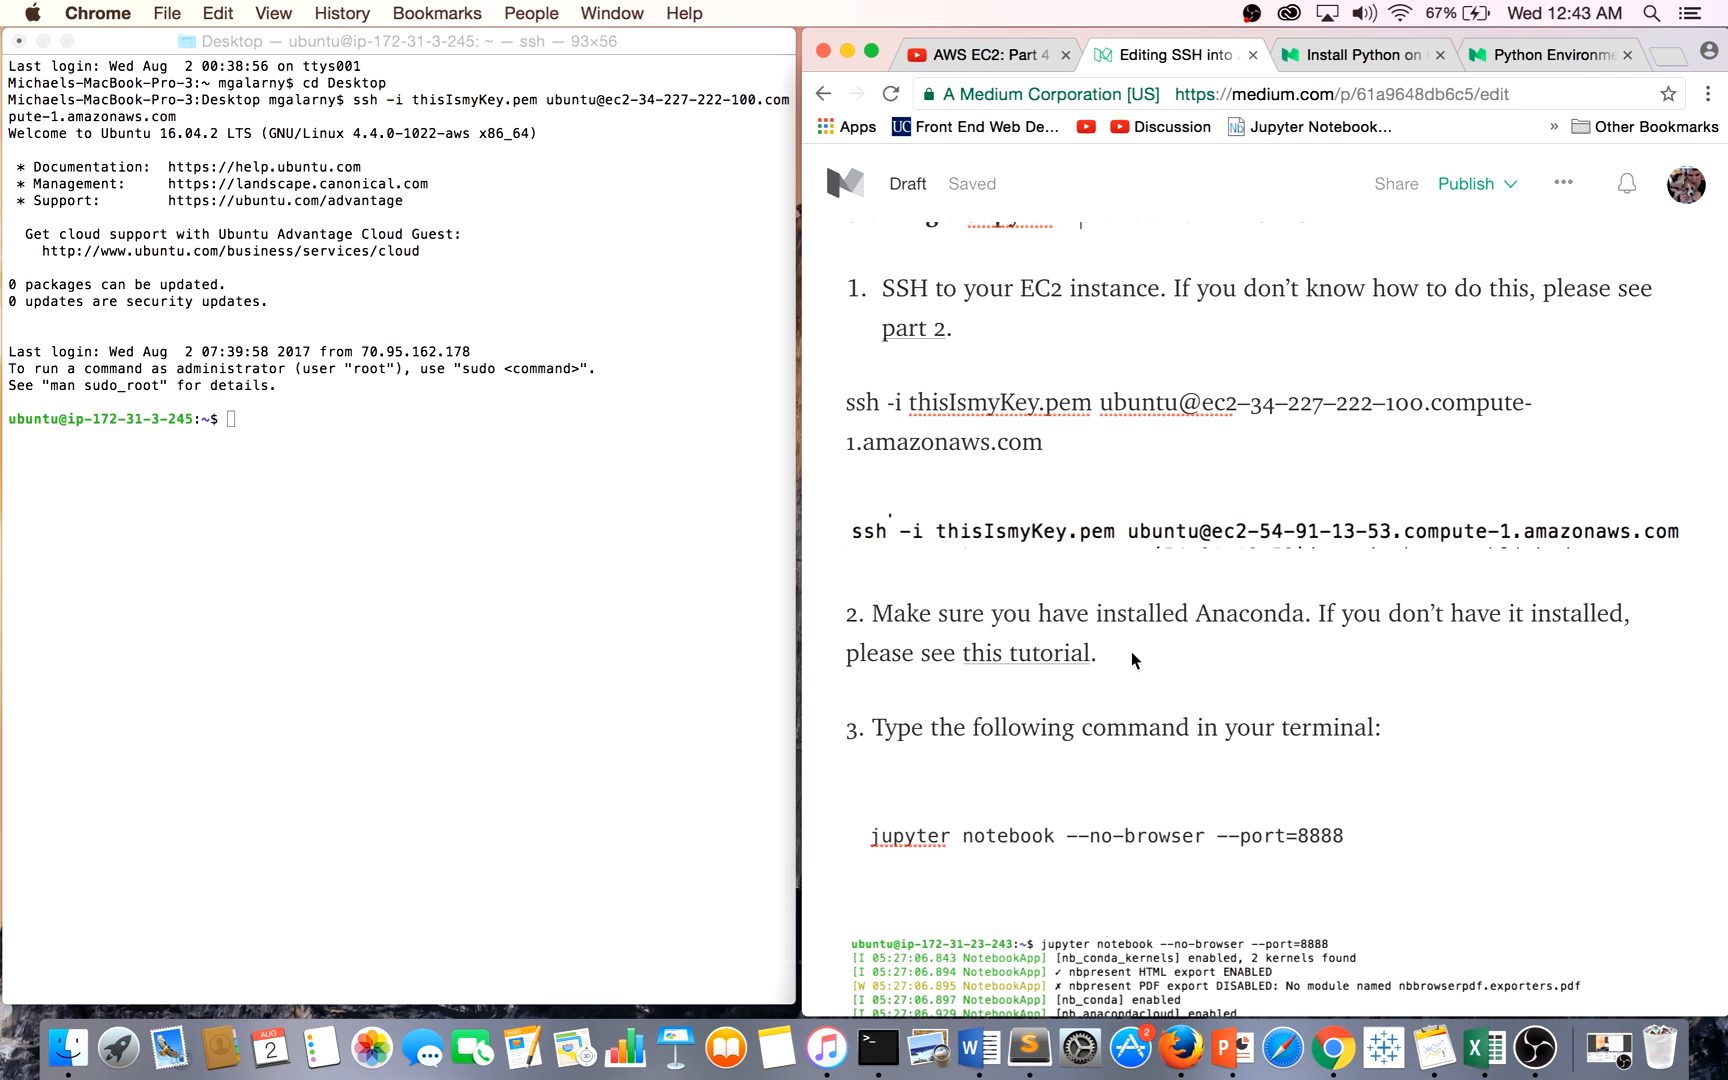
pyautogui.moveTo(1024, 652)
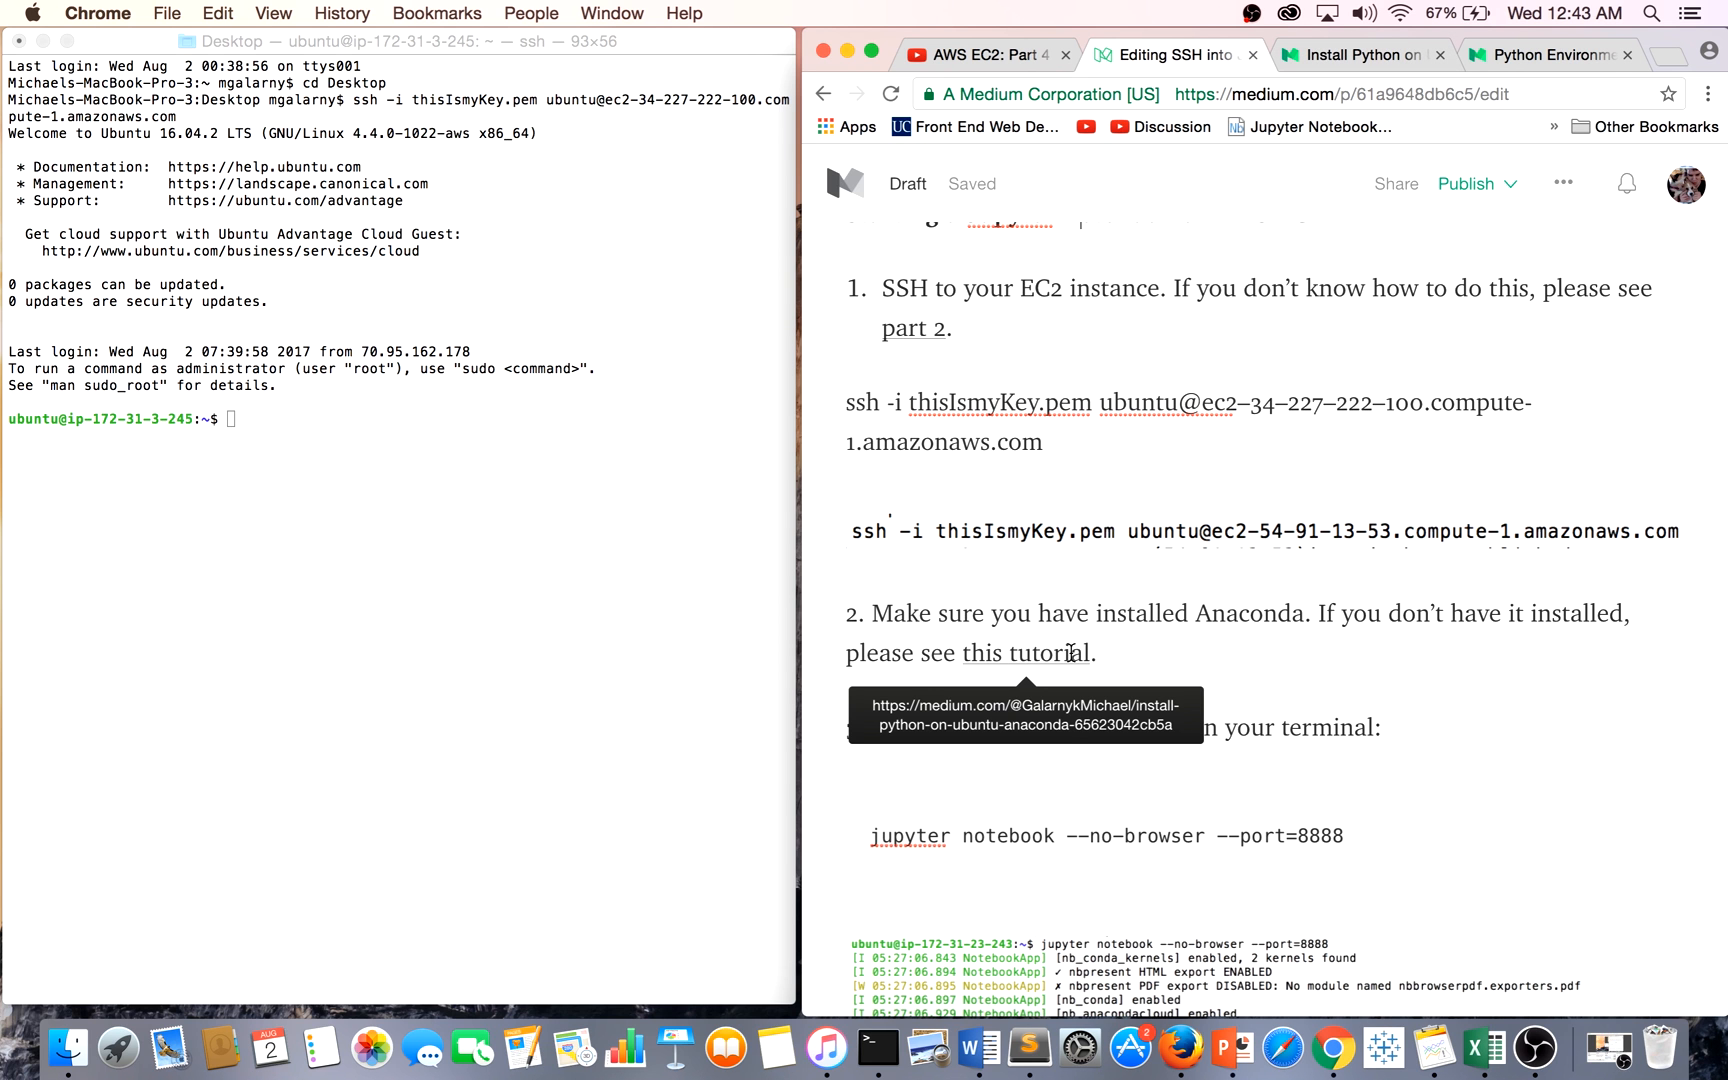
pyautogui.moveTo(1402, 56)
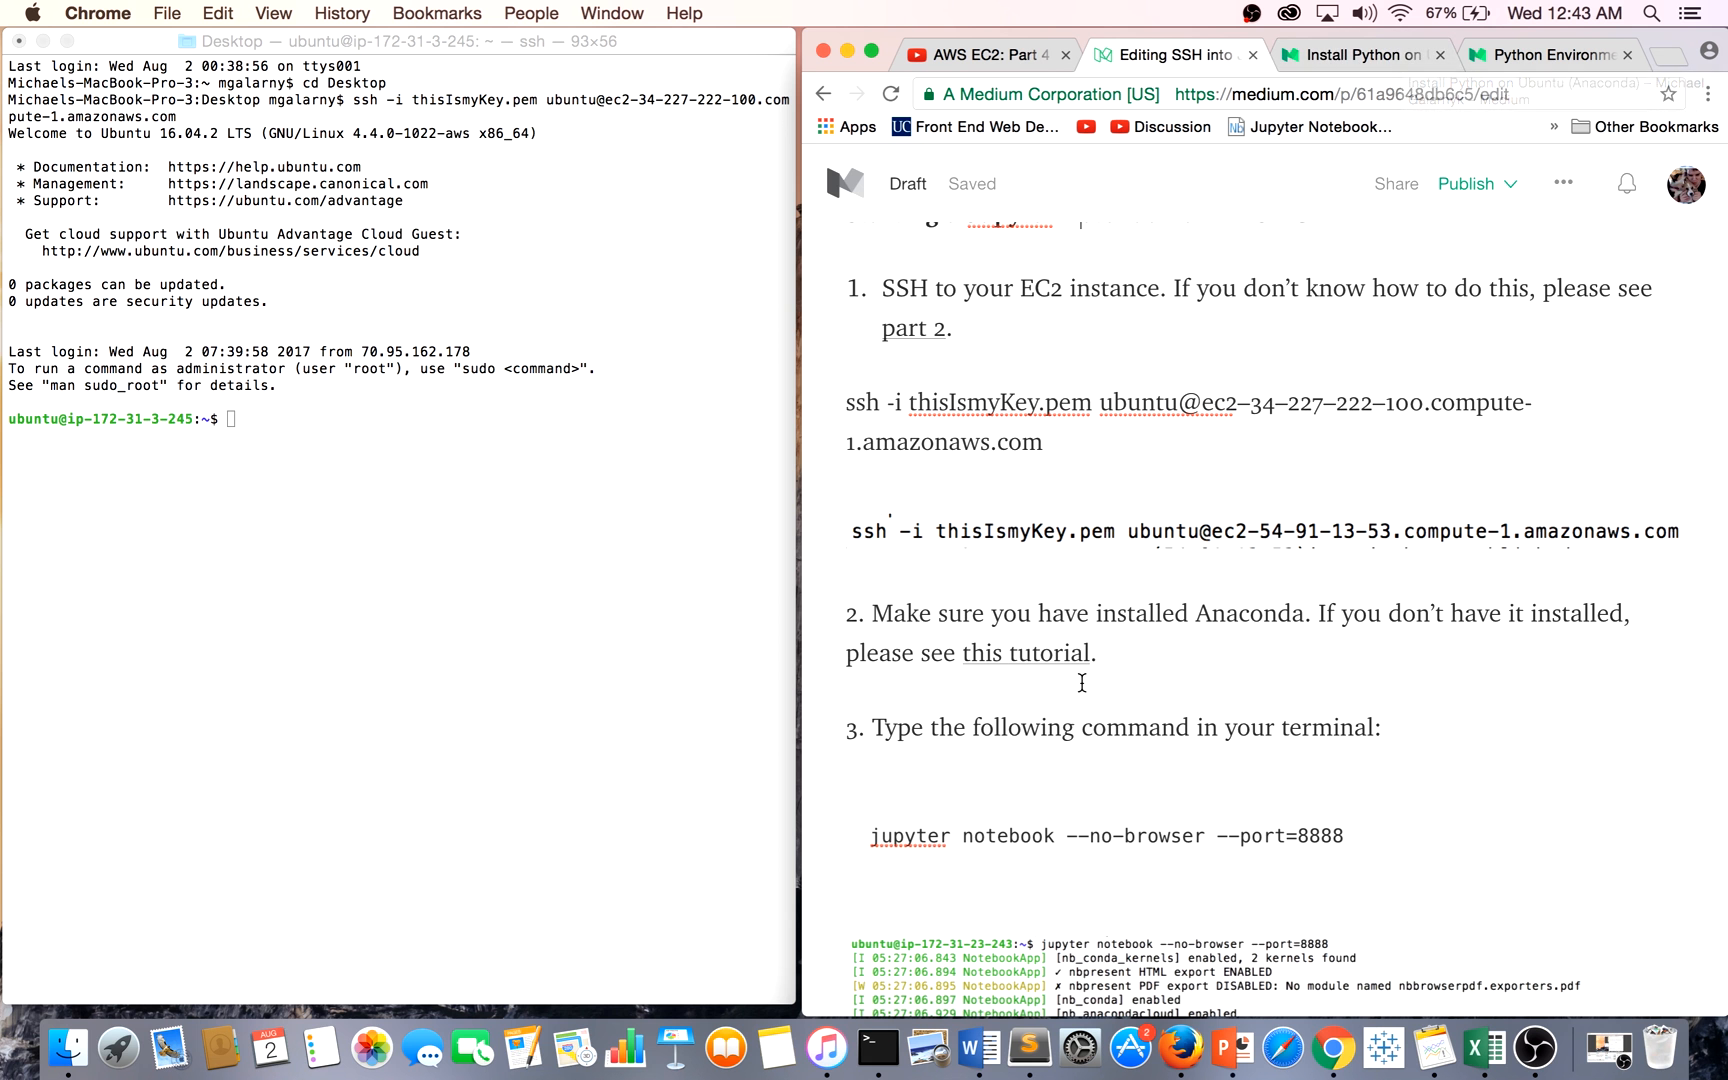
pyautogui.click(1356, 54)
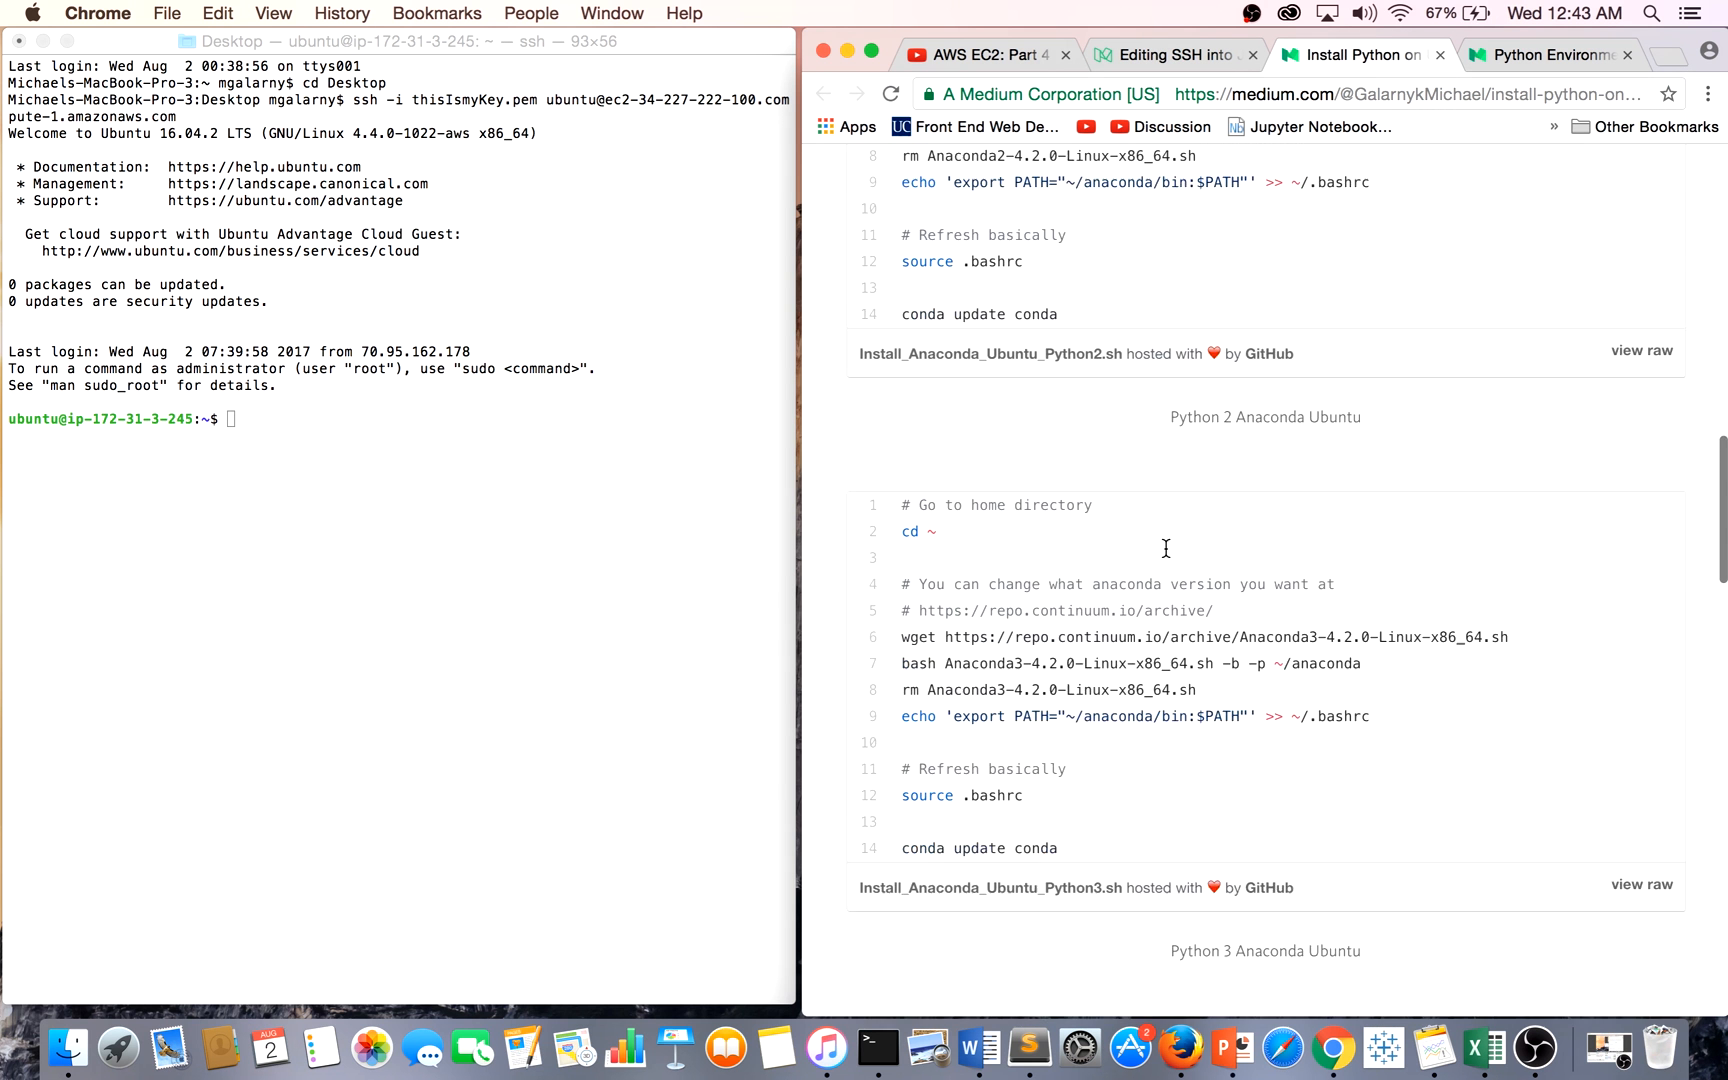
pyautogui.scroll(3)
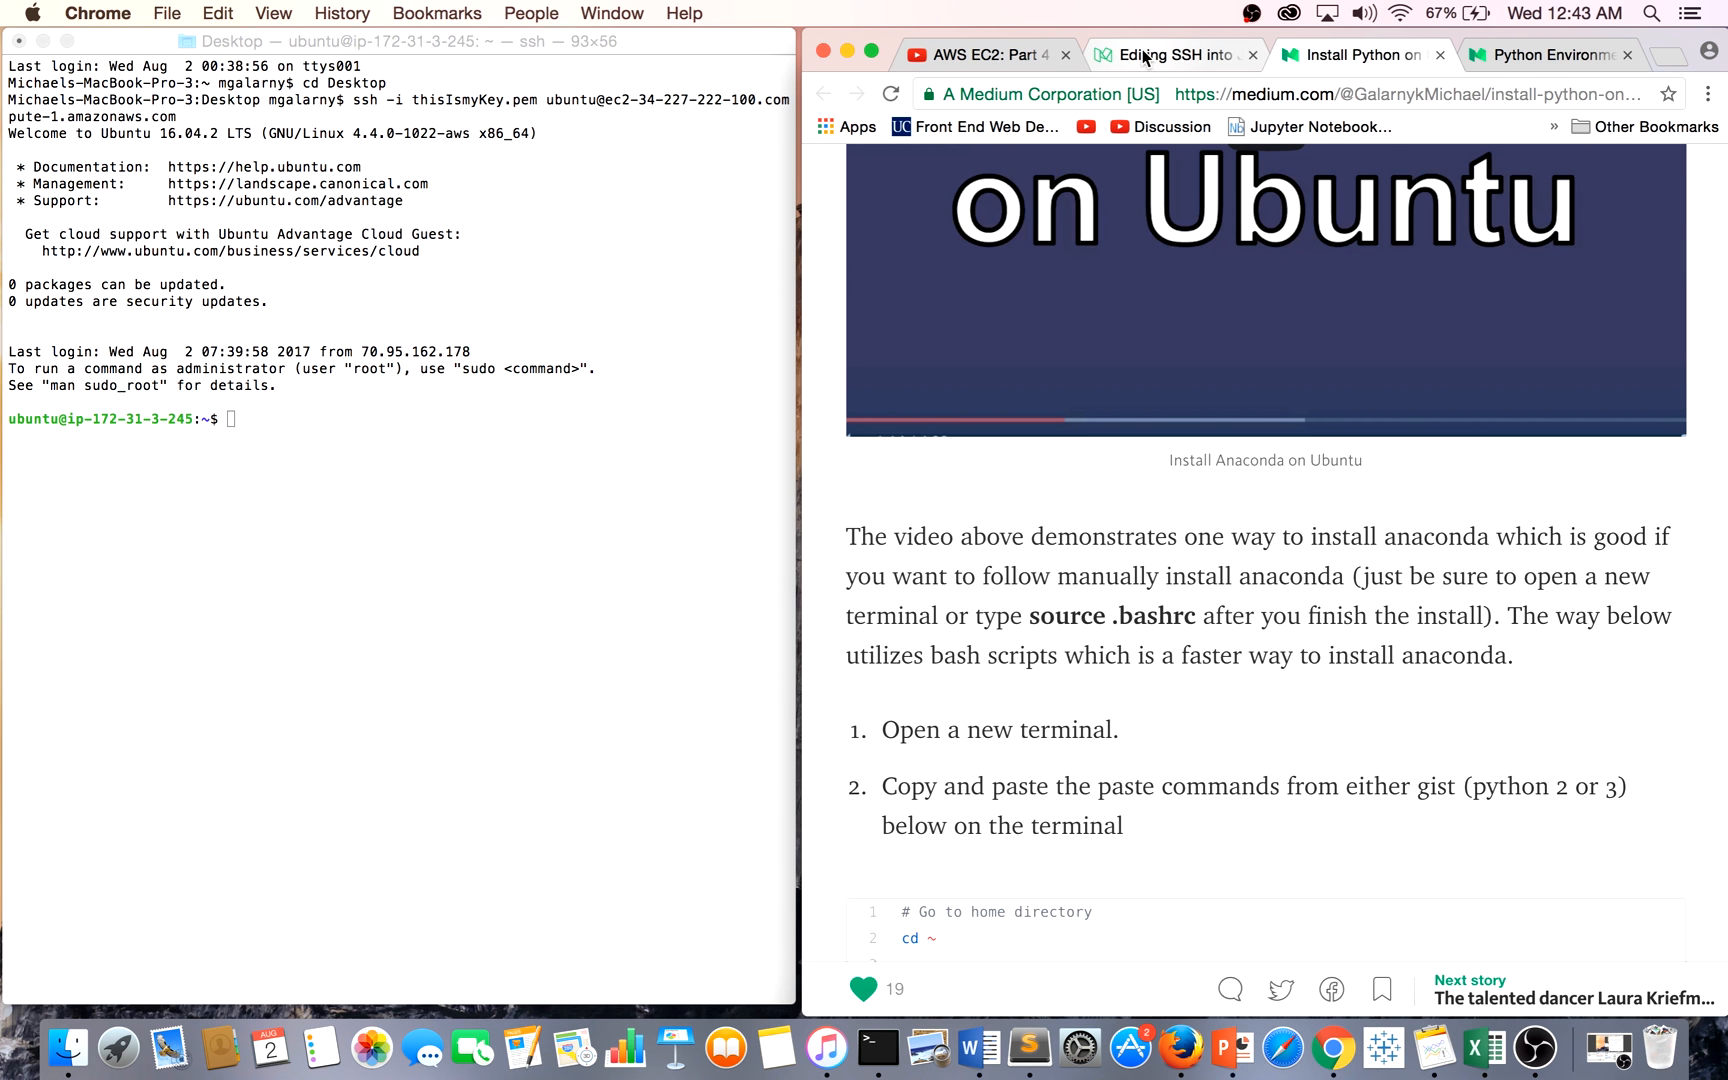
# Return to the draft at step 3's jupyter notebook launch command
pyautogui.click(1168, 56)
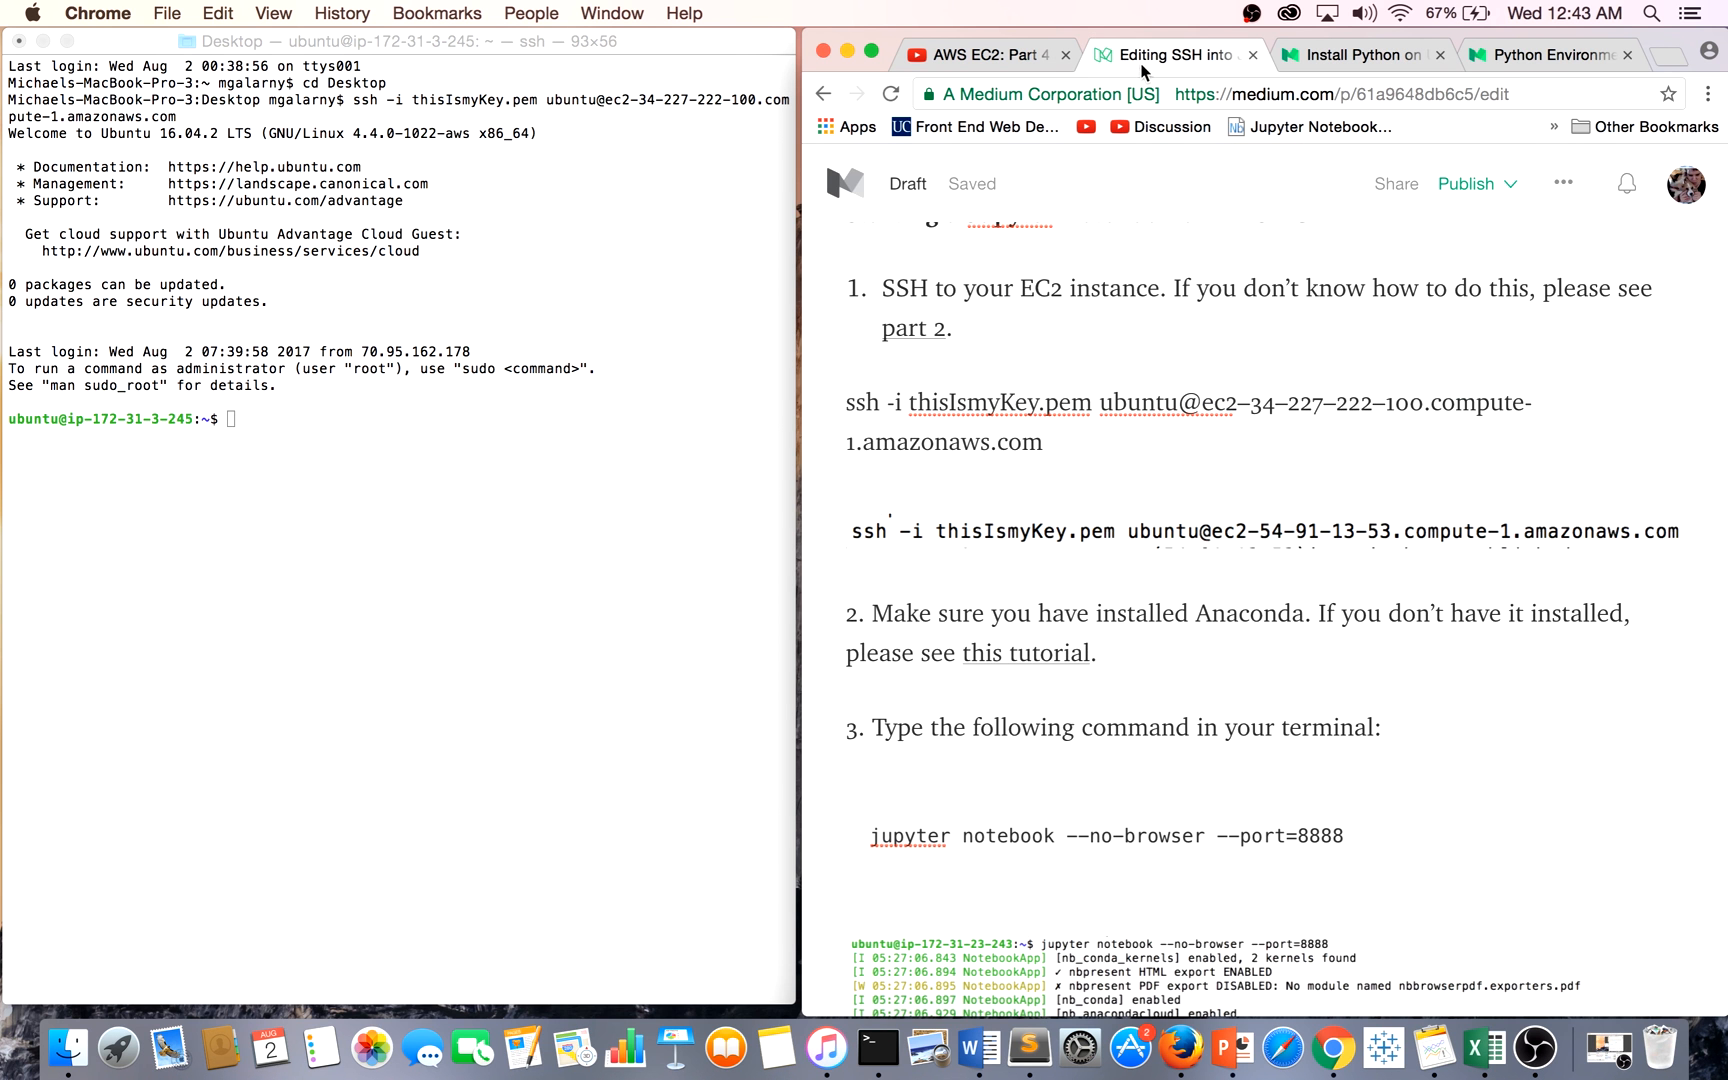
pyautogui.scroll(-3)
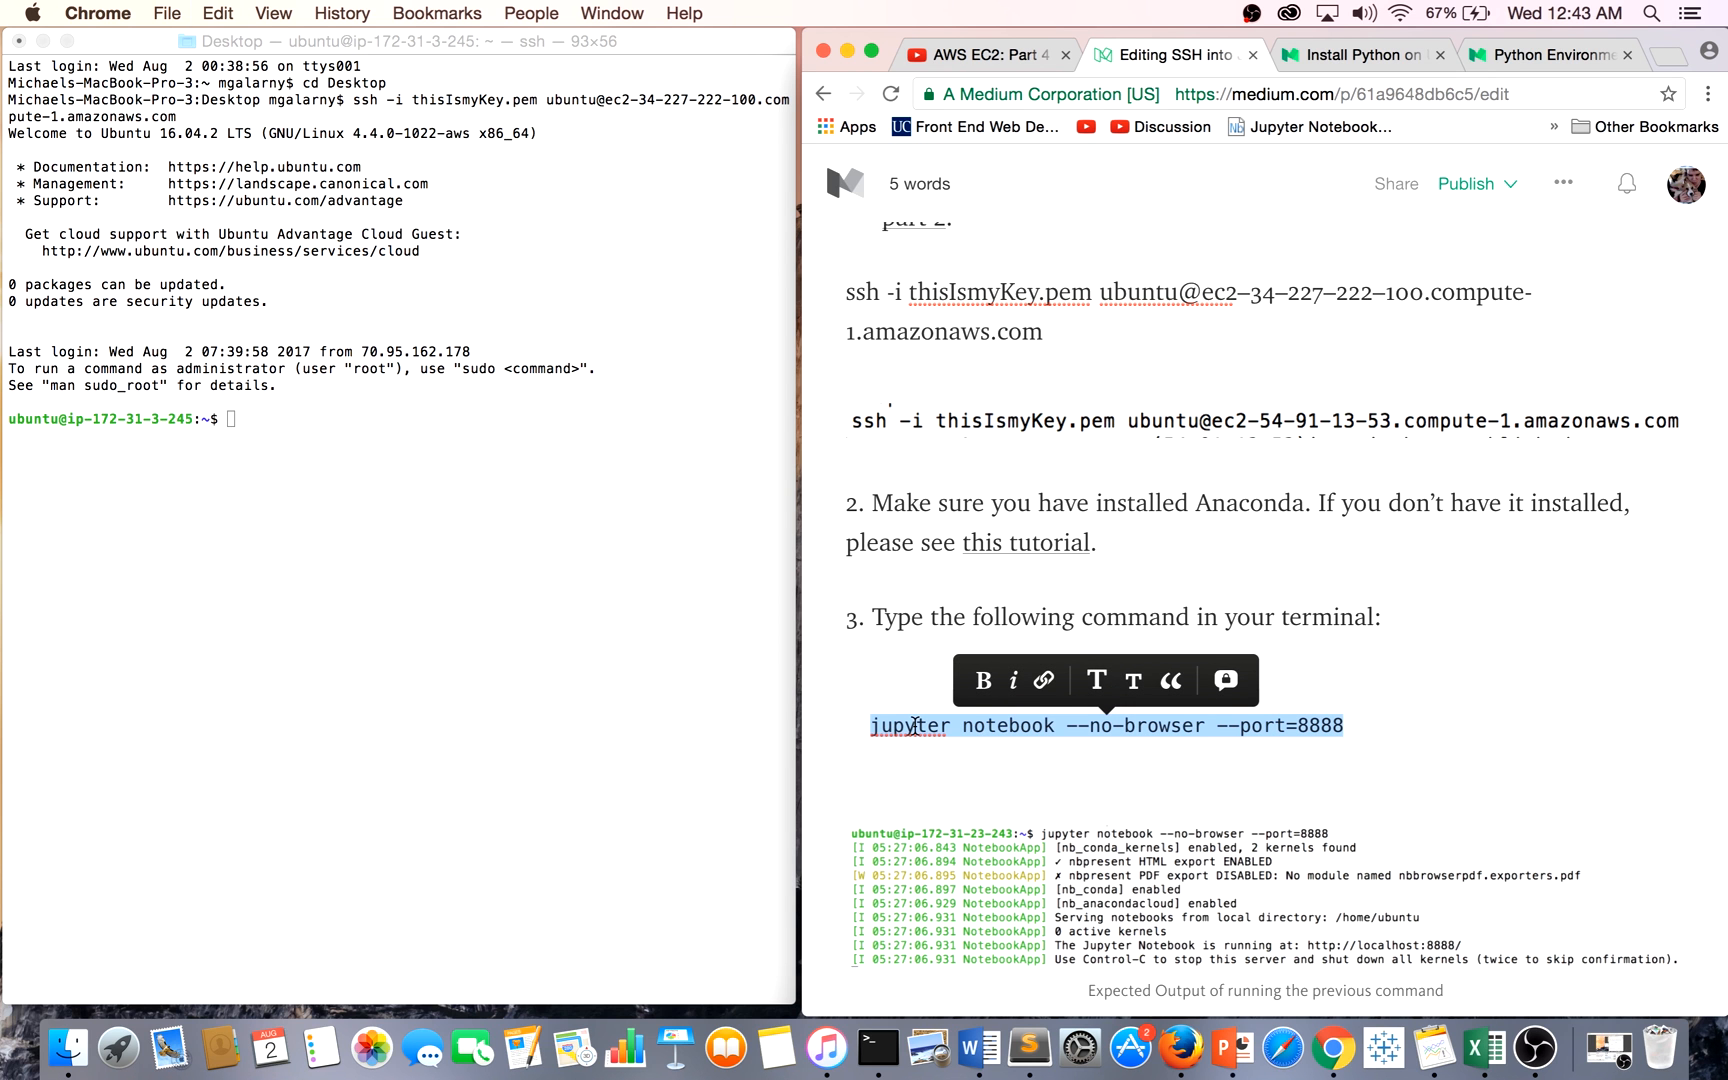
# Run jupyter notebook --no-browser --port=8888 on the EC2 instance and start a second local terminal tab
pyautogui.click(298, 412)
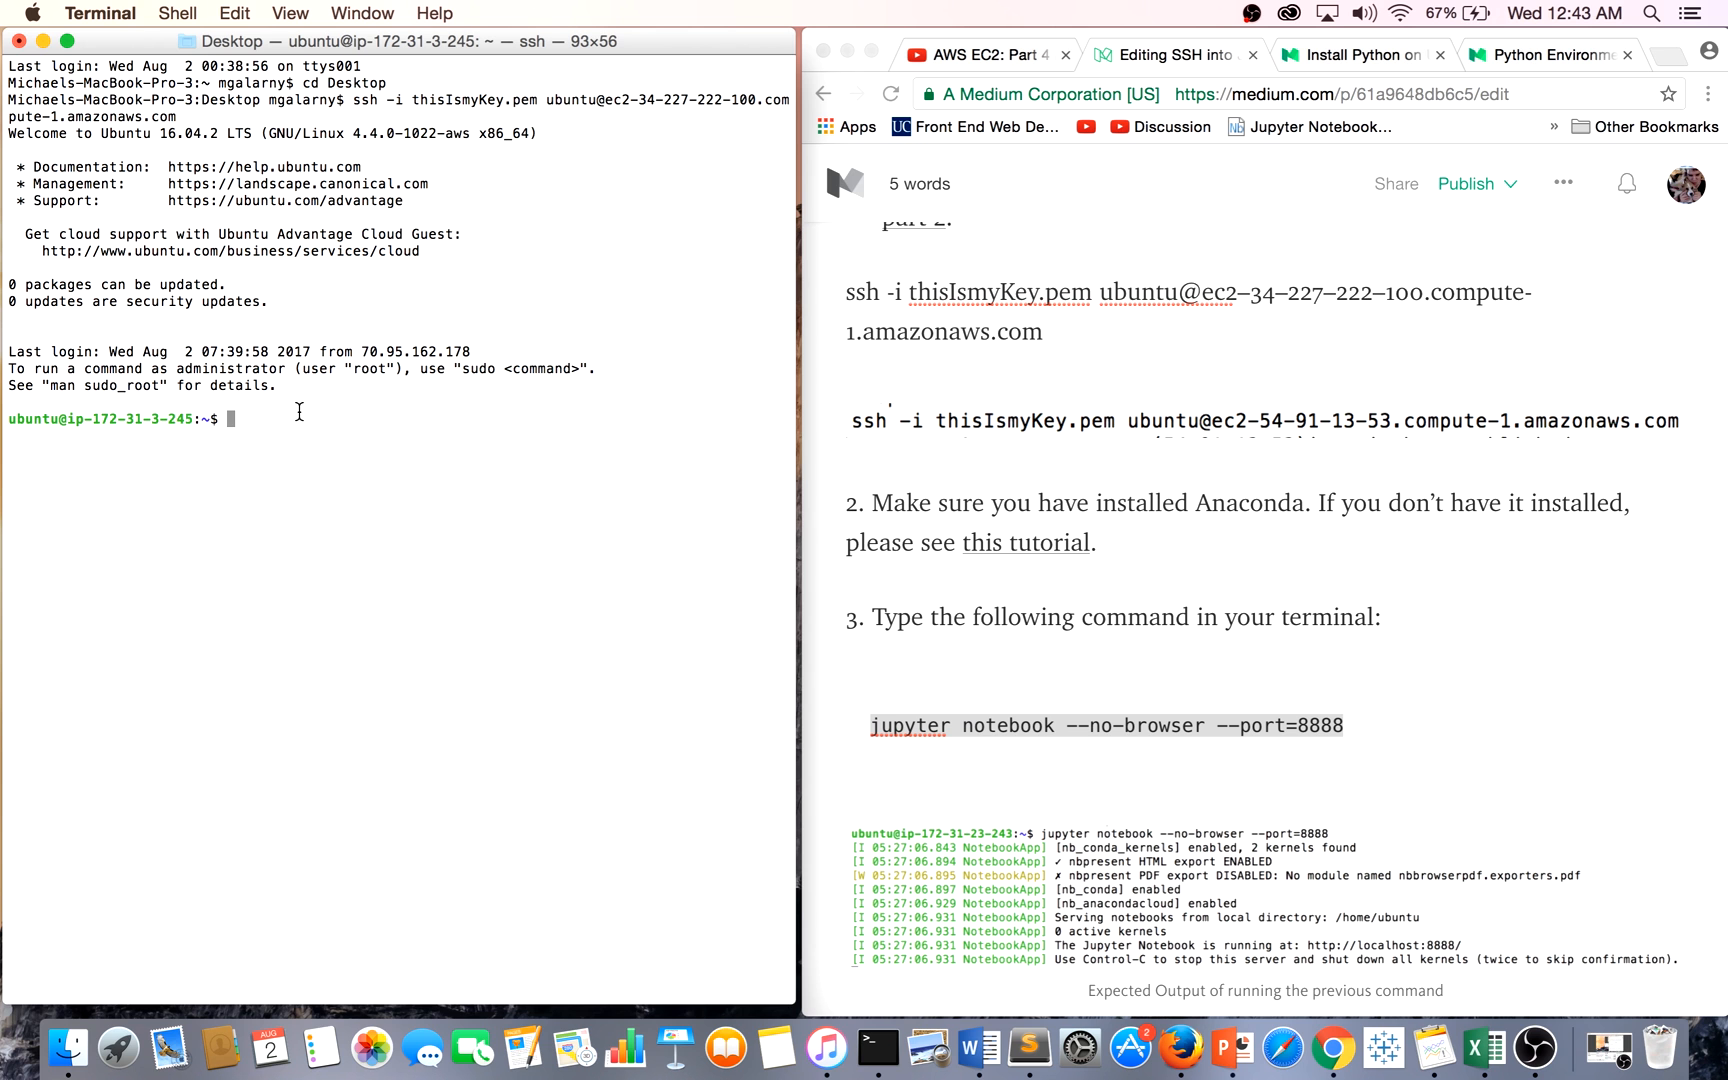
pyautogui.write('jupyter notebook --no-browser --port=8888')
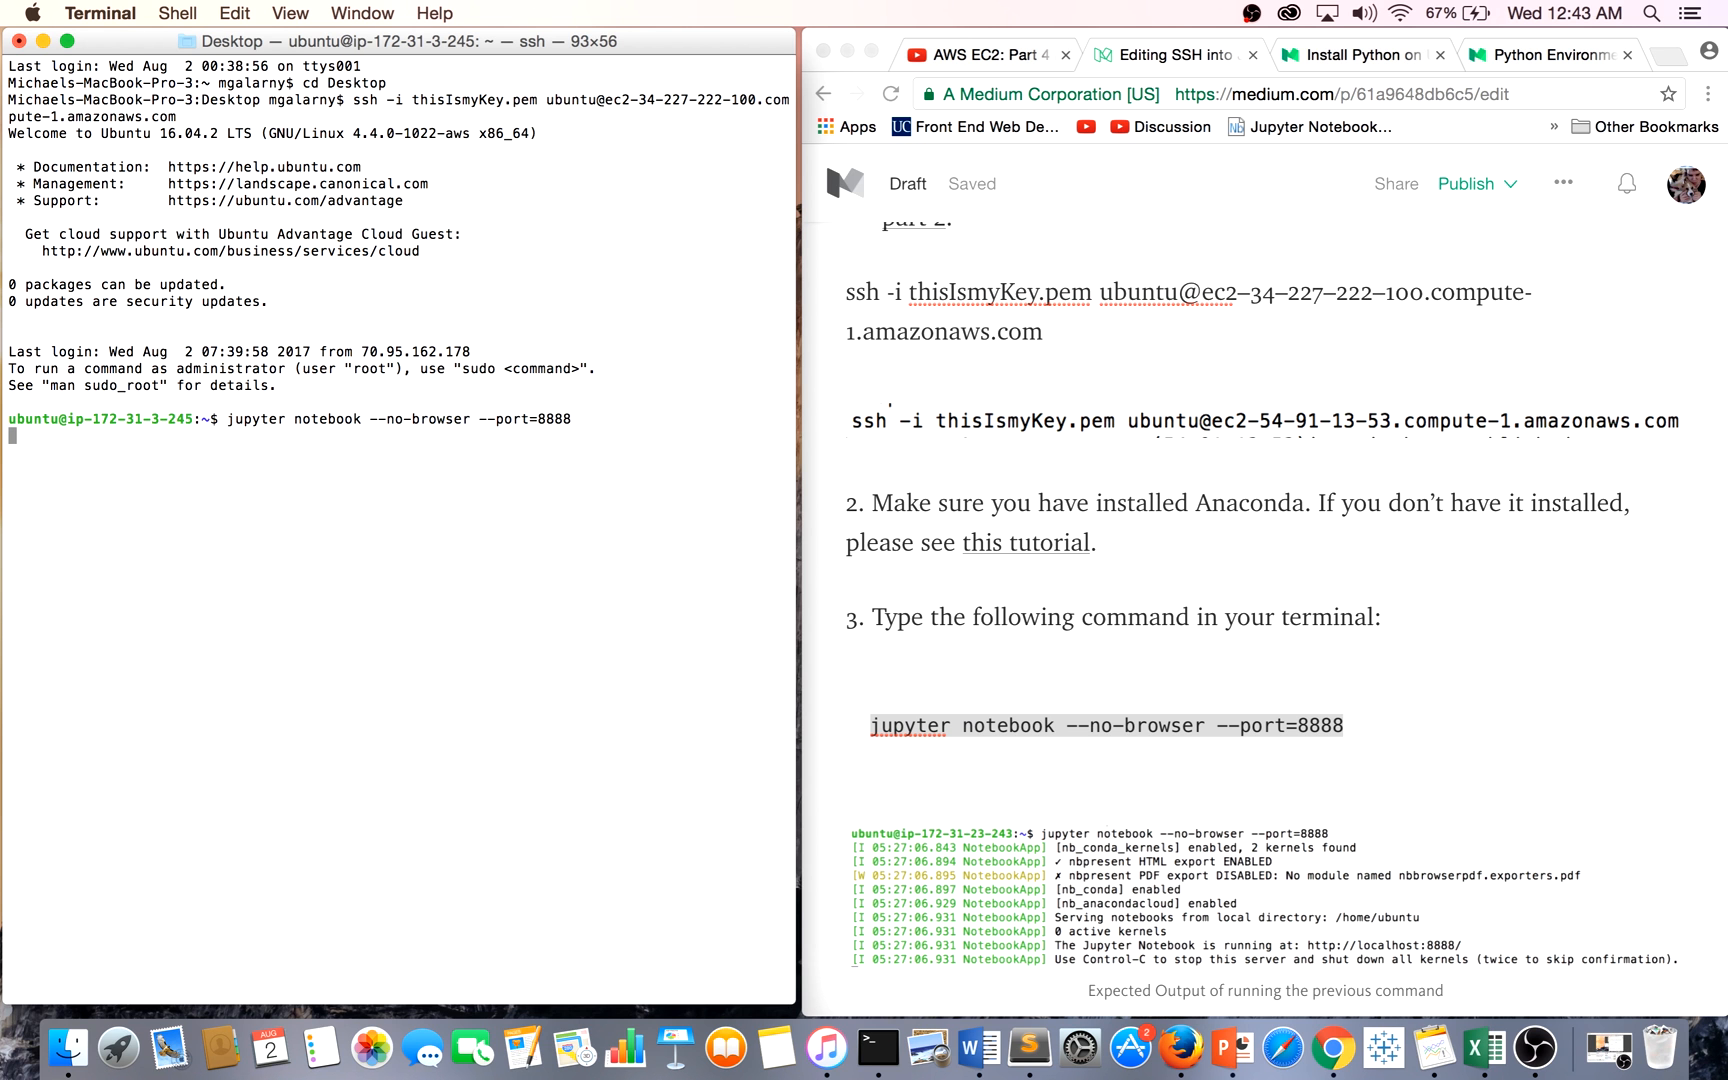
pyautogui.press('Return')
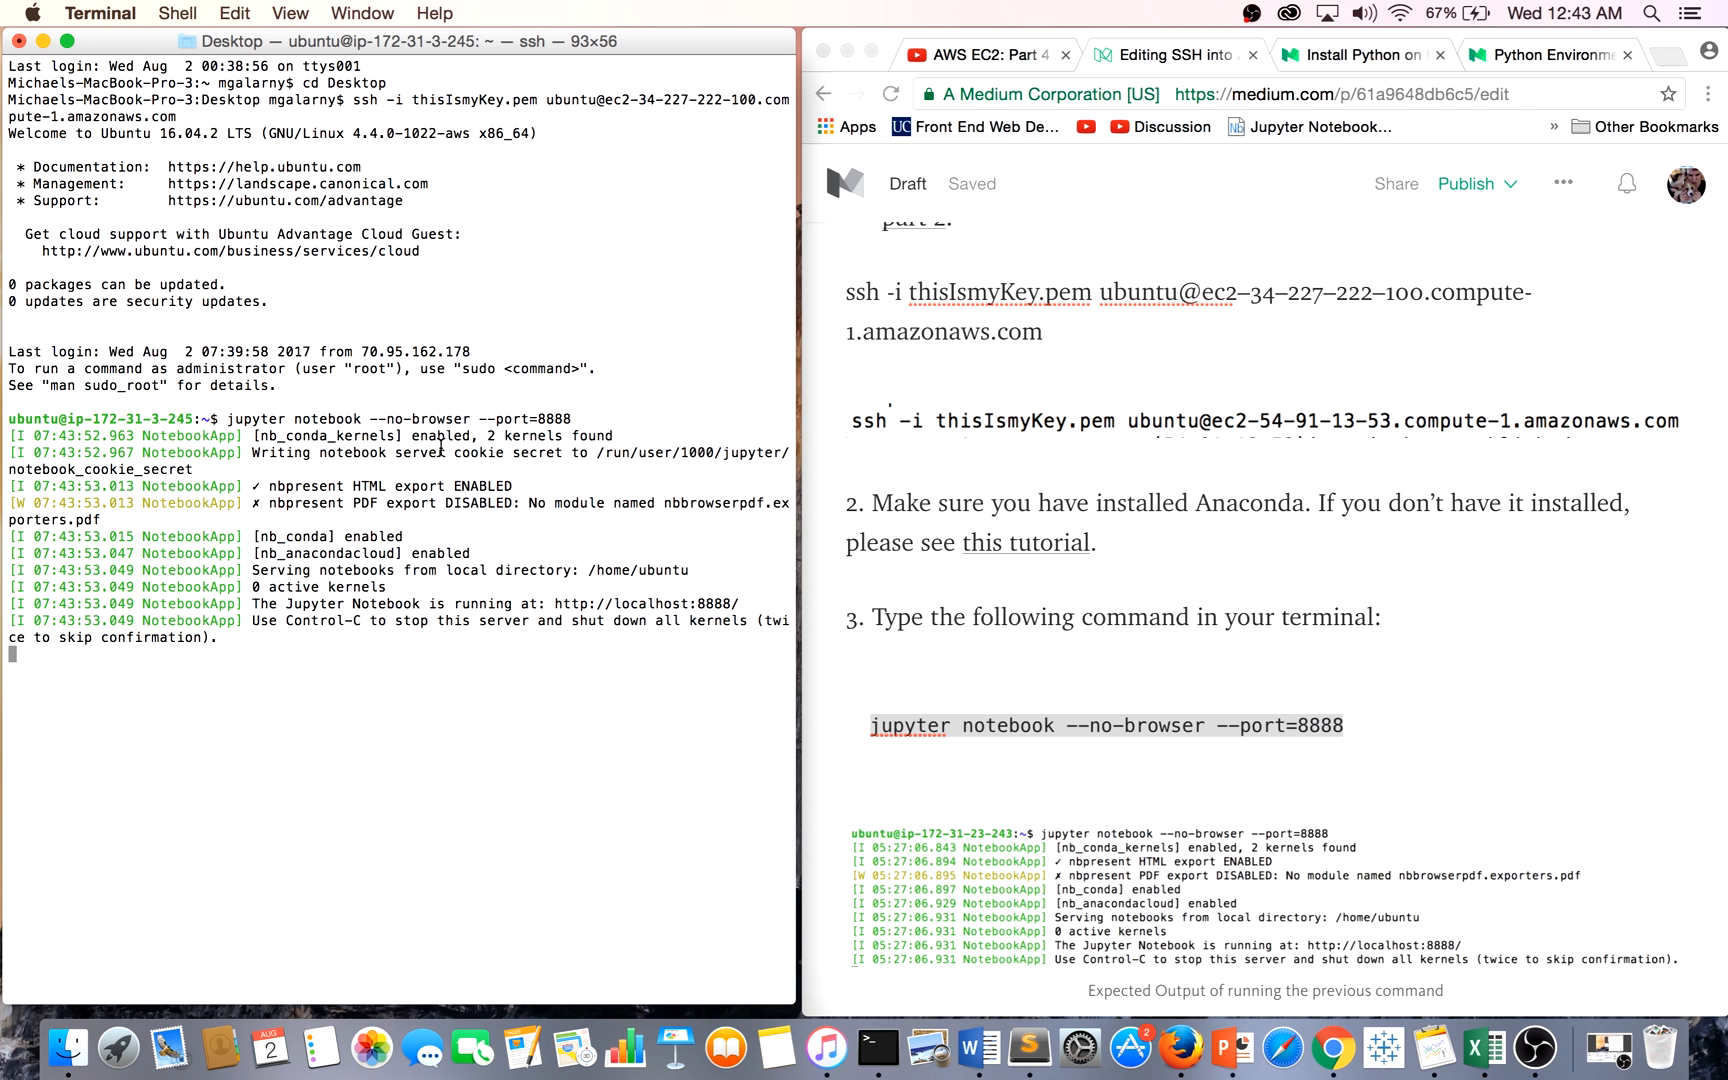
pyautogui.click(178, 14)
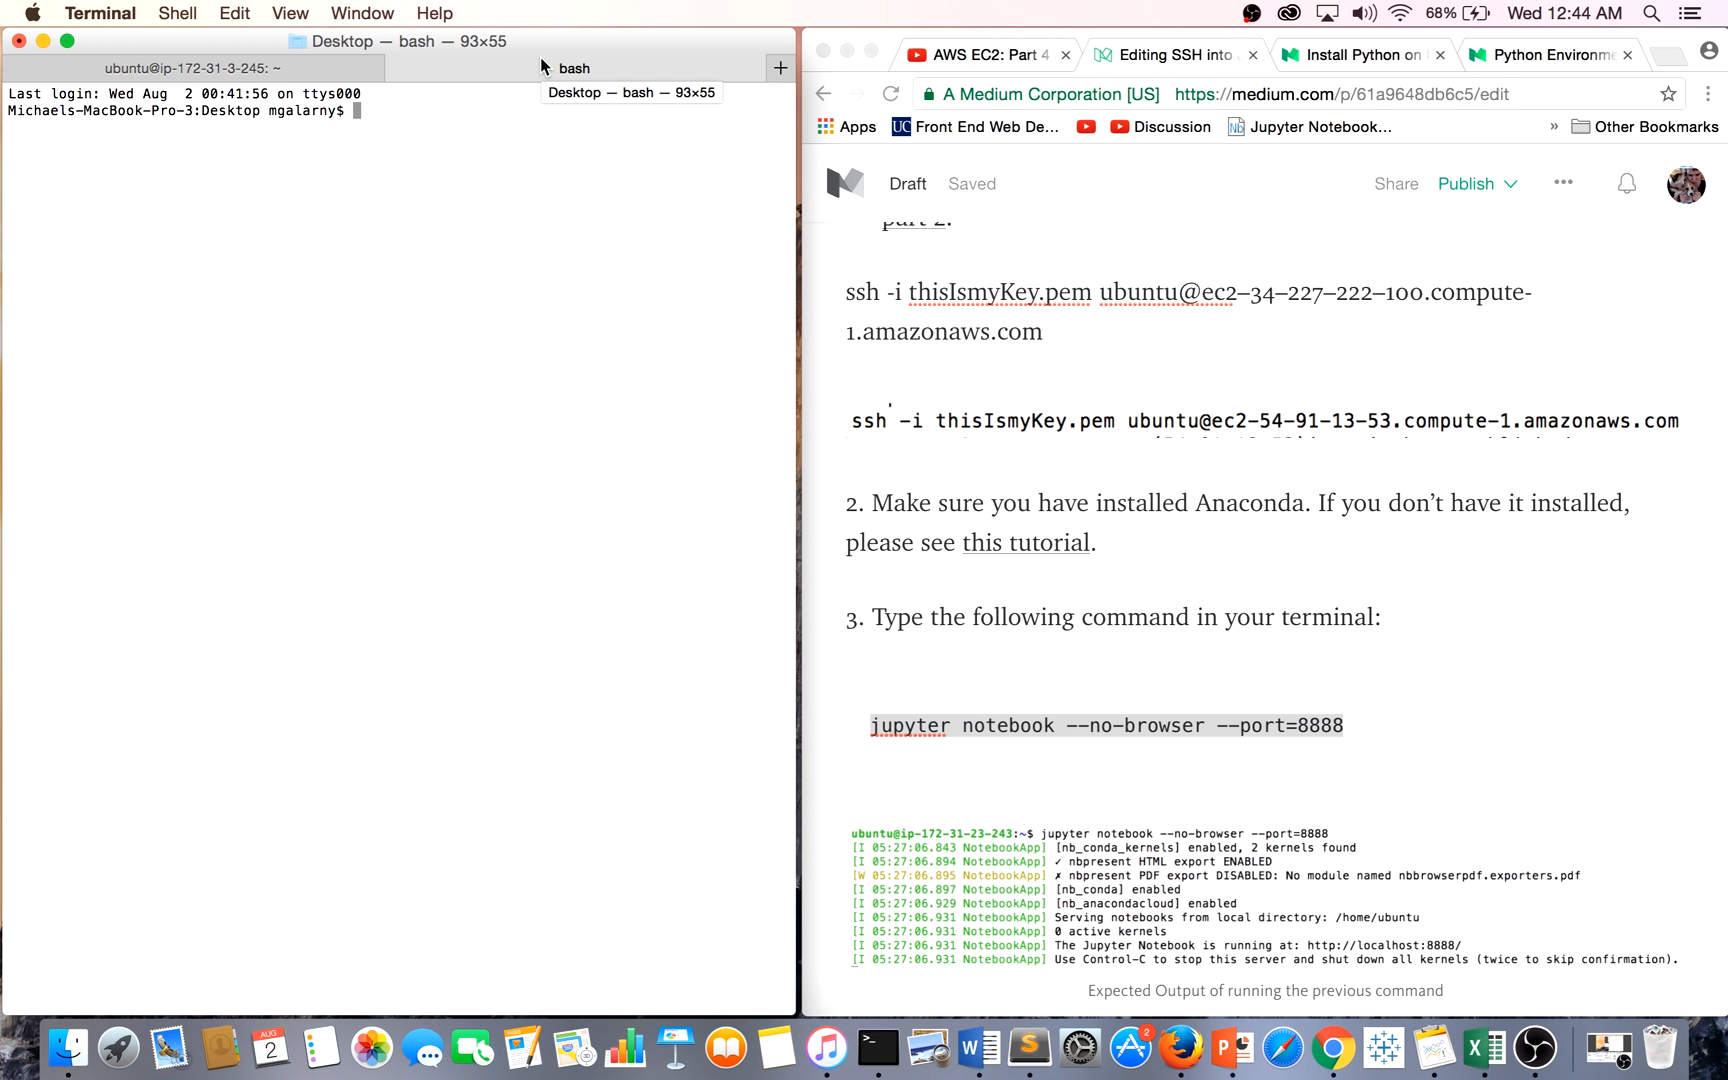
# Enter the ssh -i thisIsmyKey.pem command to the EC2 host, ready for a -L port-forwarding option
pyautogui.scroll(-3)
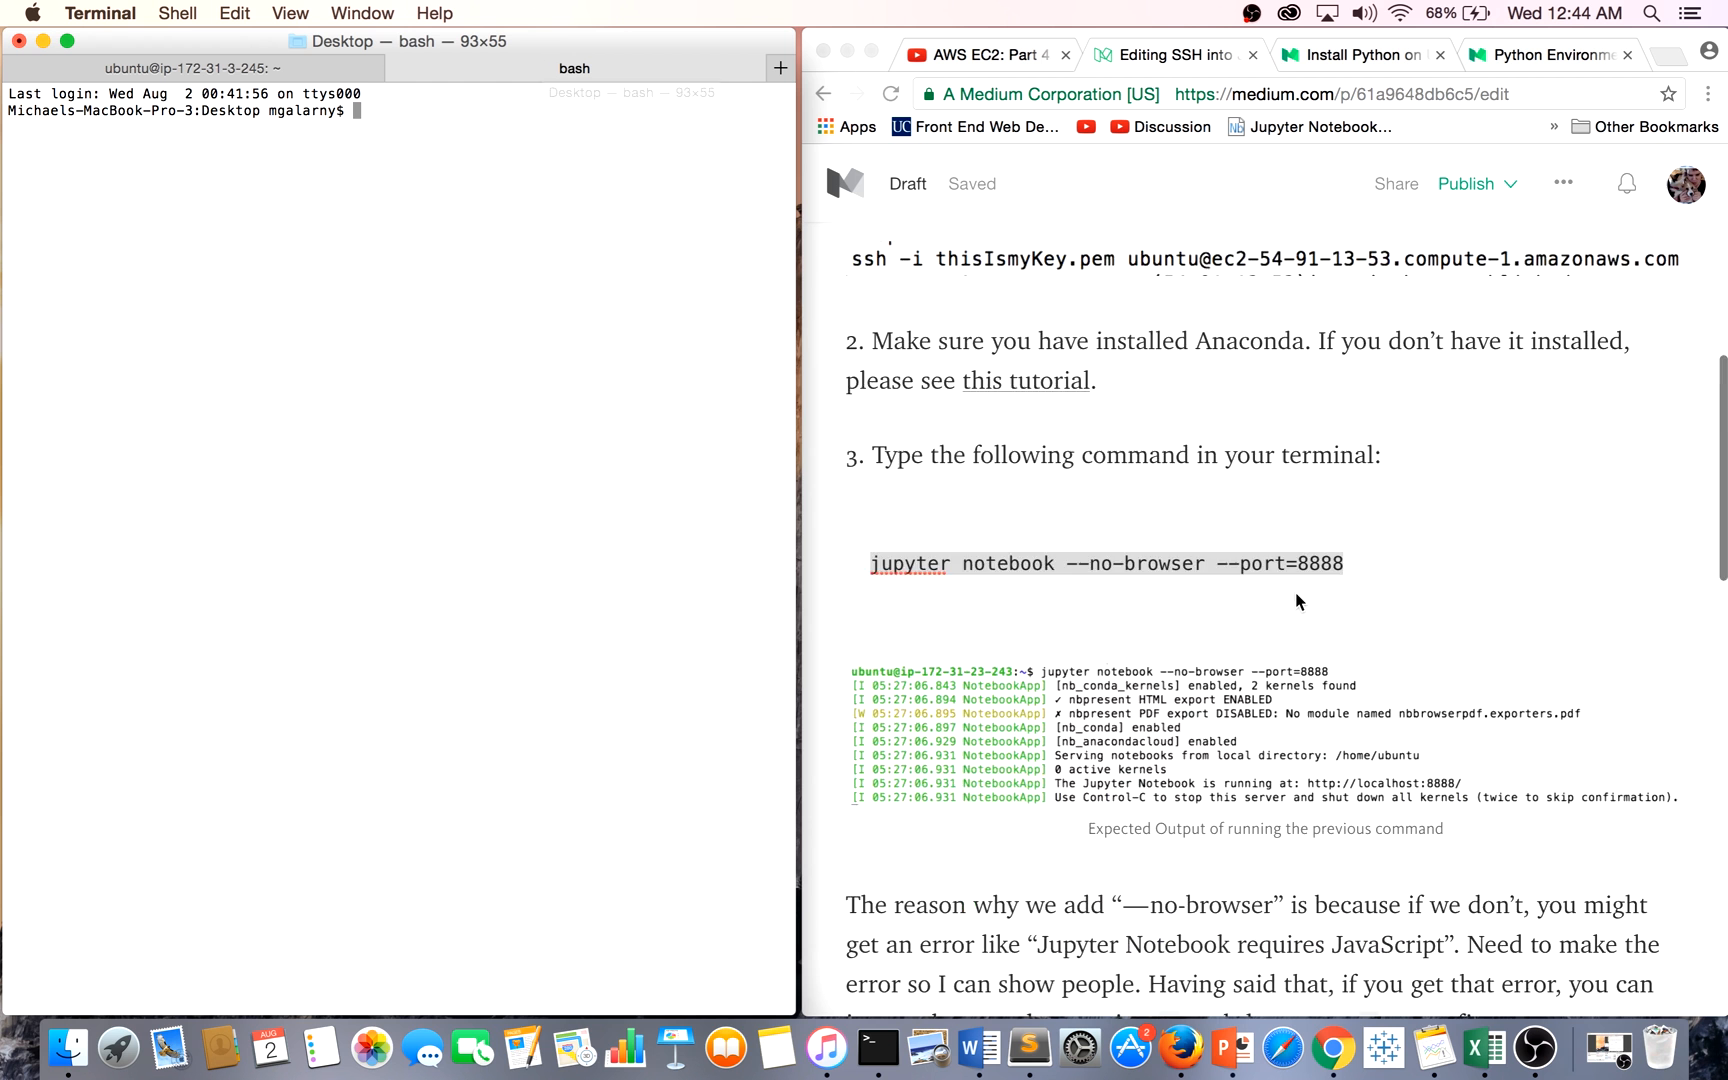
pyautogui.scroll(-3)
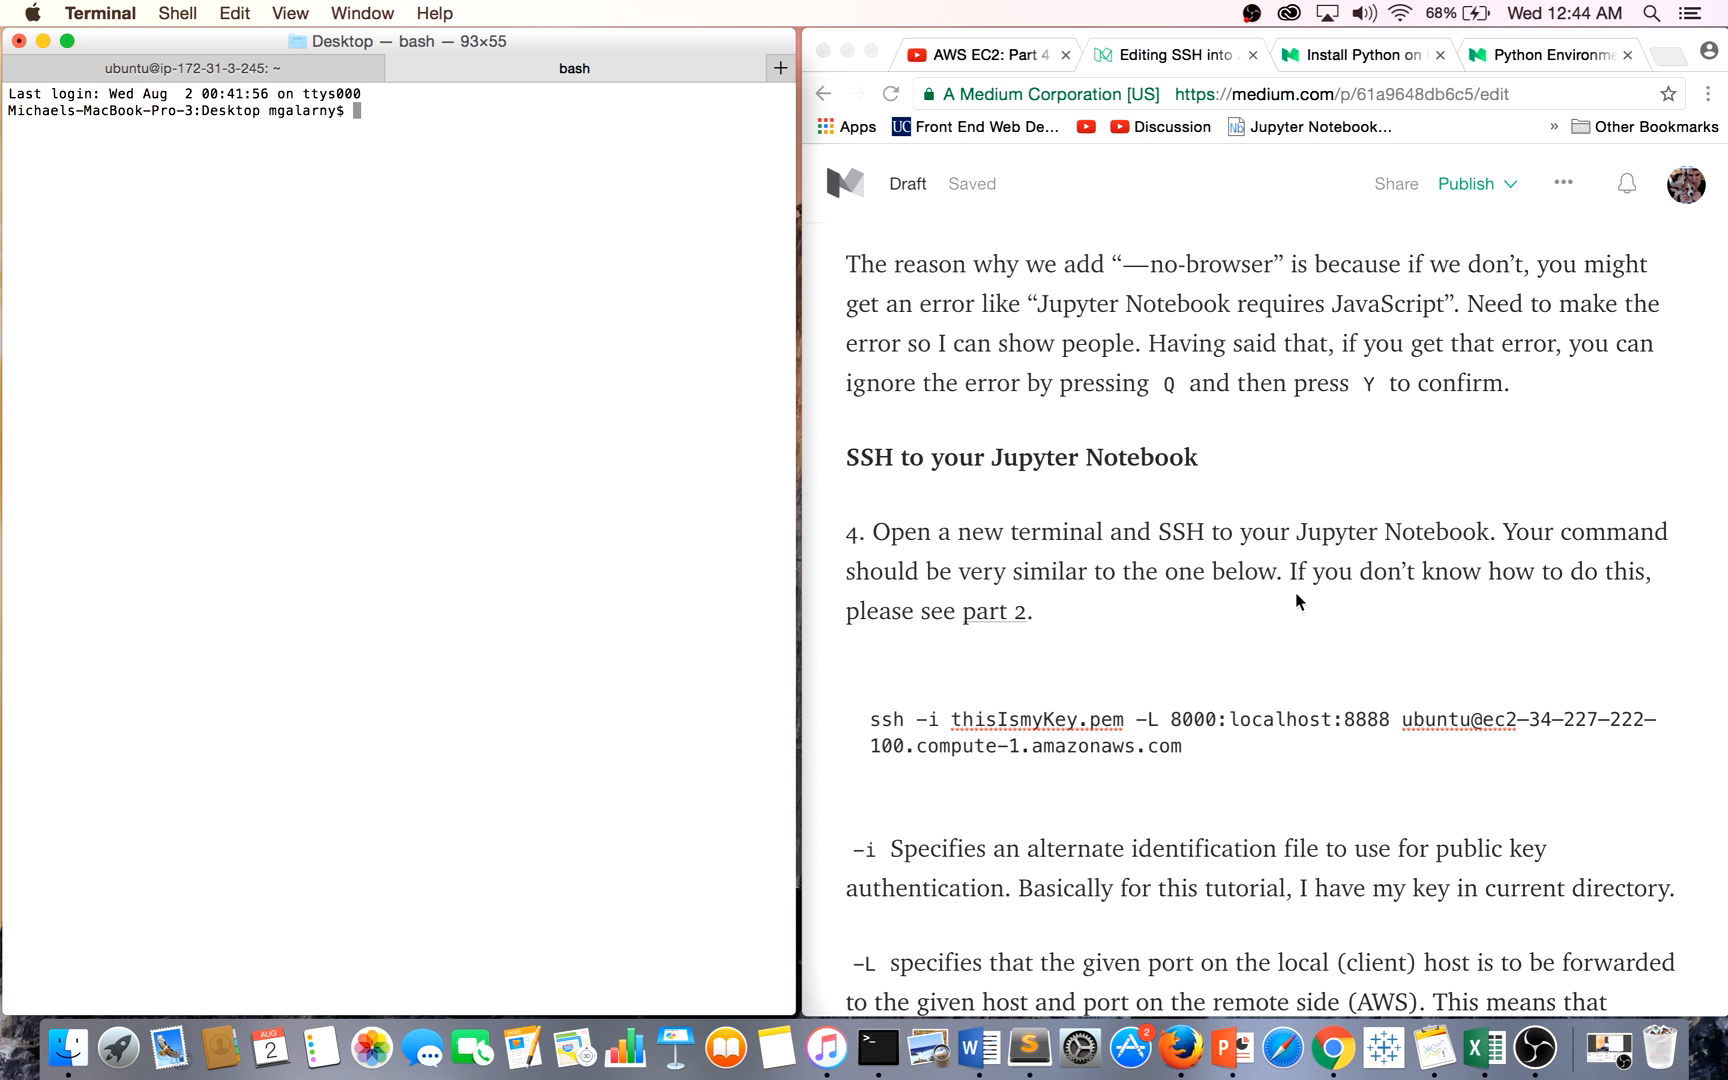
pyautogui.write('c')
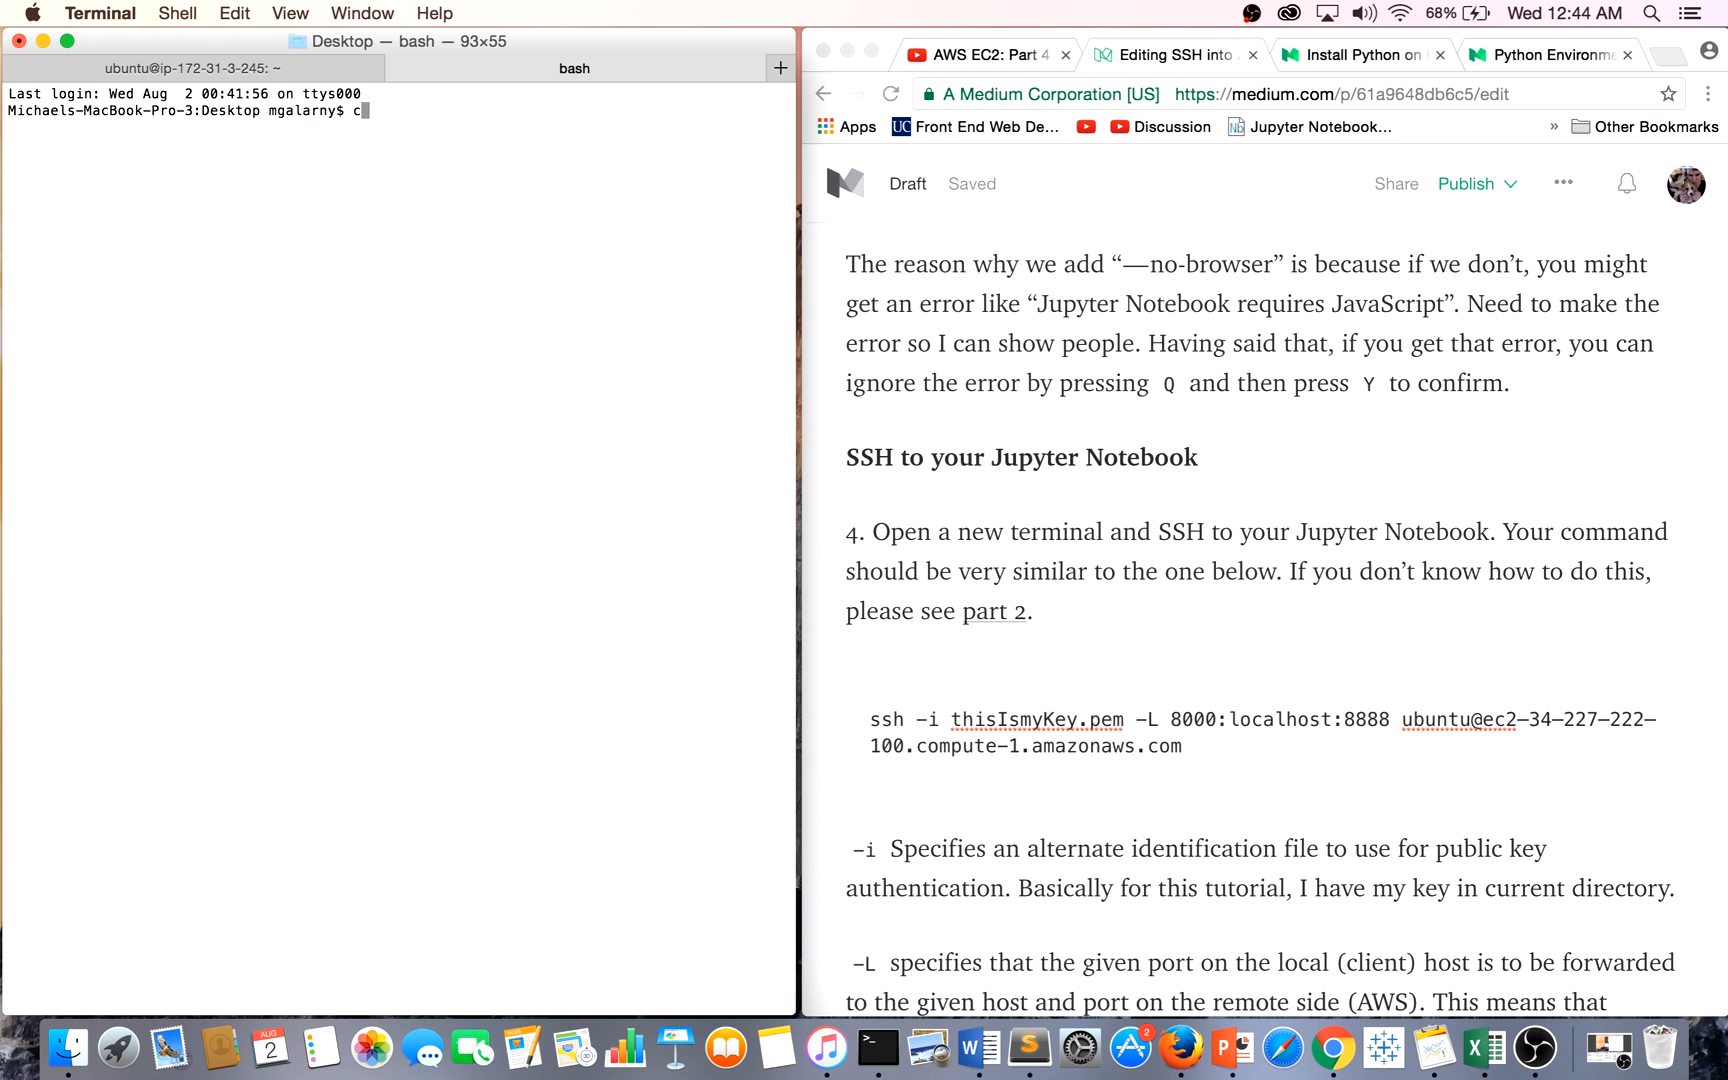
pyautogui.write('ssh -i thisIsmyKey.pem ubuntu@ec2-34-227-222-100.compute-1.amazonaws.com')
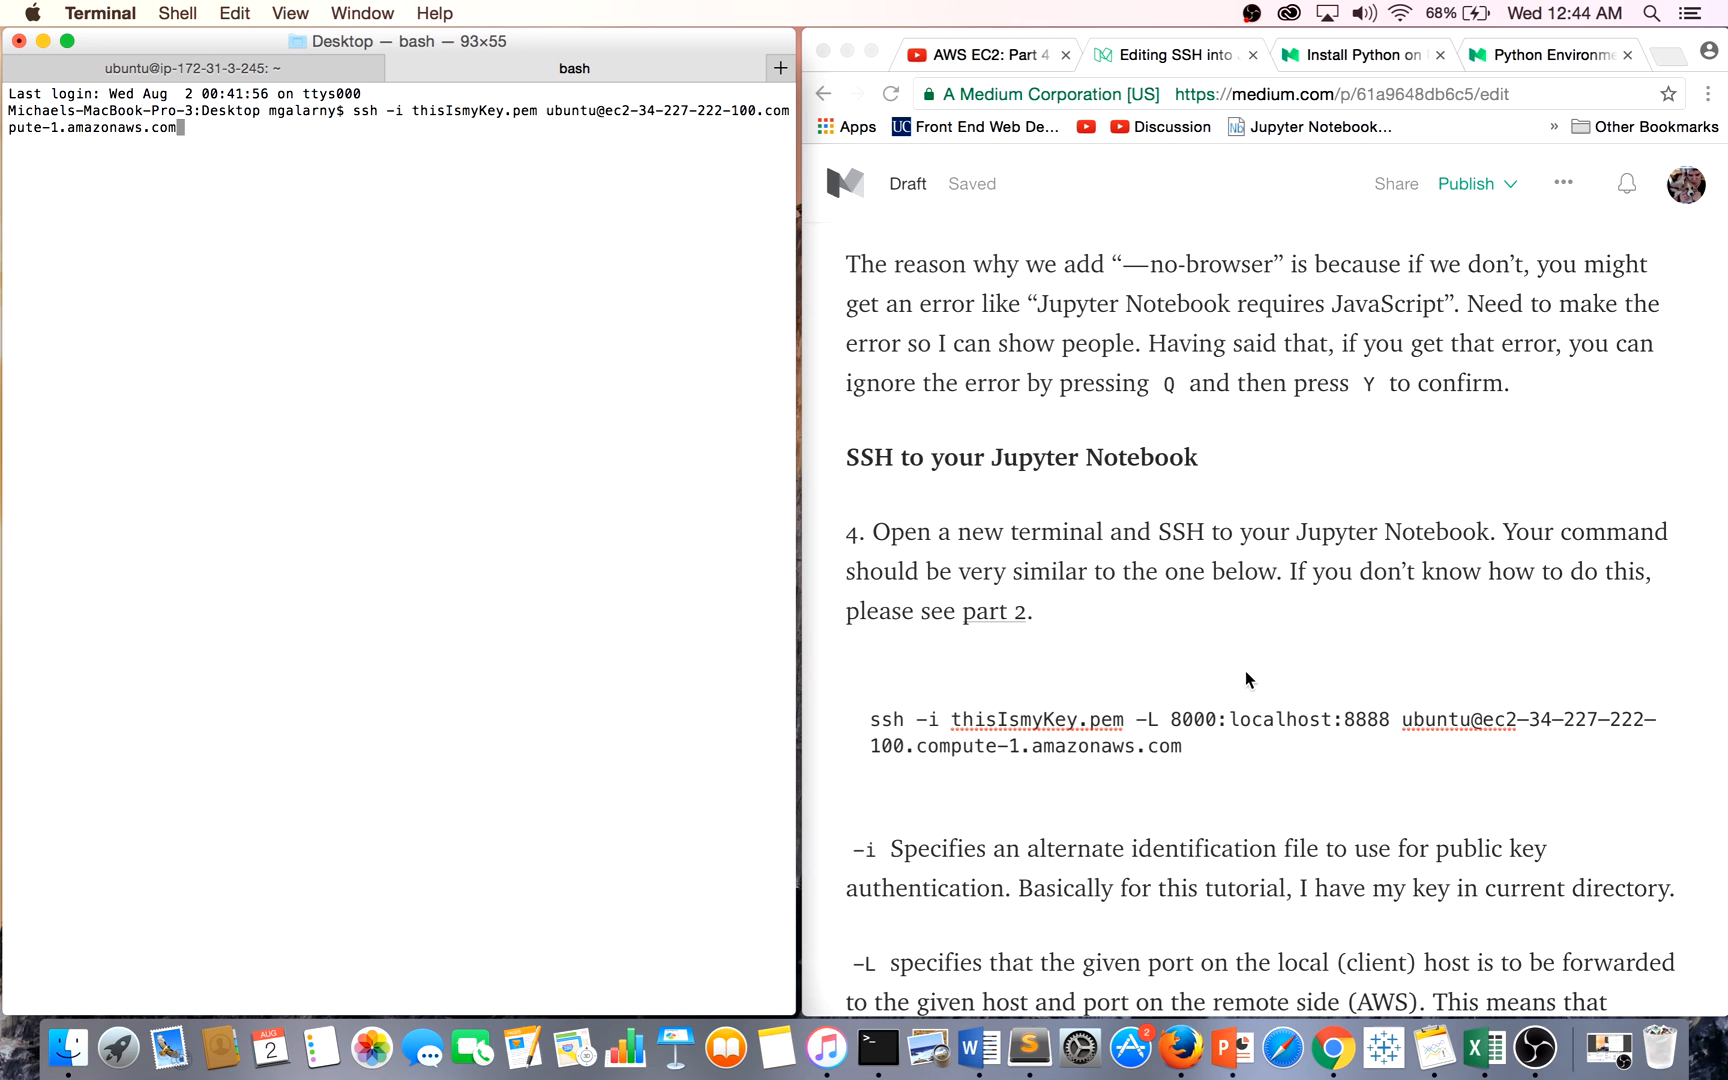
pyautogui.moveTo(430, 252)
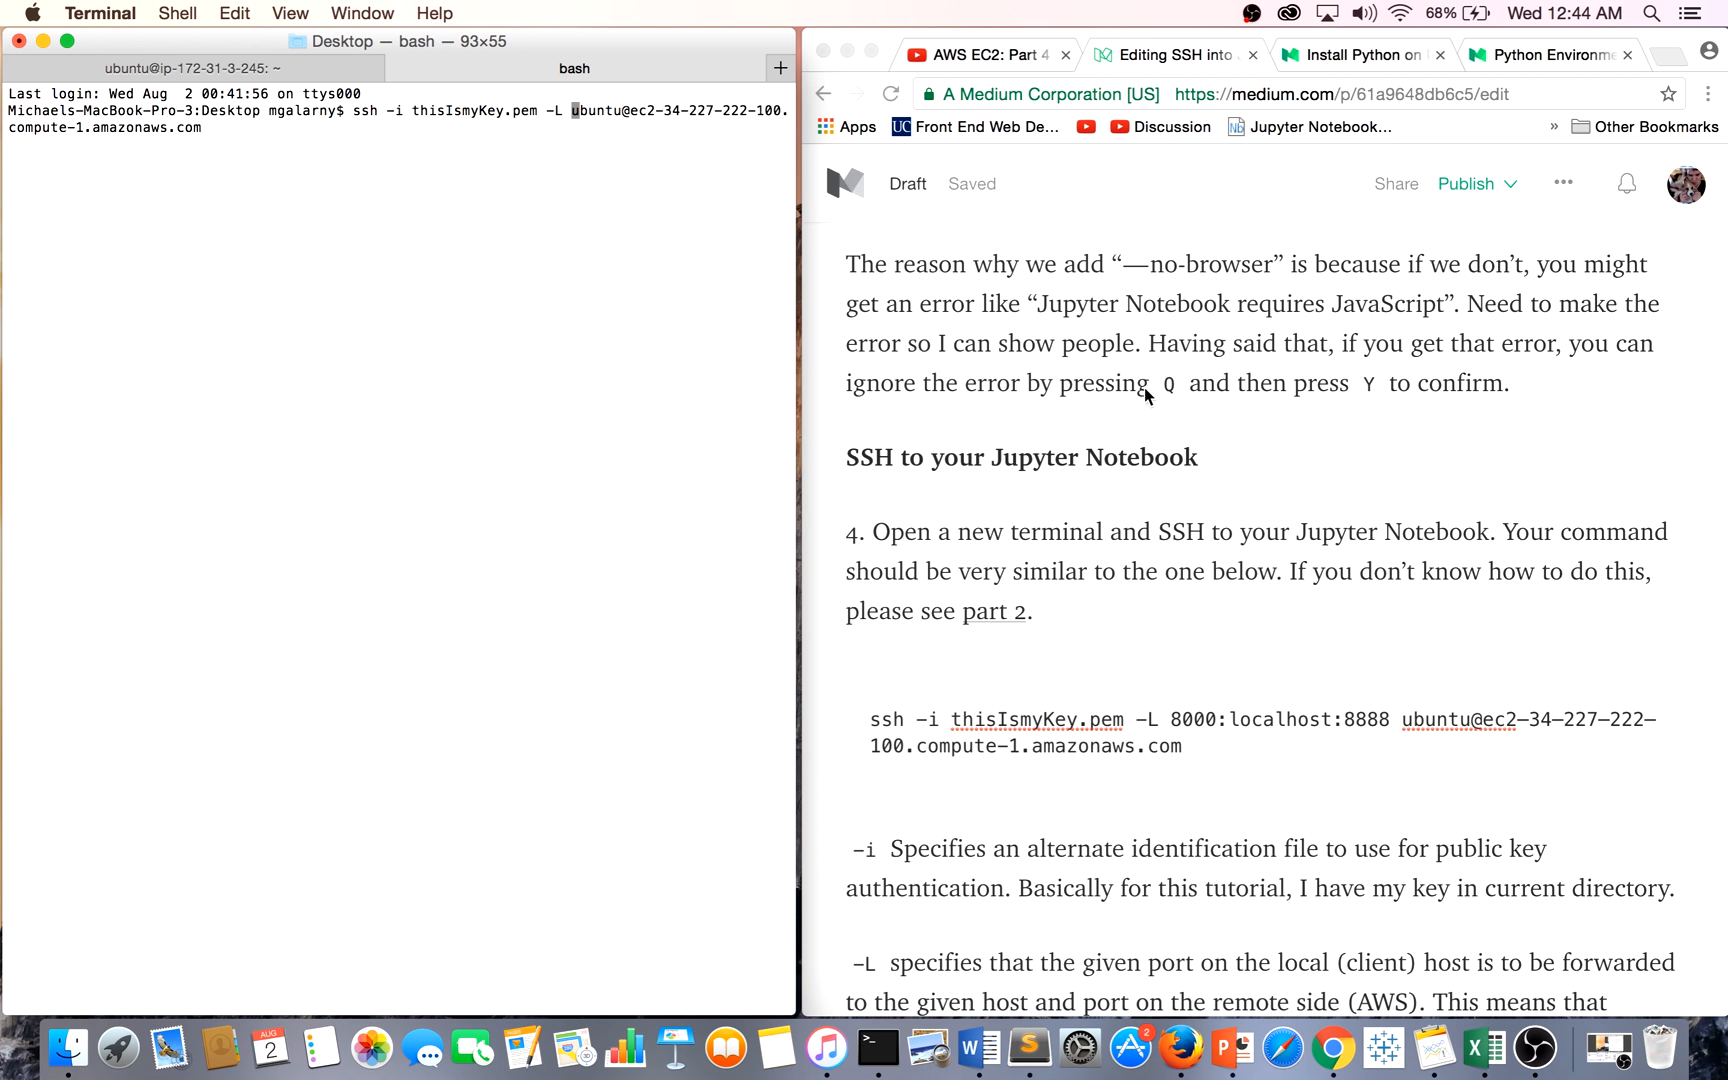
pyautogui.scroll(-3)
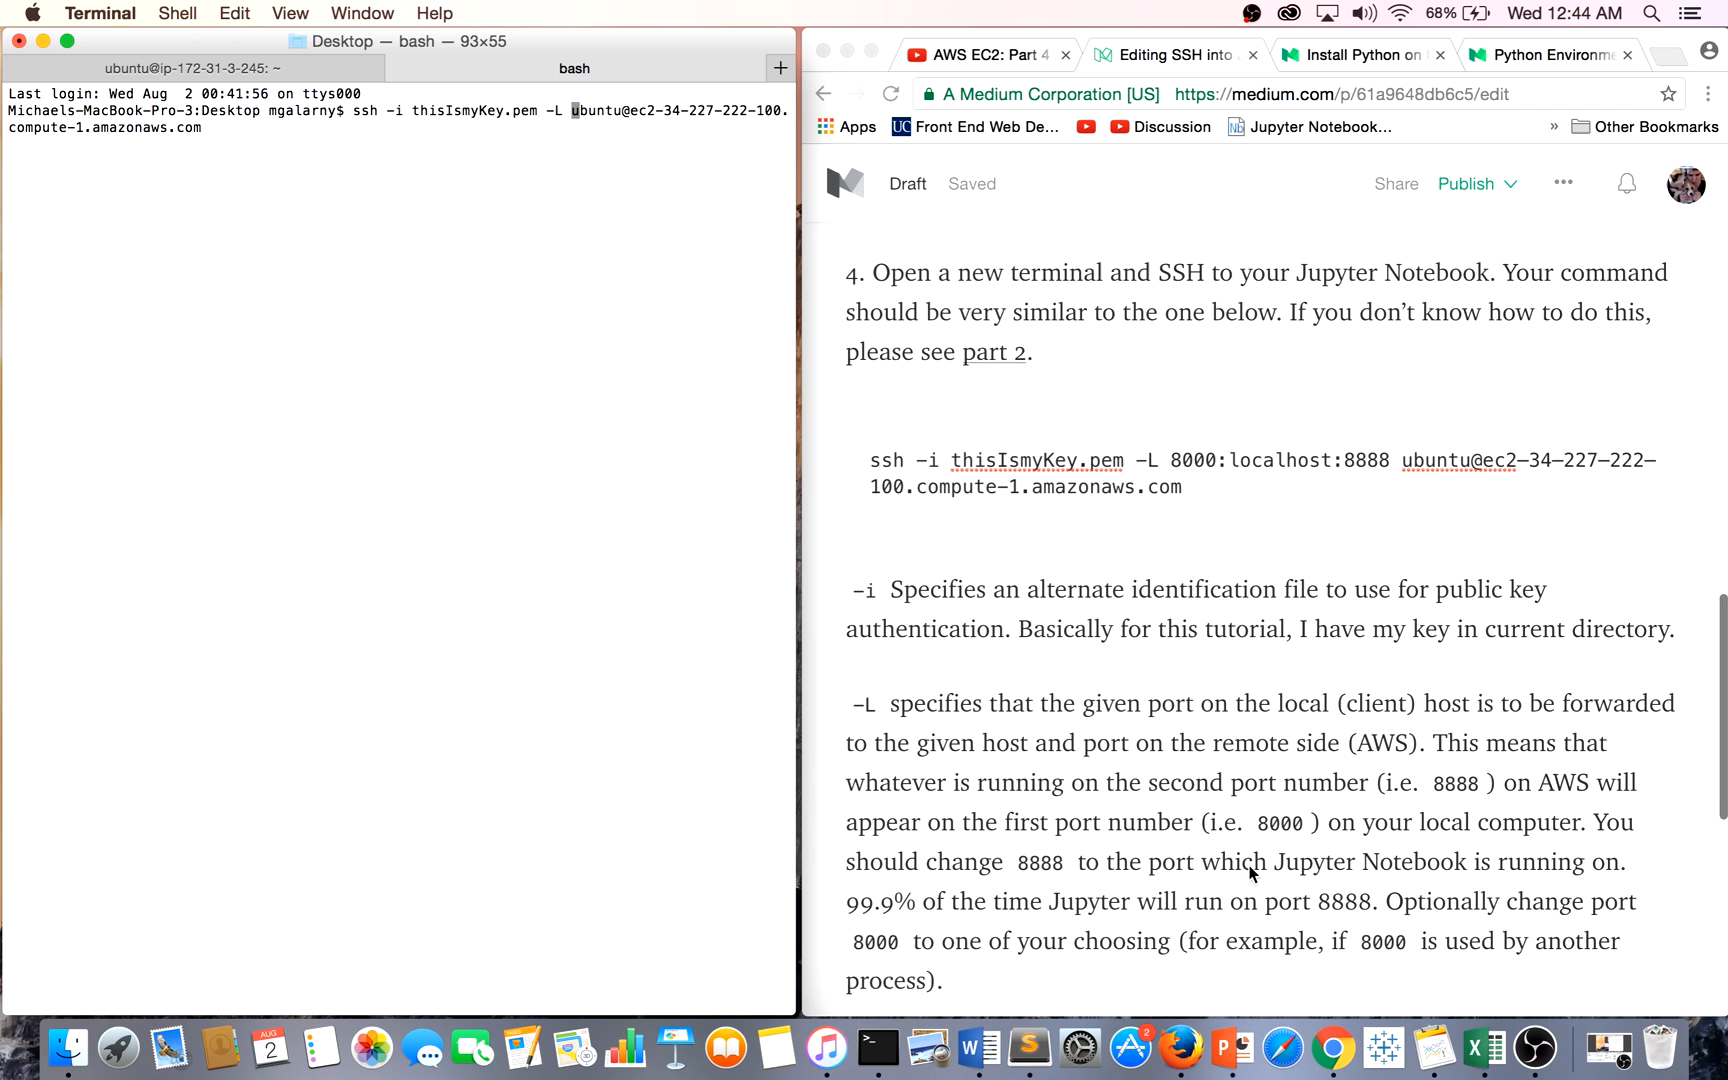
pyautogui.scroll(3)
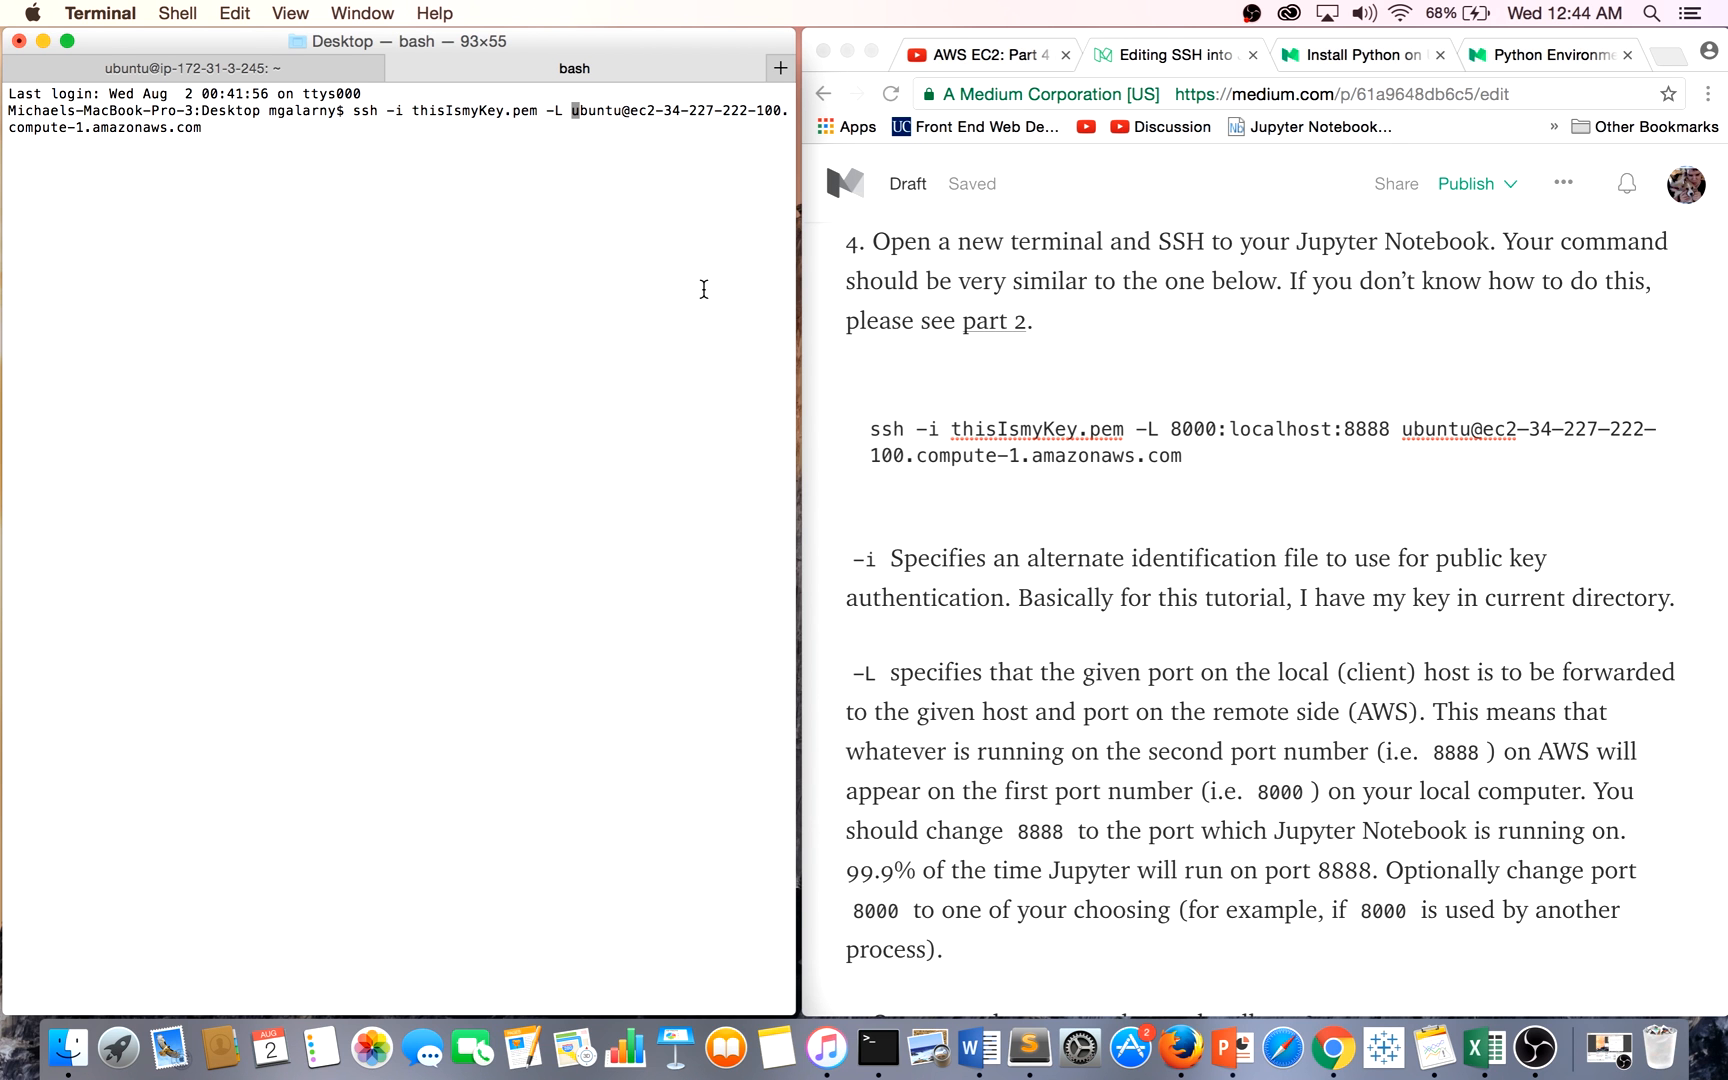
pyautogui.moveTo(576, 142)
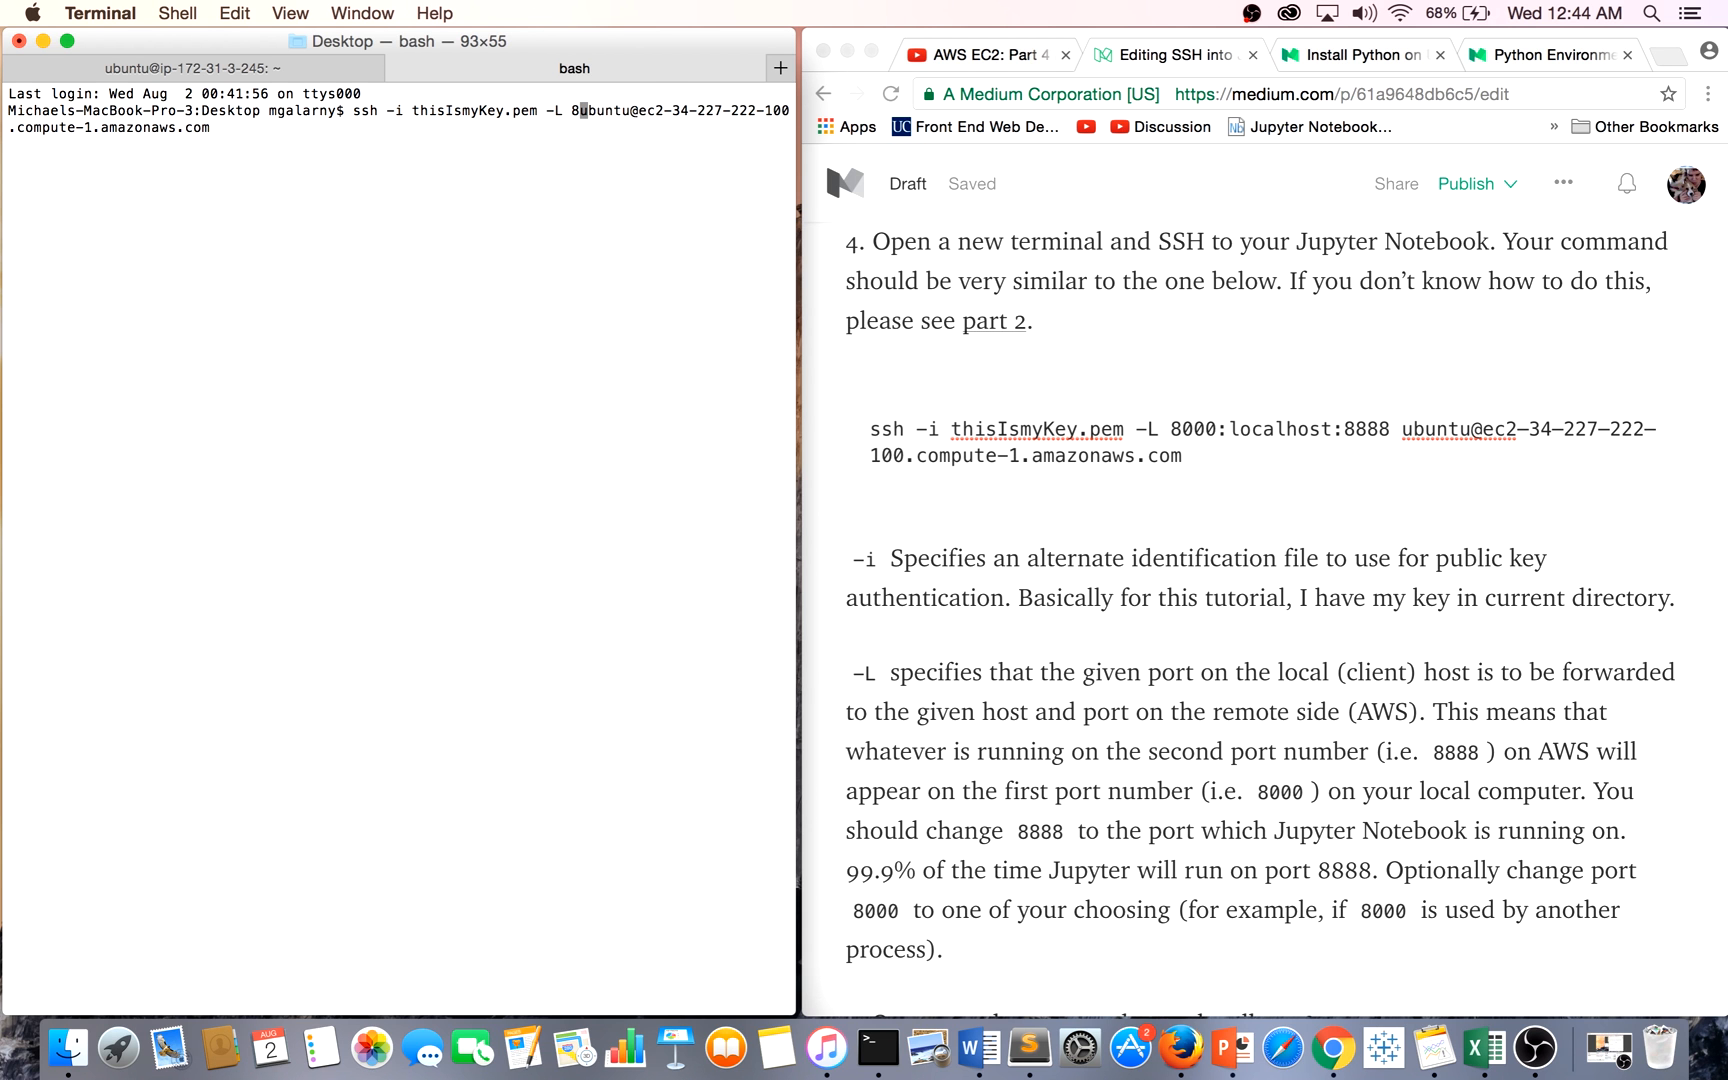
# Run the ssh tunnel with -L 8212:localhost:8888 to the EC2 Ubuntu instance
pyautogui.write('212:local')
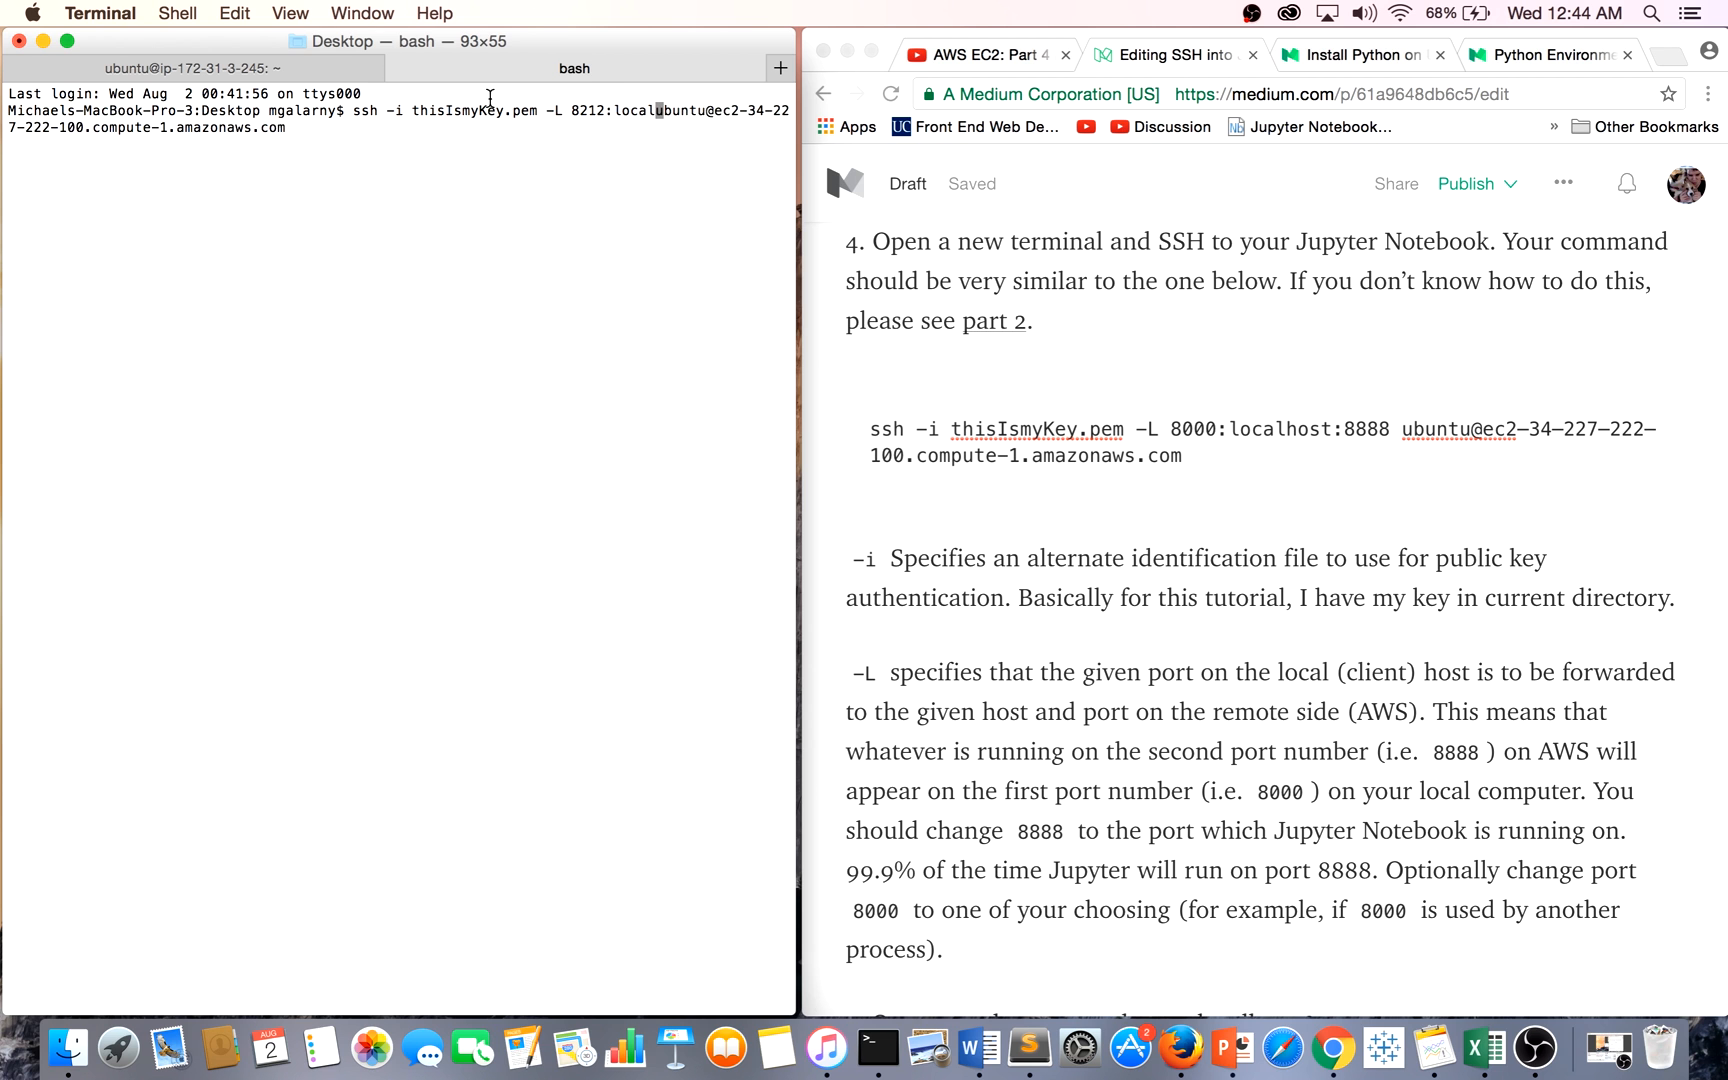
pyautogui.moveTo(604, 110)
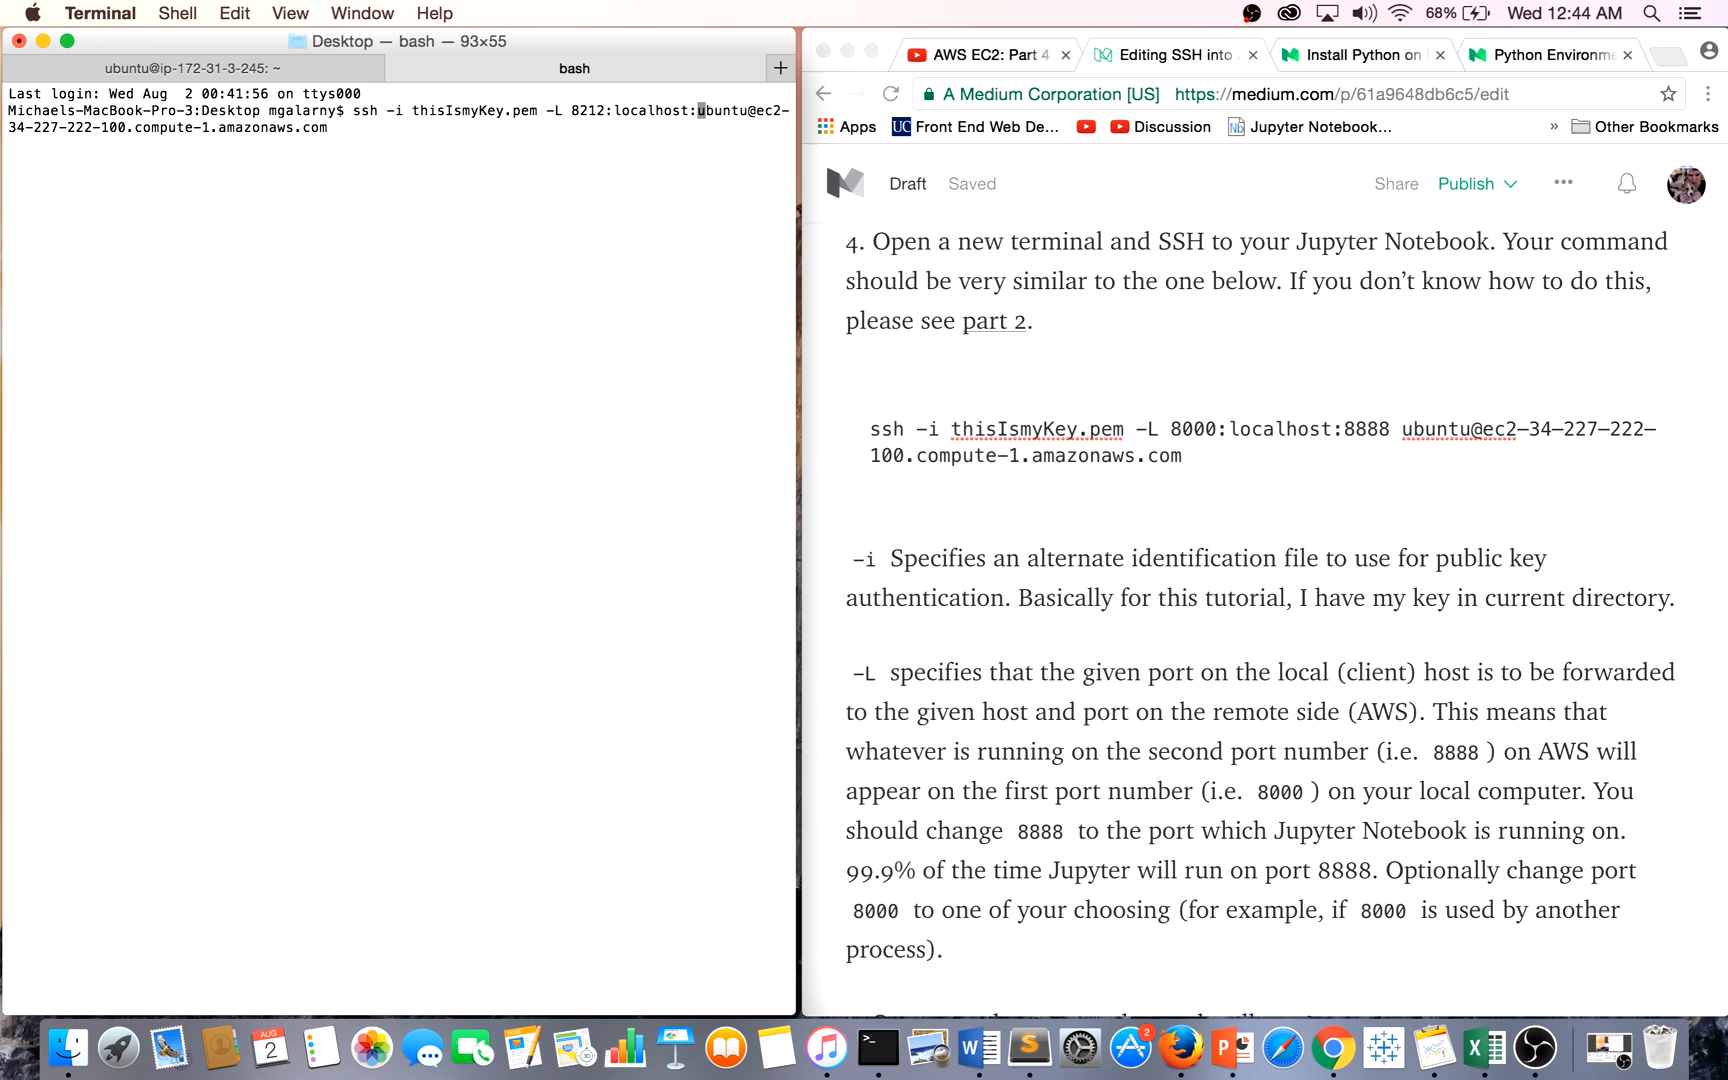
pyautogui.write('8888')
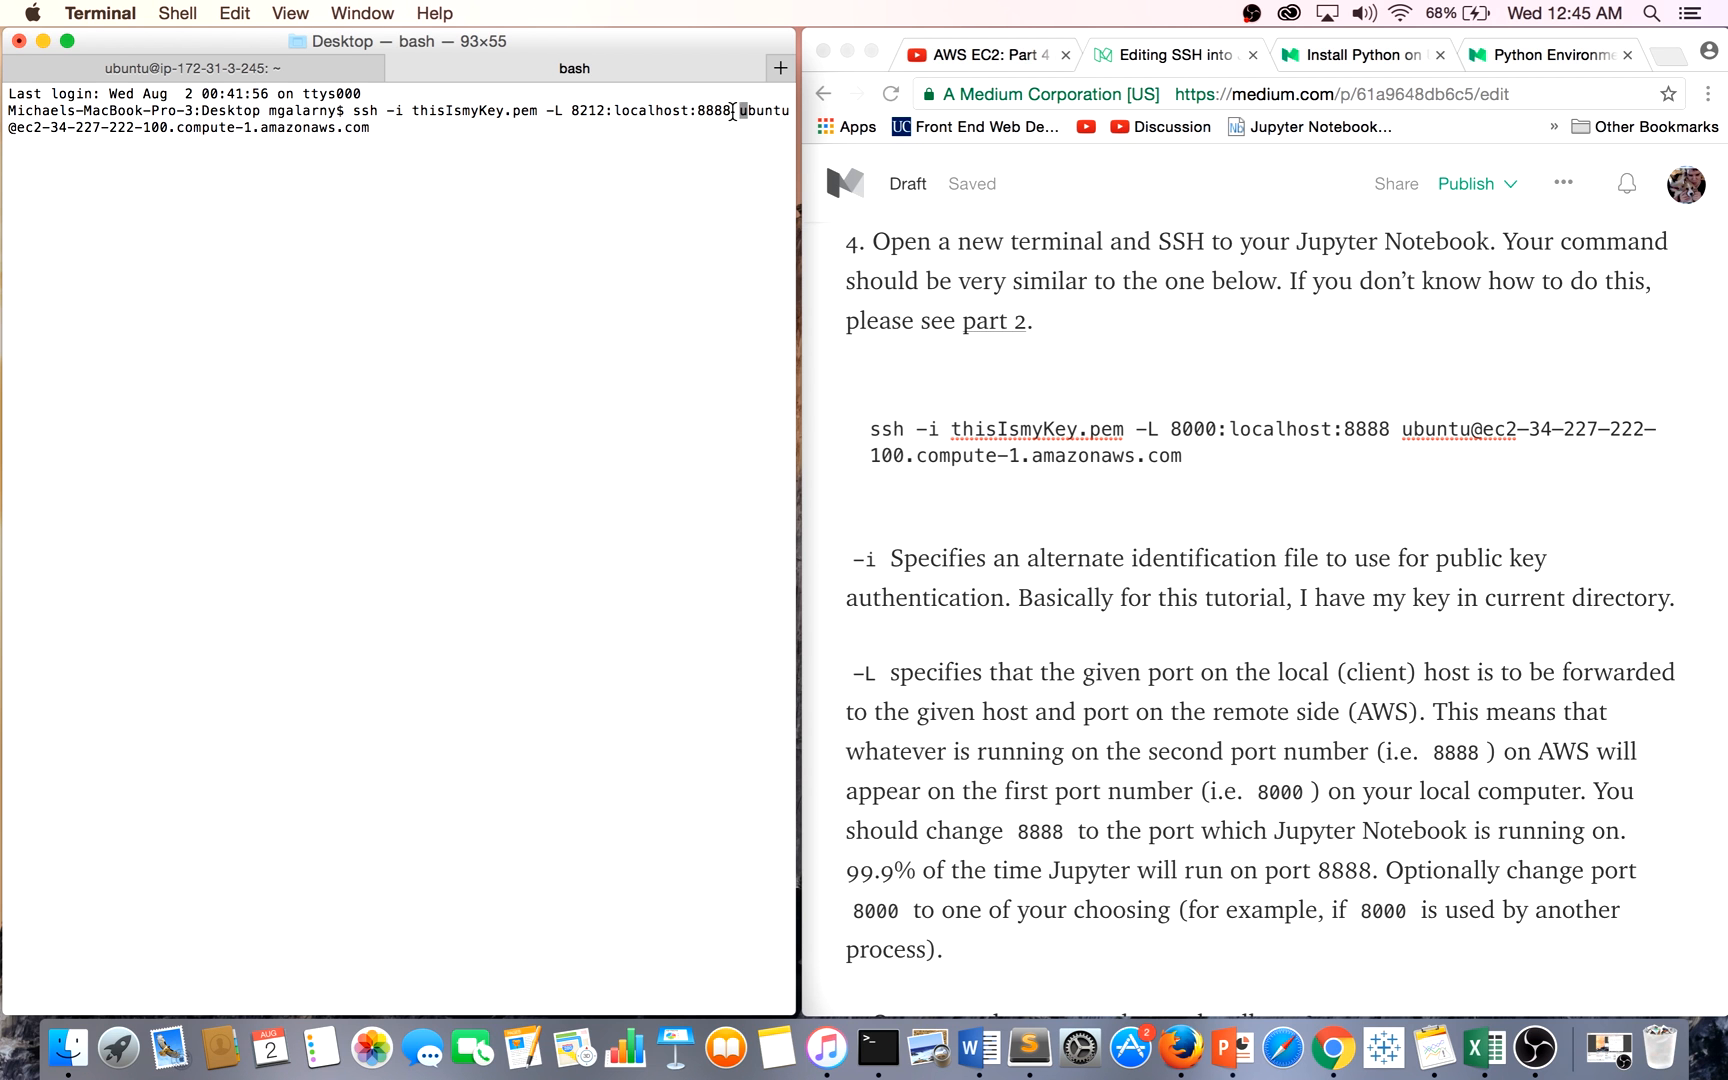
pyautogui.doubleClick(712, 110)
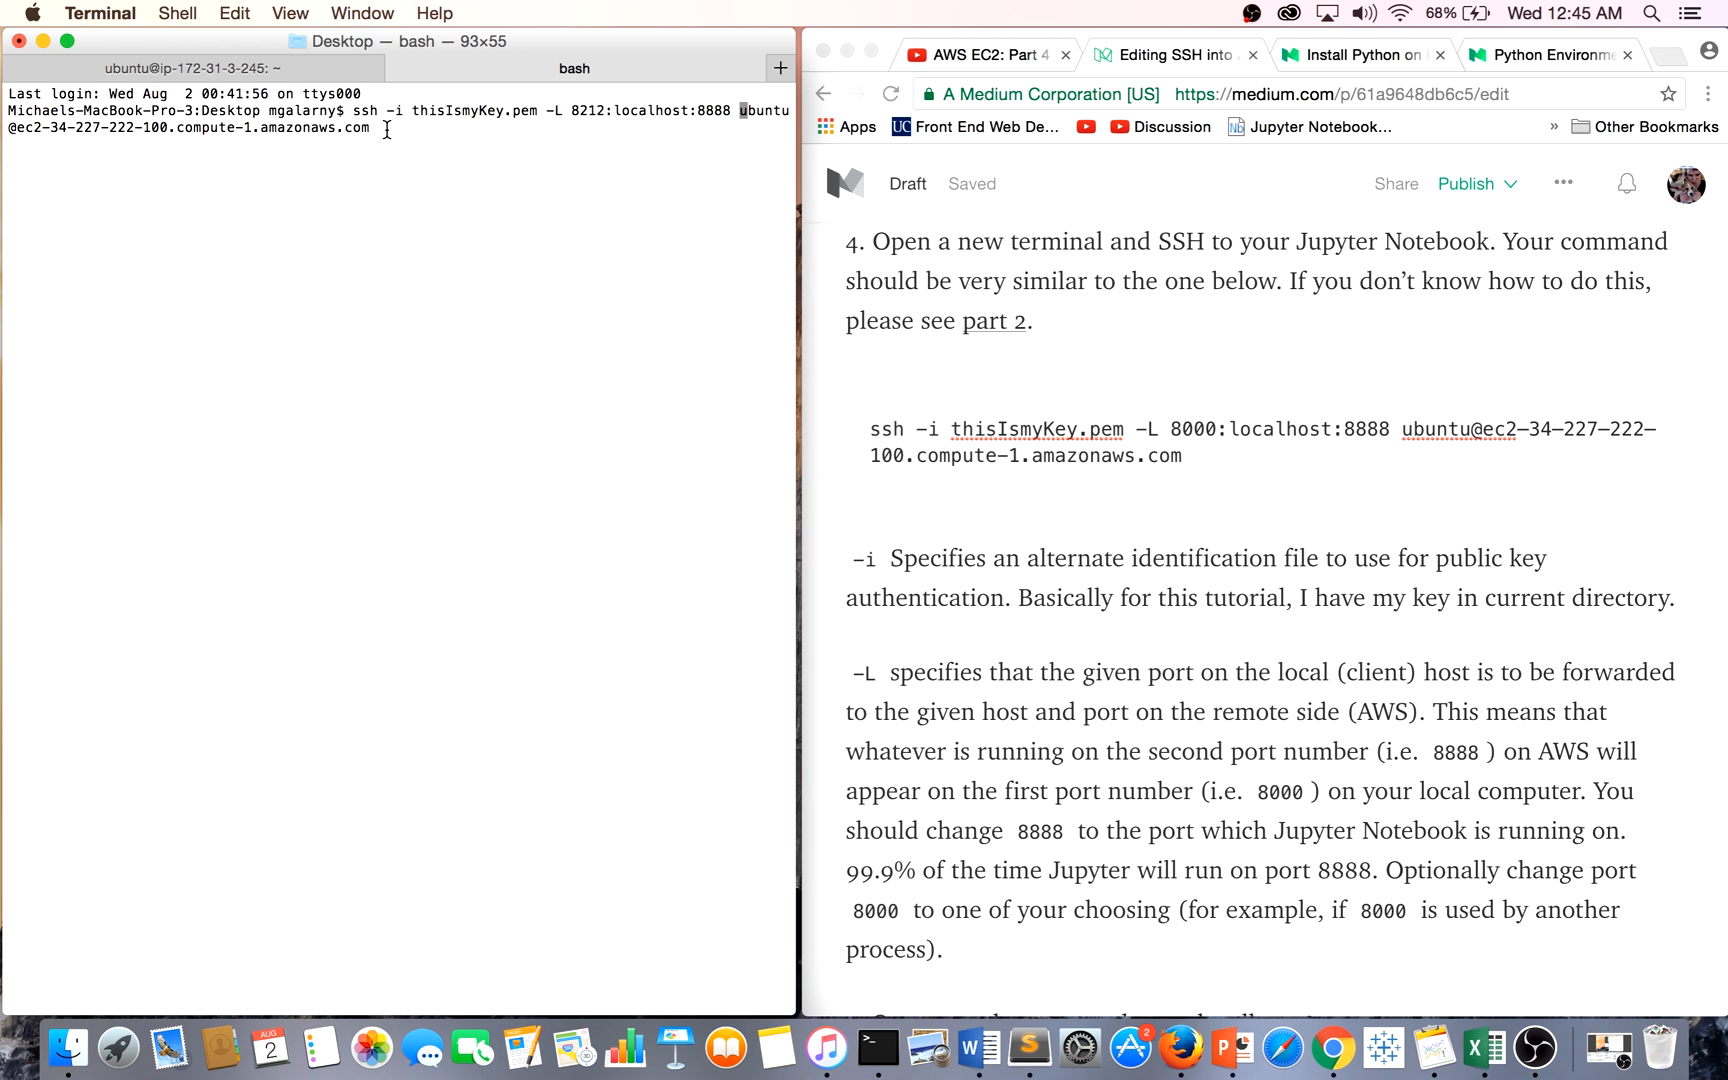
pyautogui.press('Return')
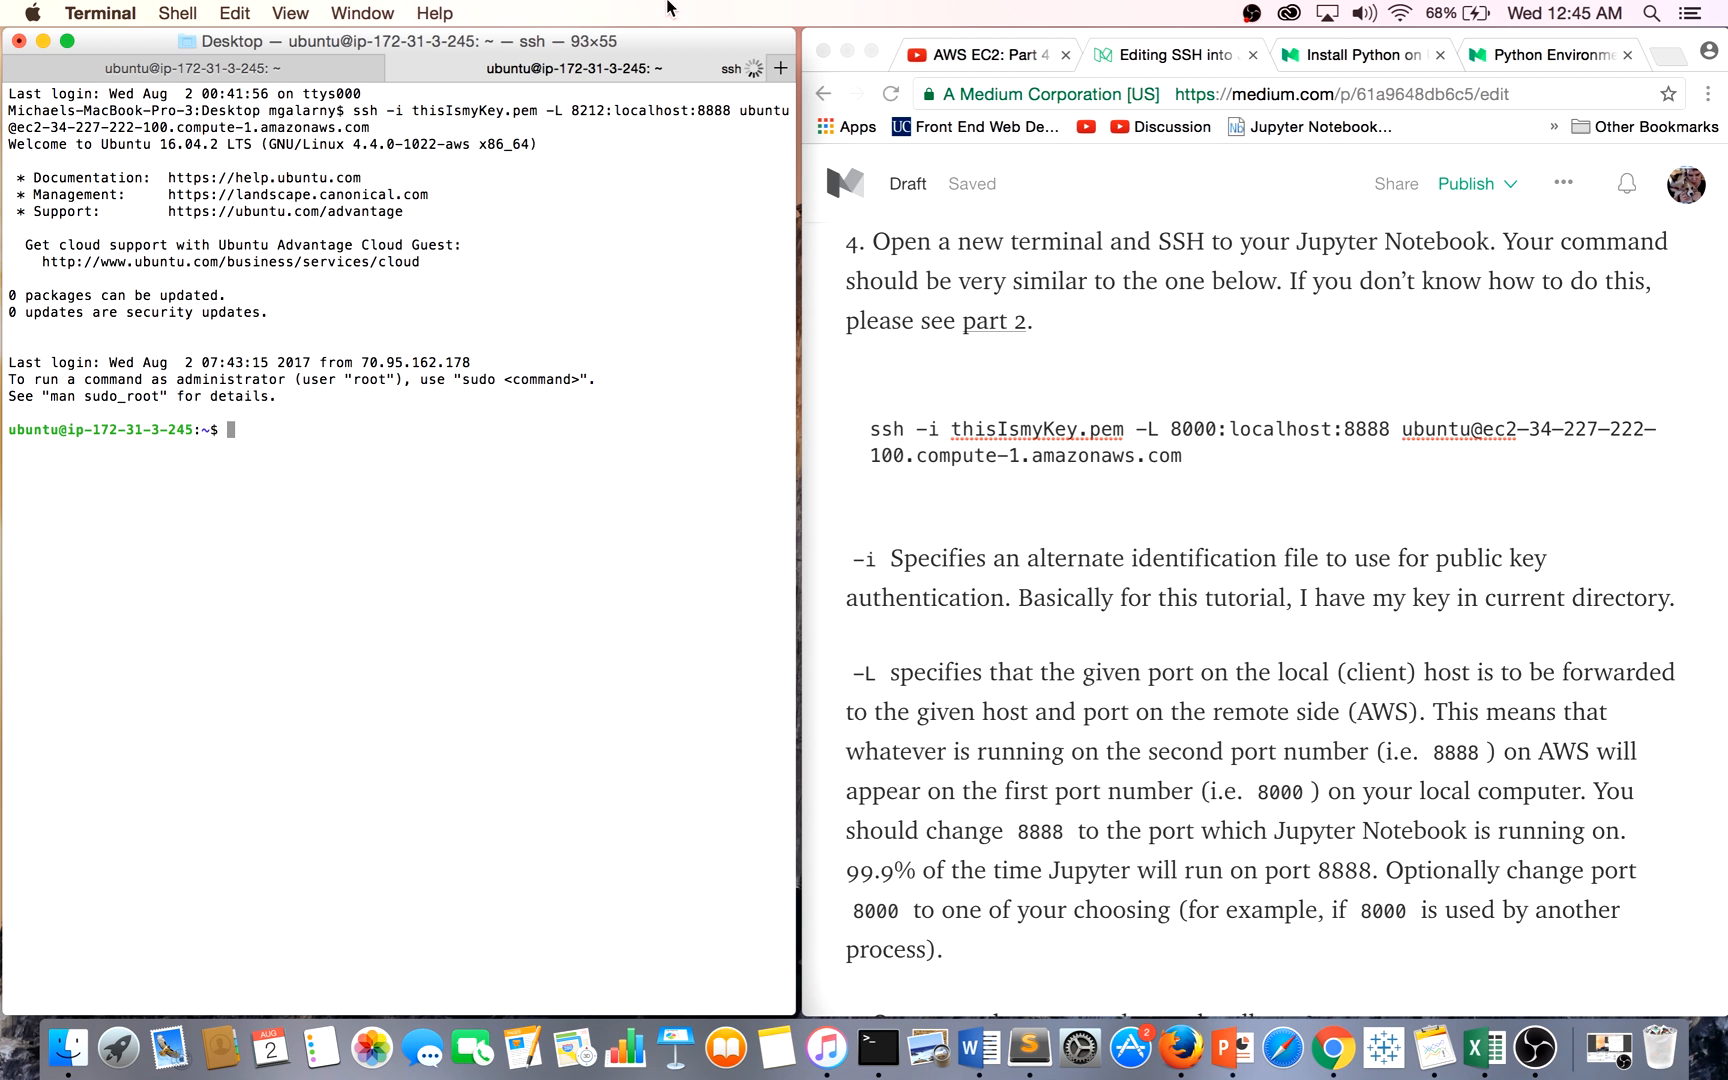
# Note local port 8212 in the tunnel command, check step 5 in the draft and move to Chrome
pyautogui.doubleClick(588, 110)
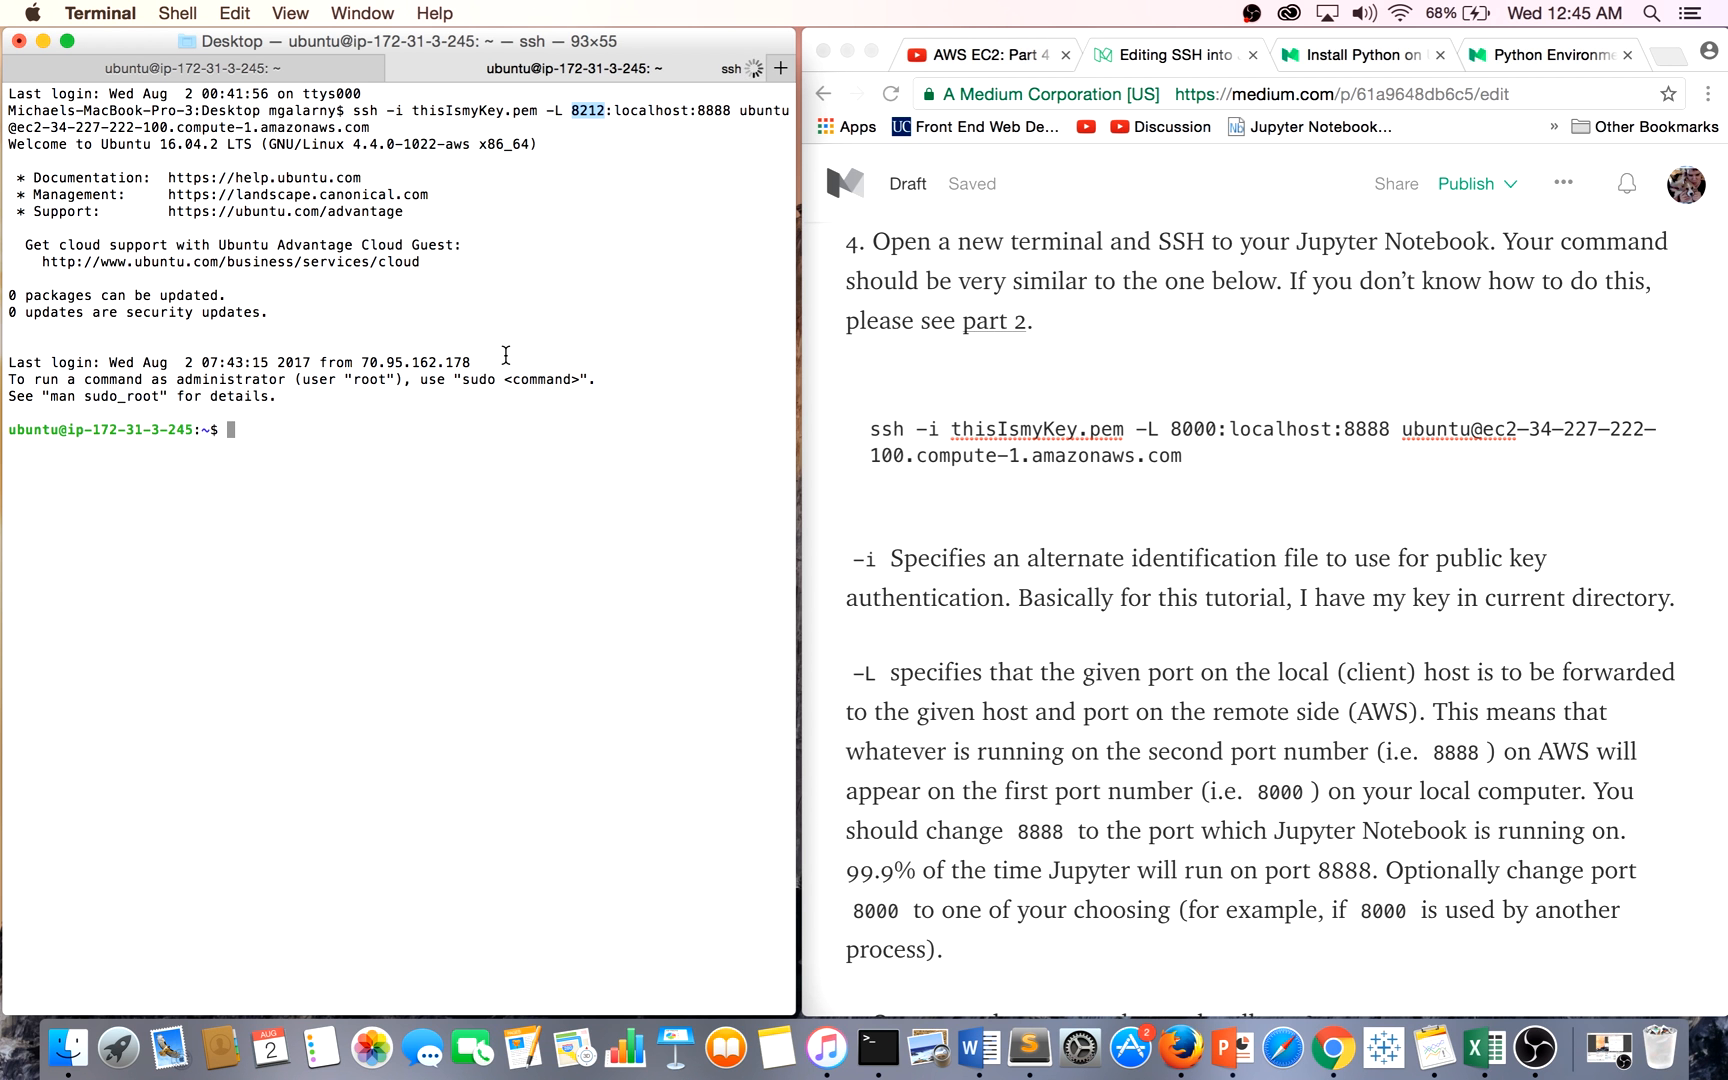
pyautogui.scroll(-3)
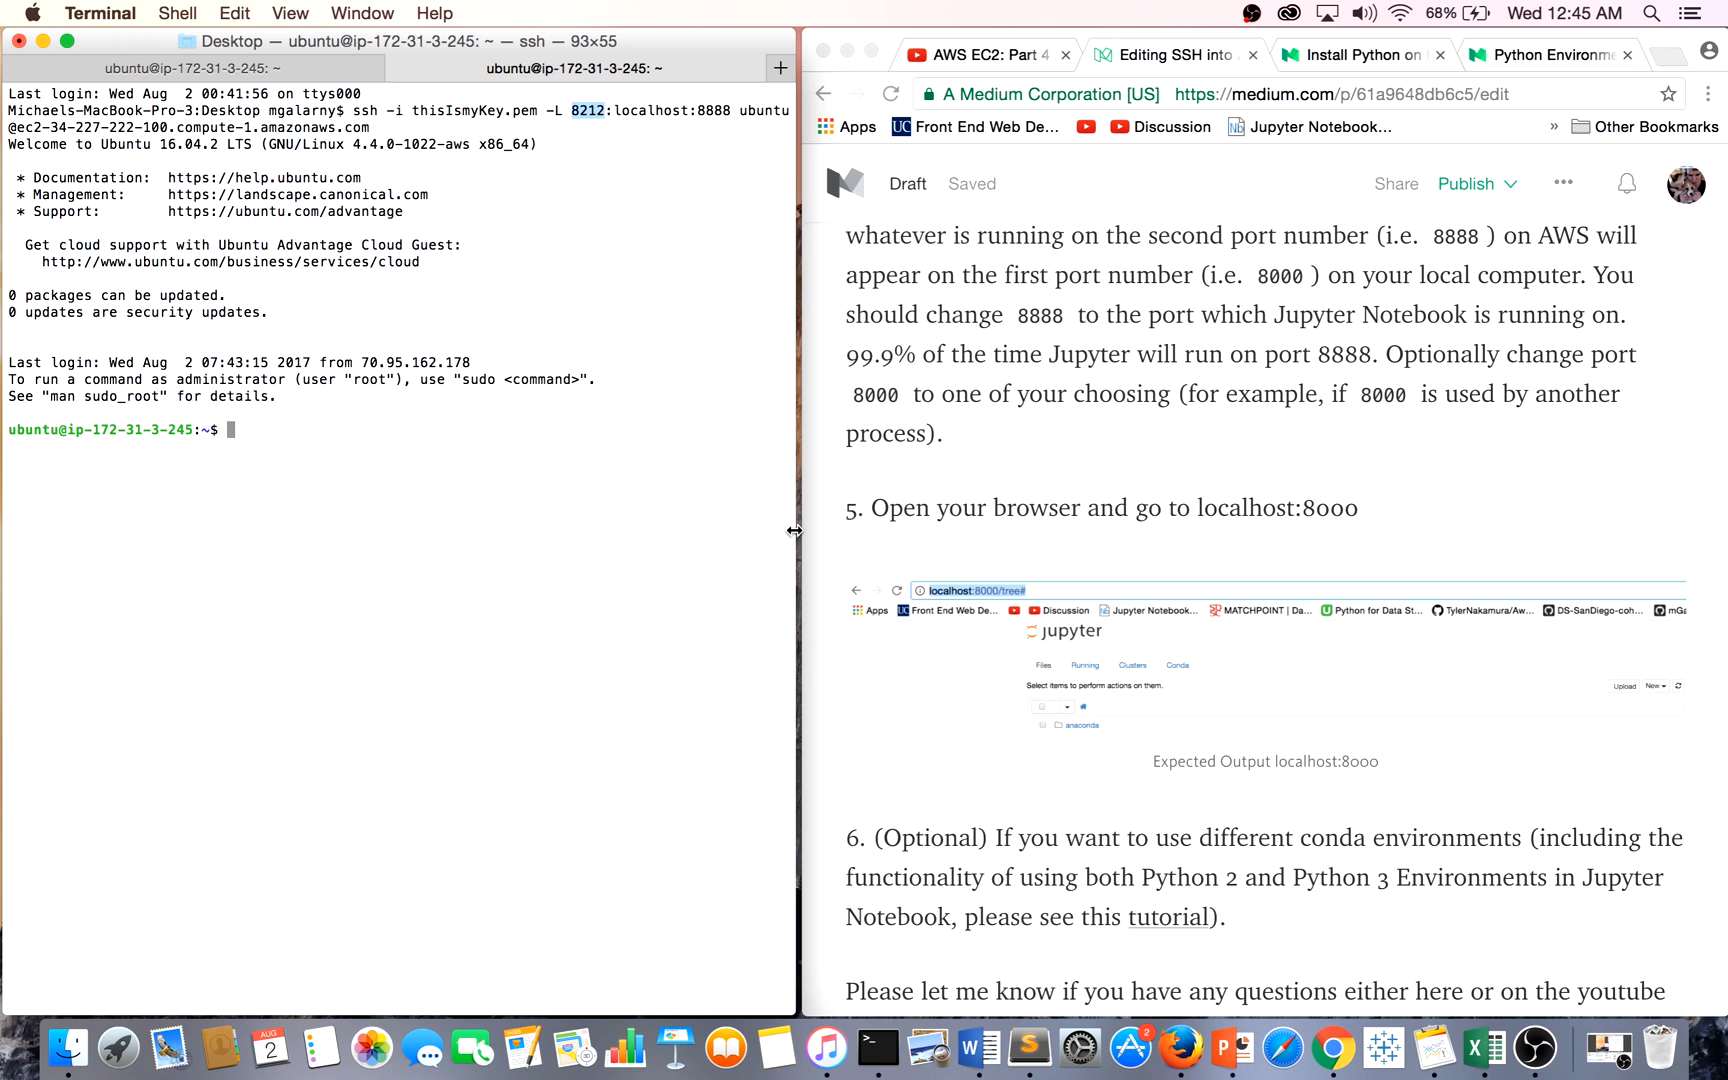
pyautogui.click(1366, 522)
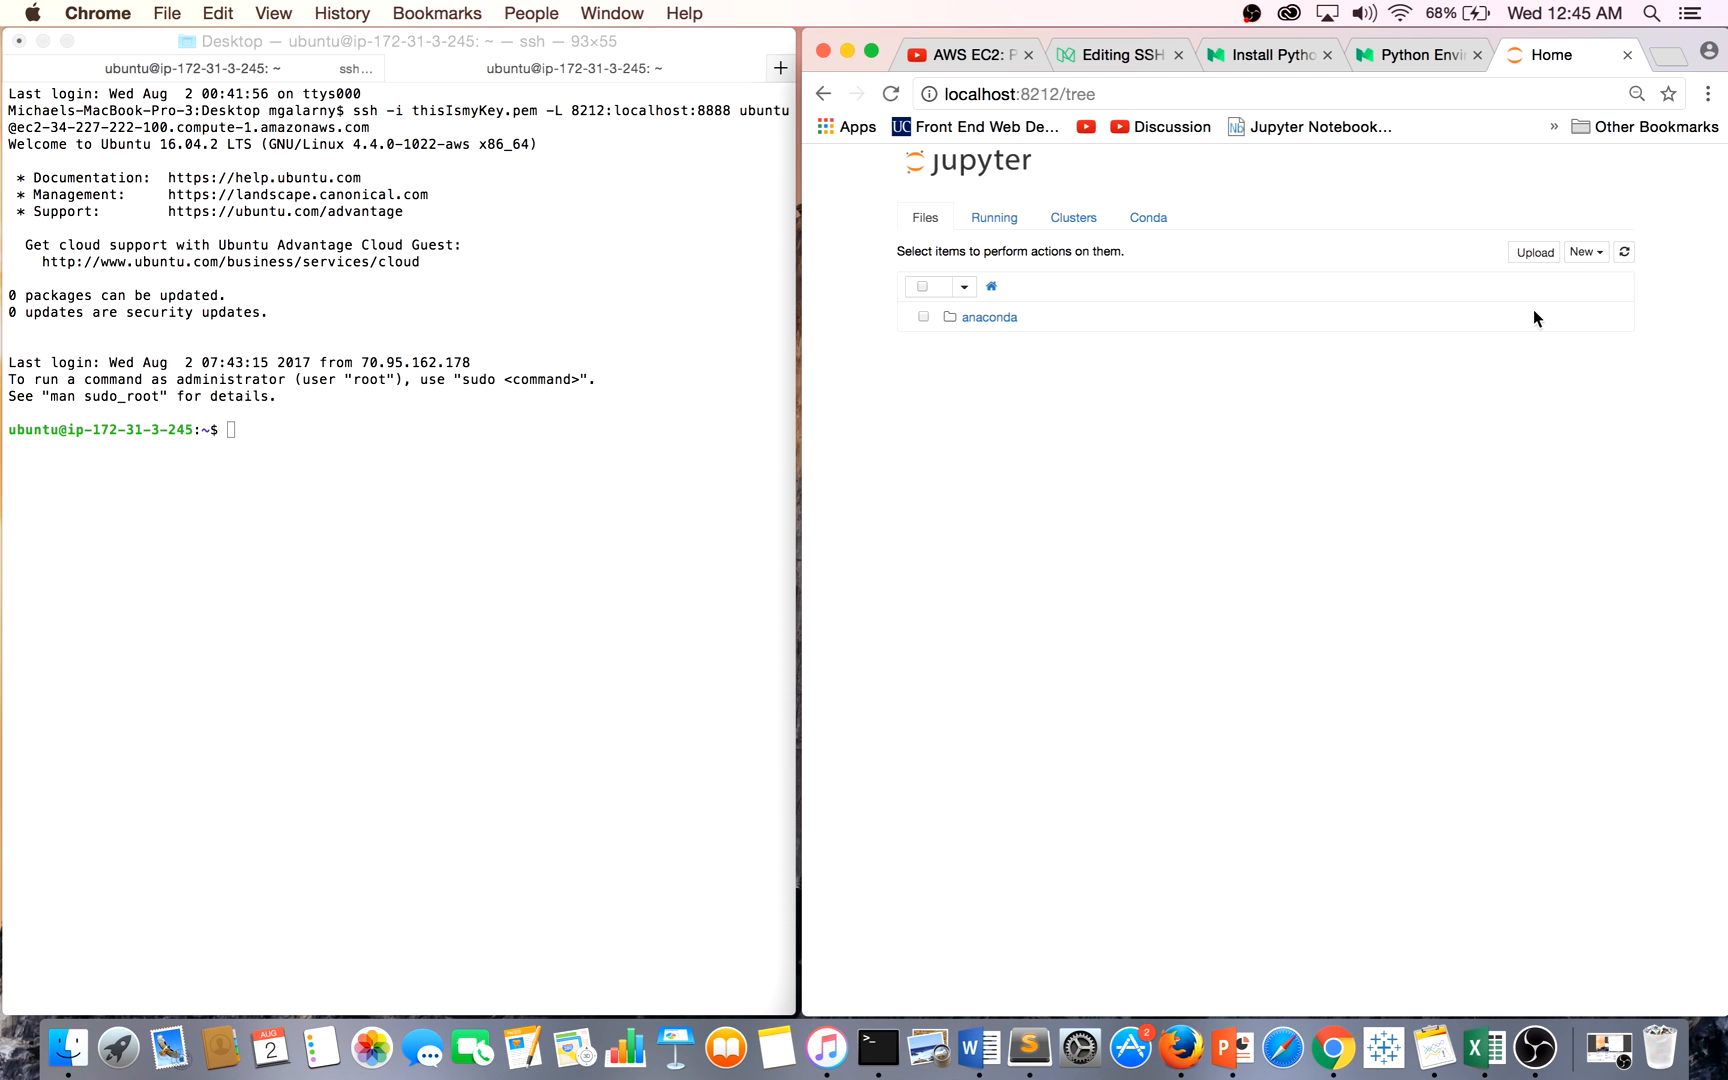
pyautogui.moveTo(1584, 252)
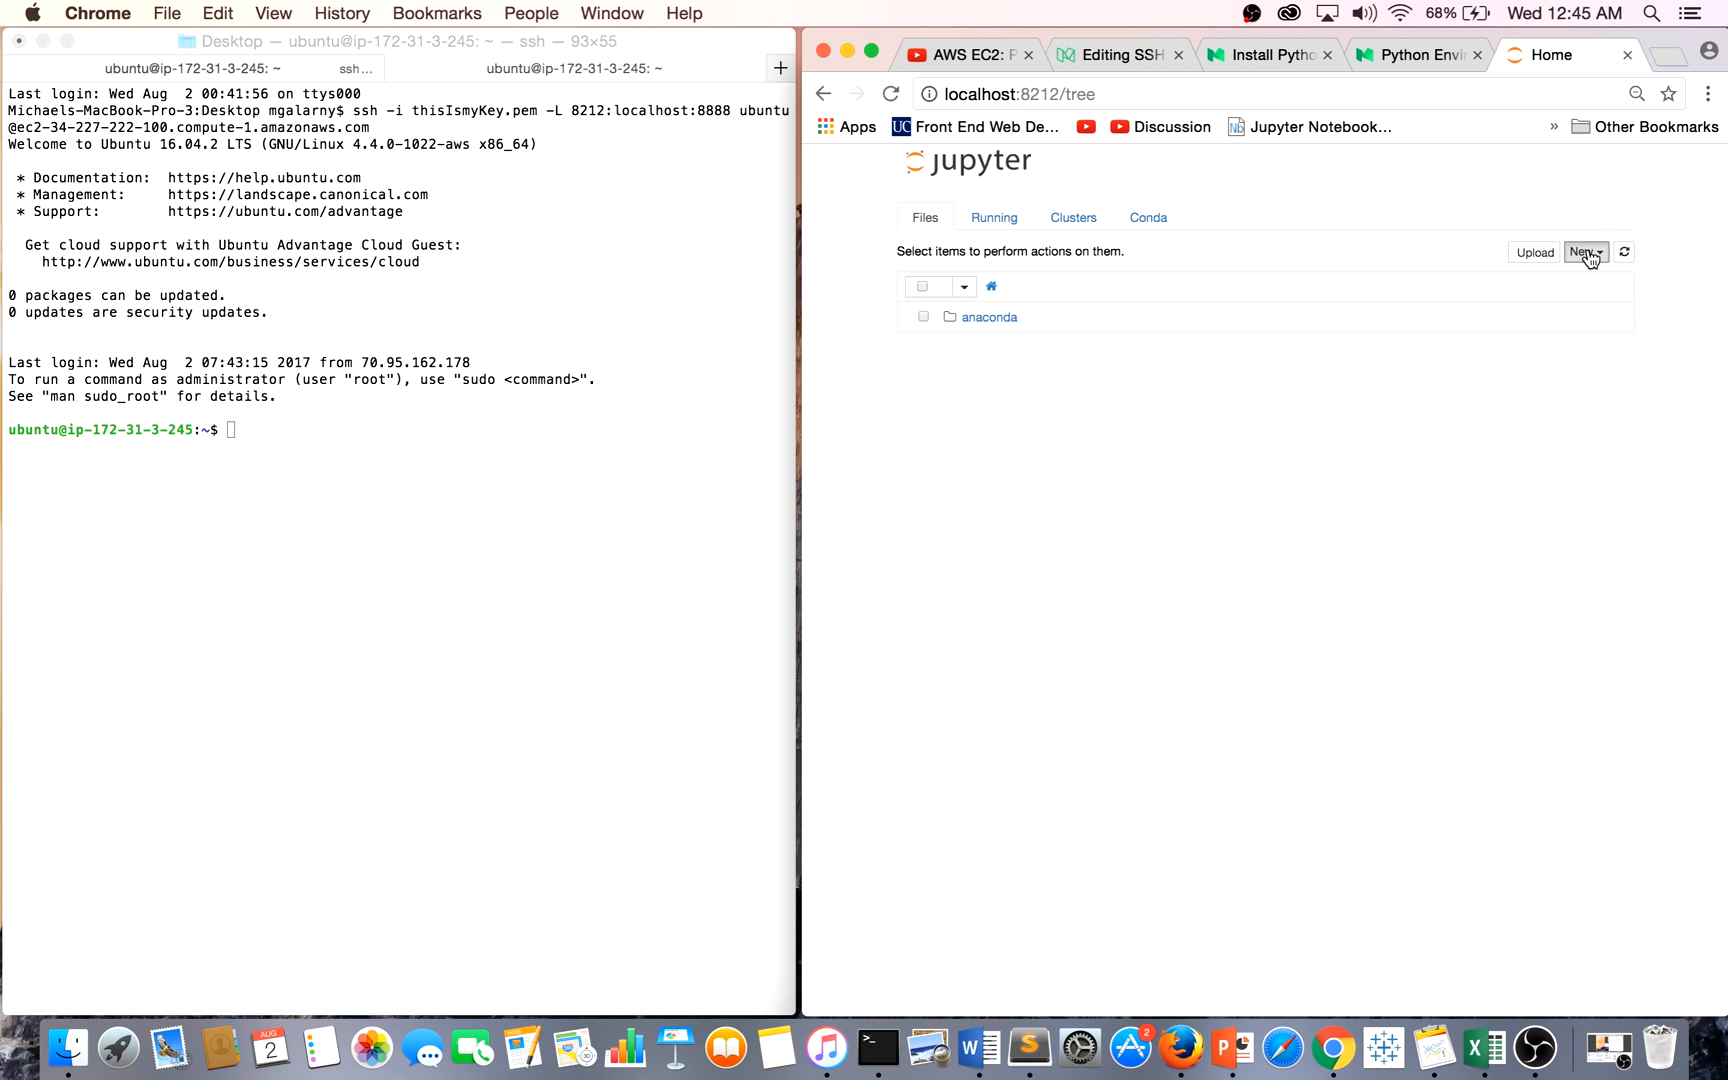
# List the New menu choices: Text File, Folder, Terminal and the Python notebook kernels
pyautogui.click(1584, 252)
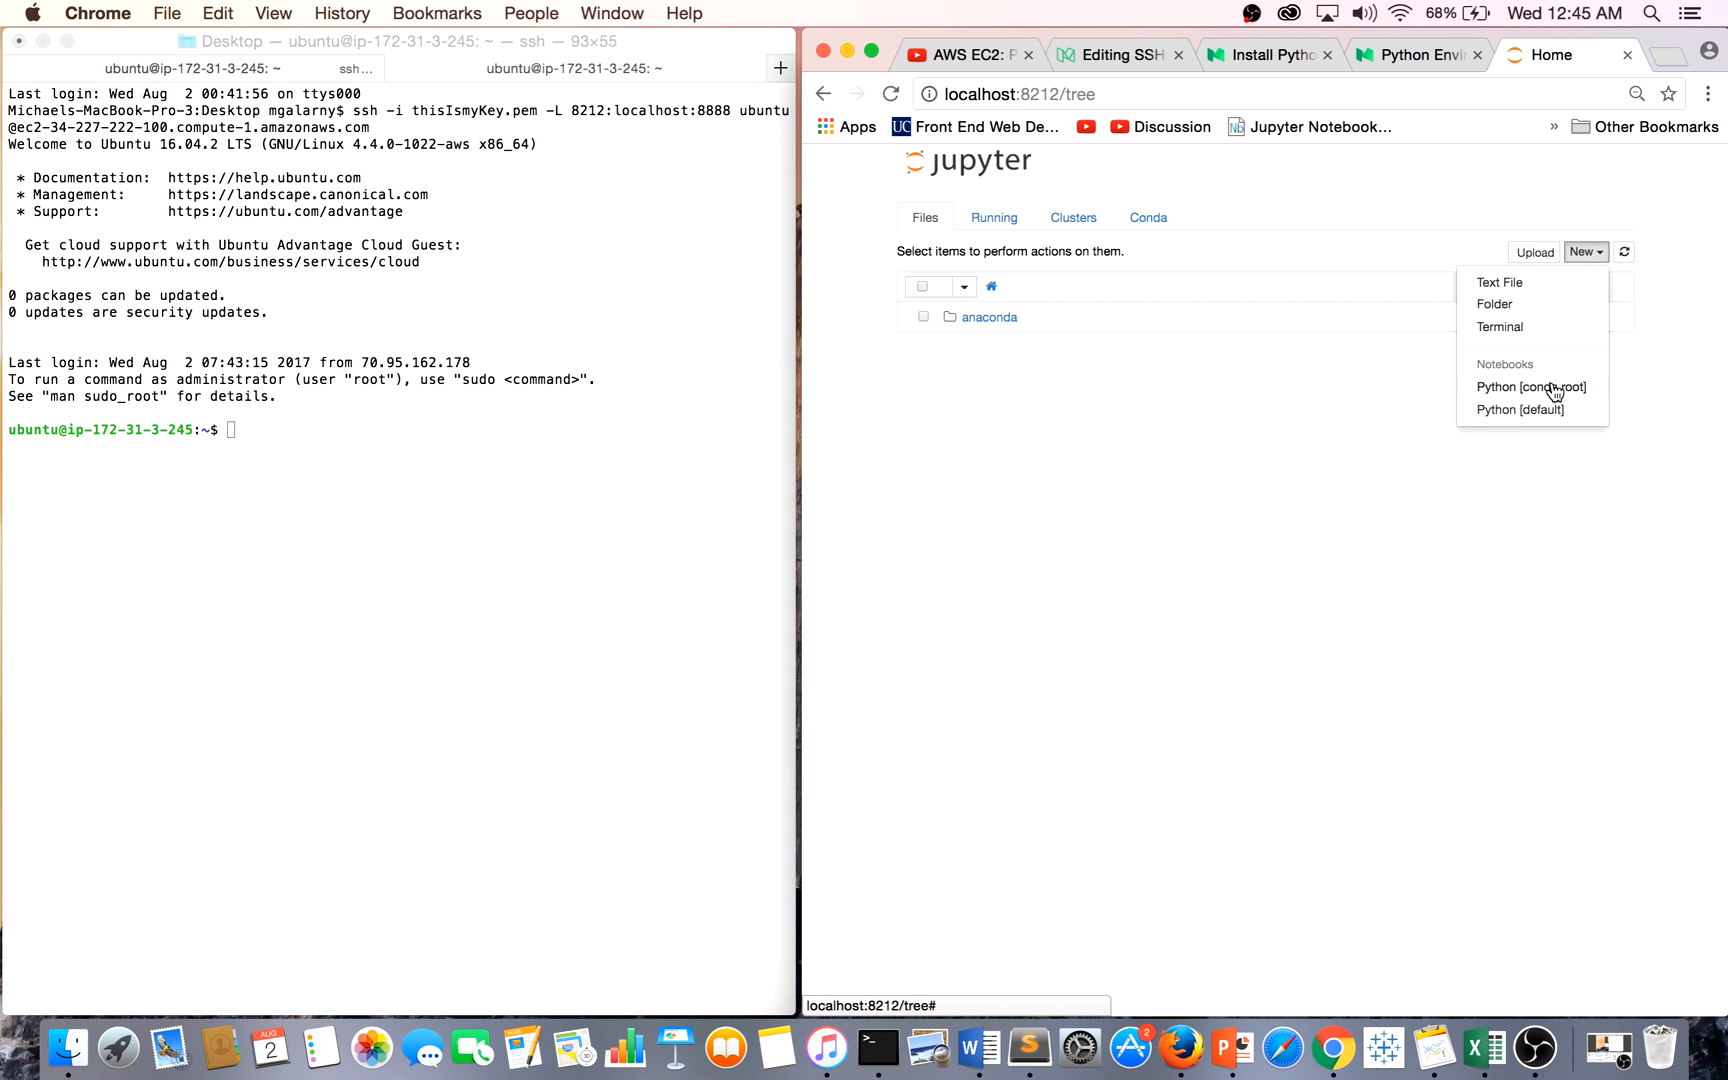
pyautogui.moveTo(1530, 386)
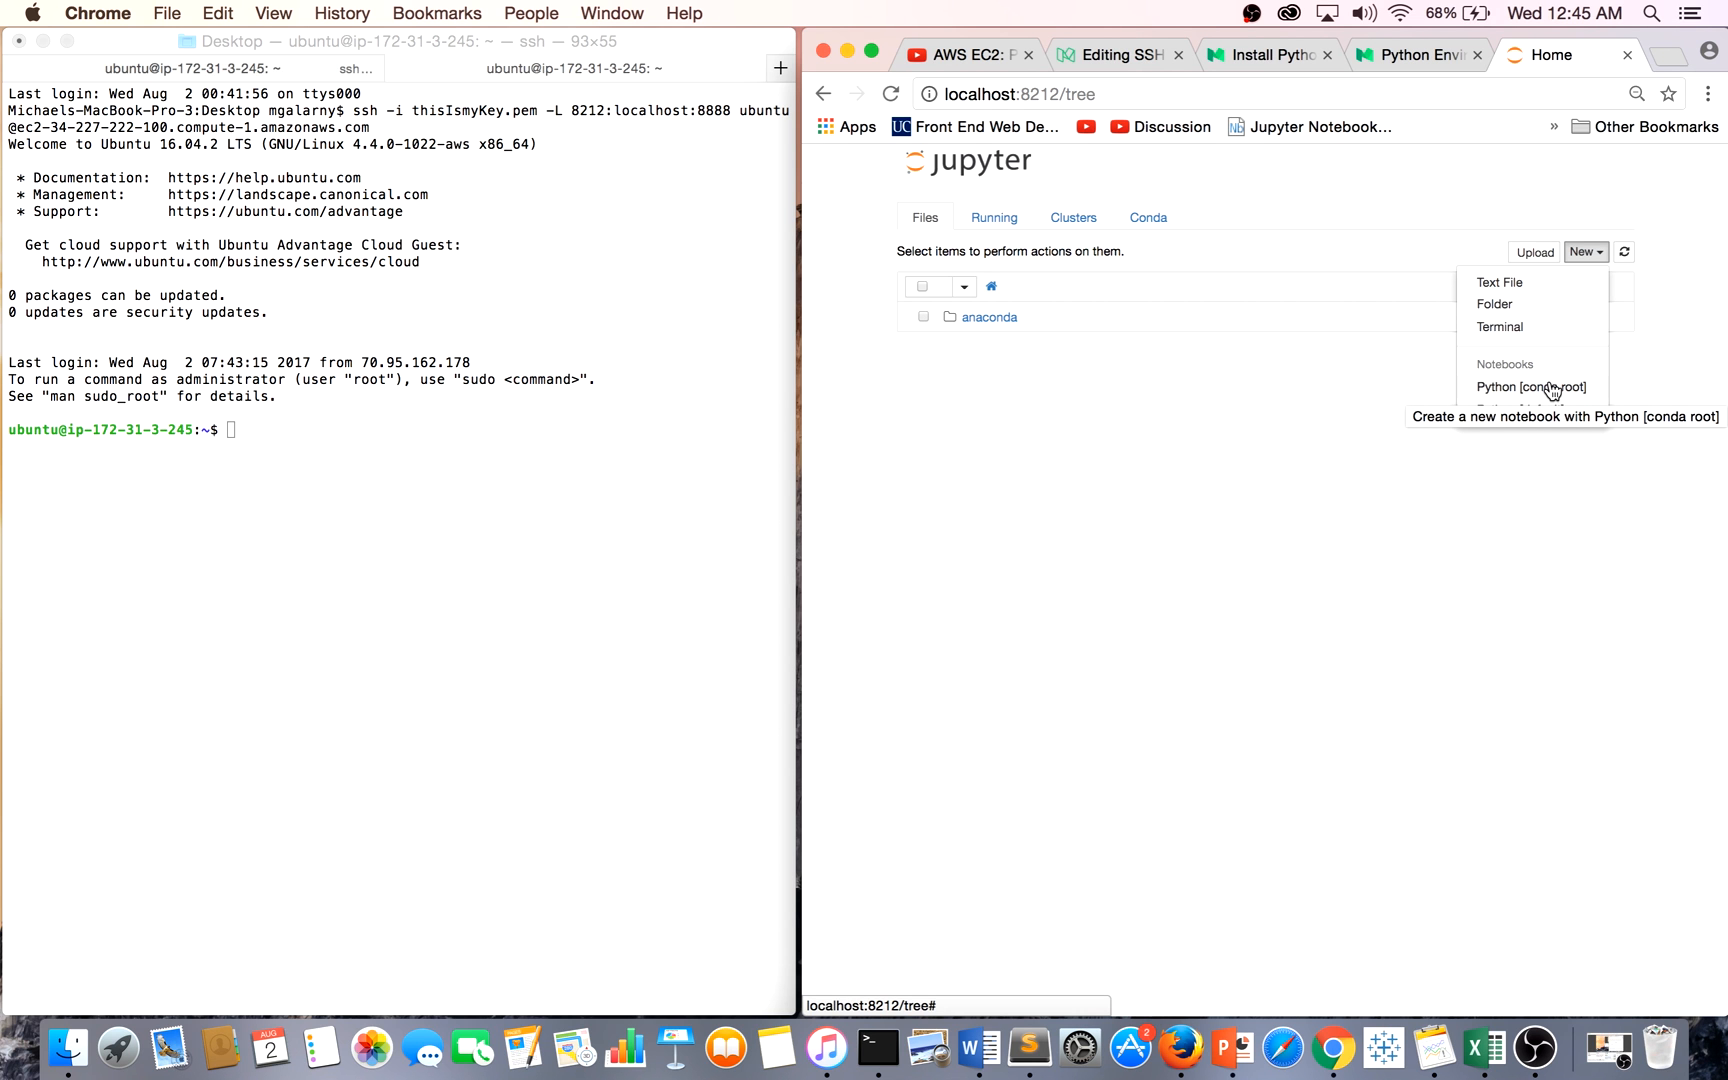
pyautogui.moveTo(1116, 56)
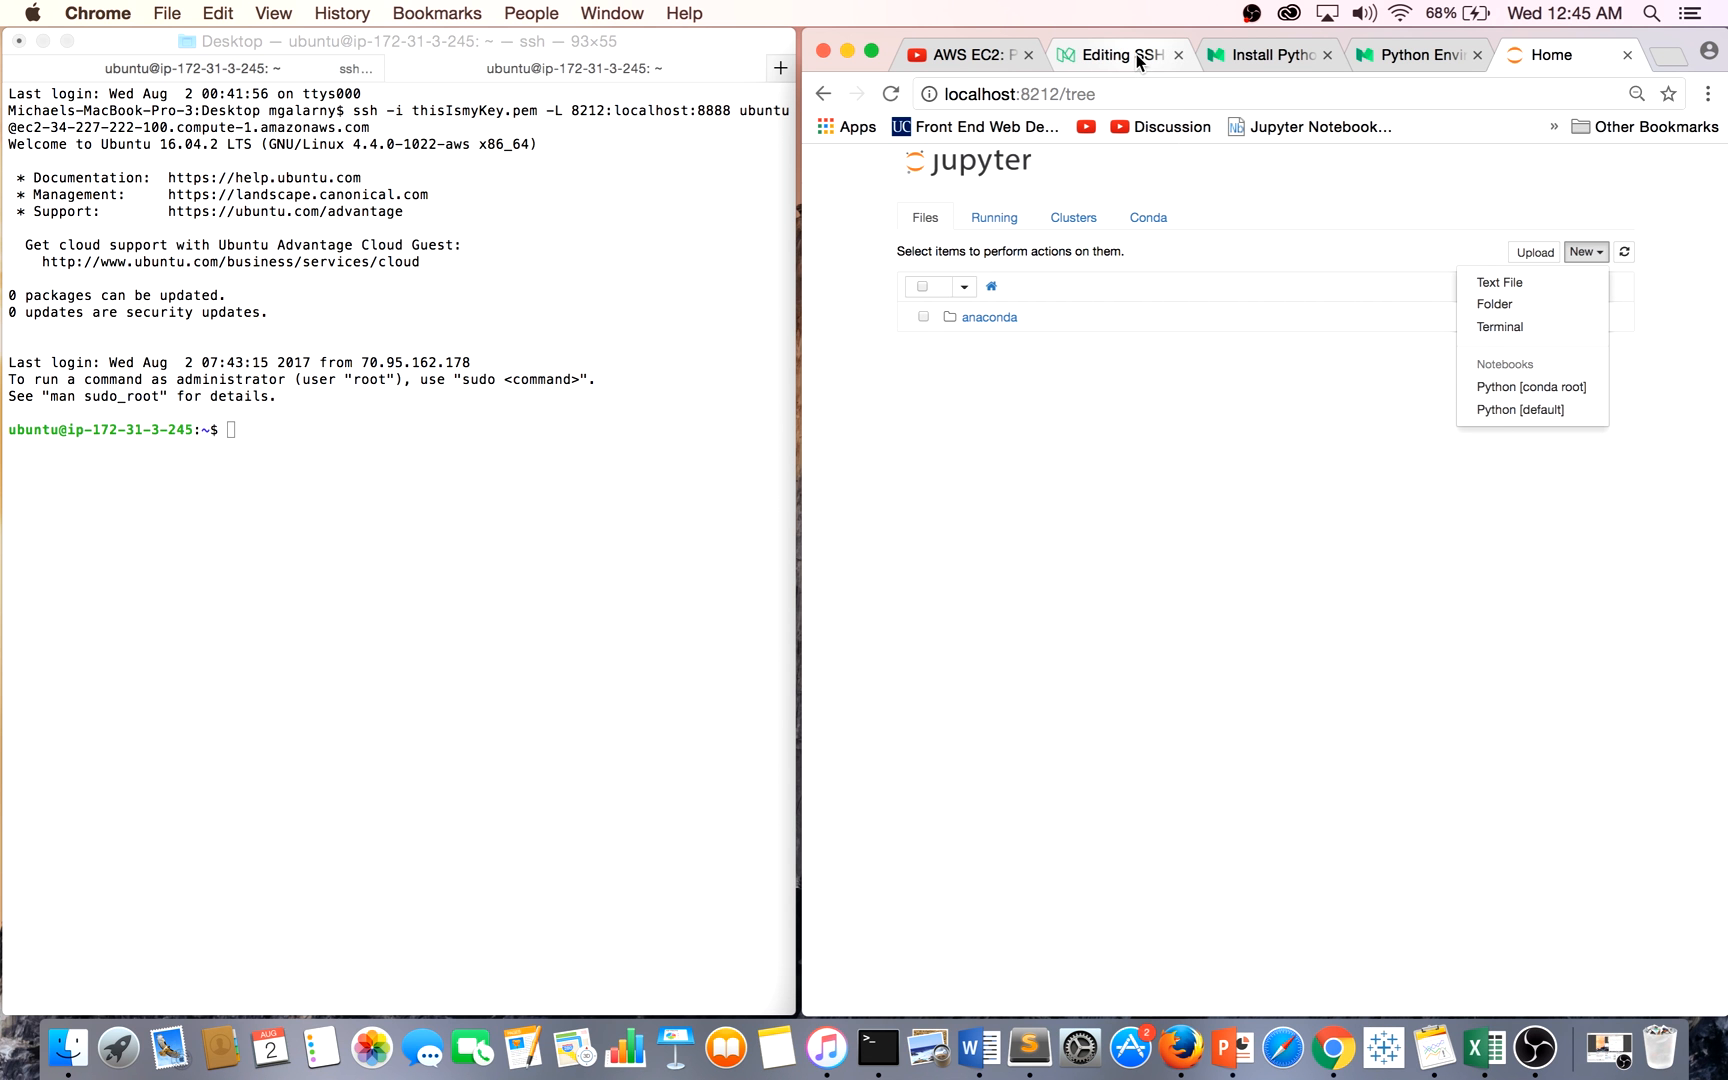
# Compare the Python Environments tutorial's step 6 with Jupyter's kernels, then return to the SSH draft
pyautogui.click(1410, 56)
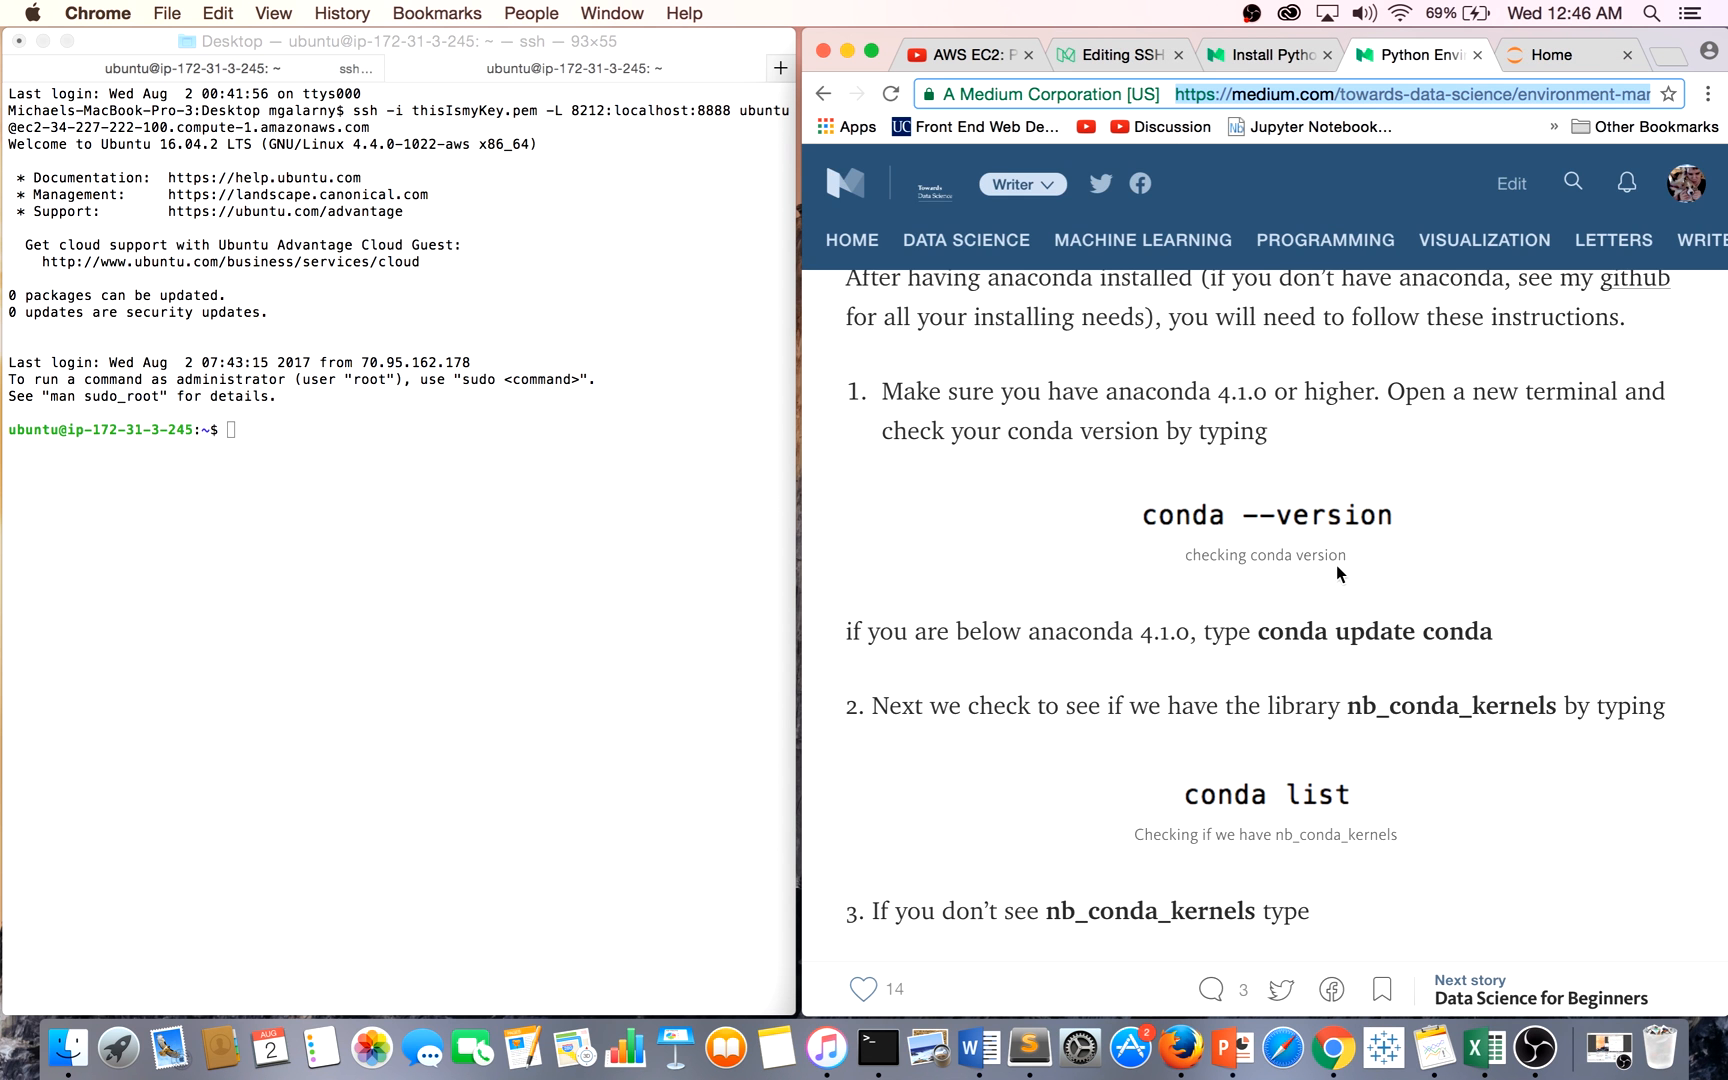
pyautogui.scroll(-3)
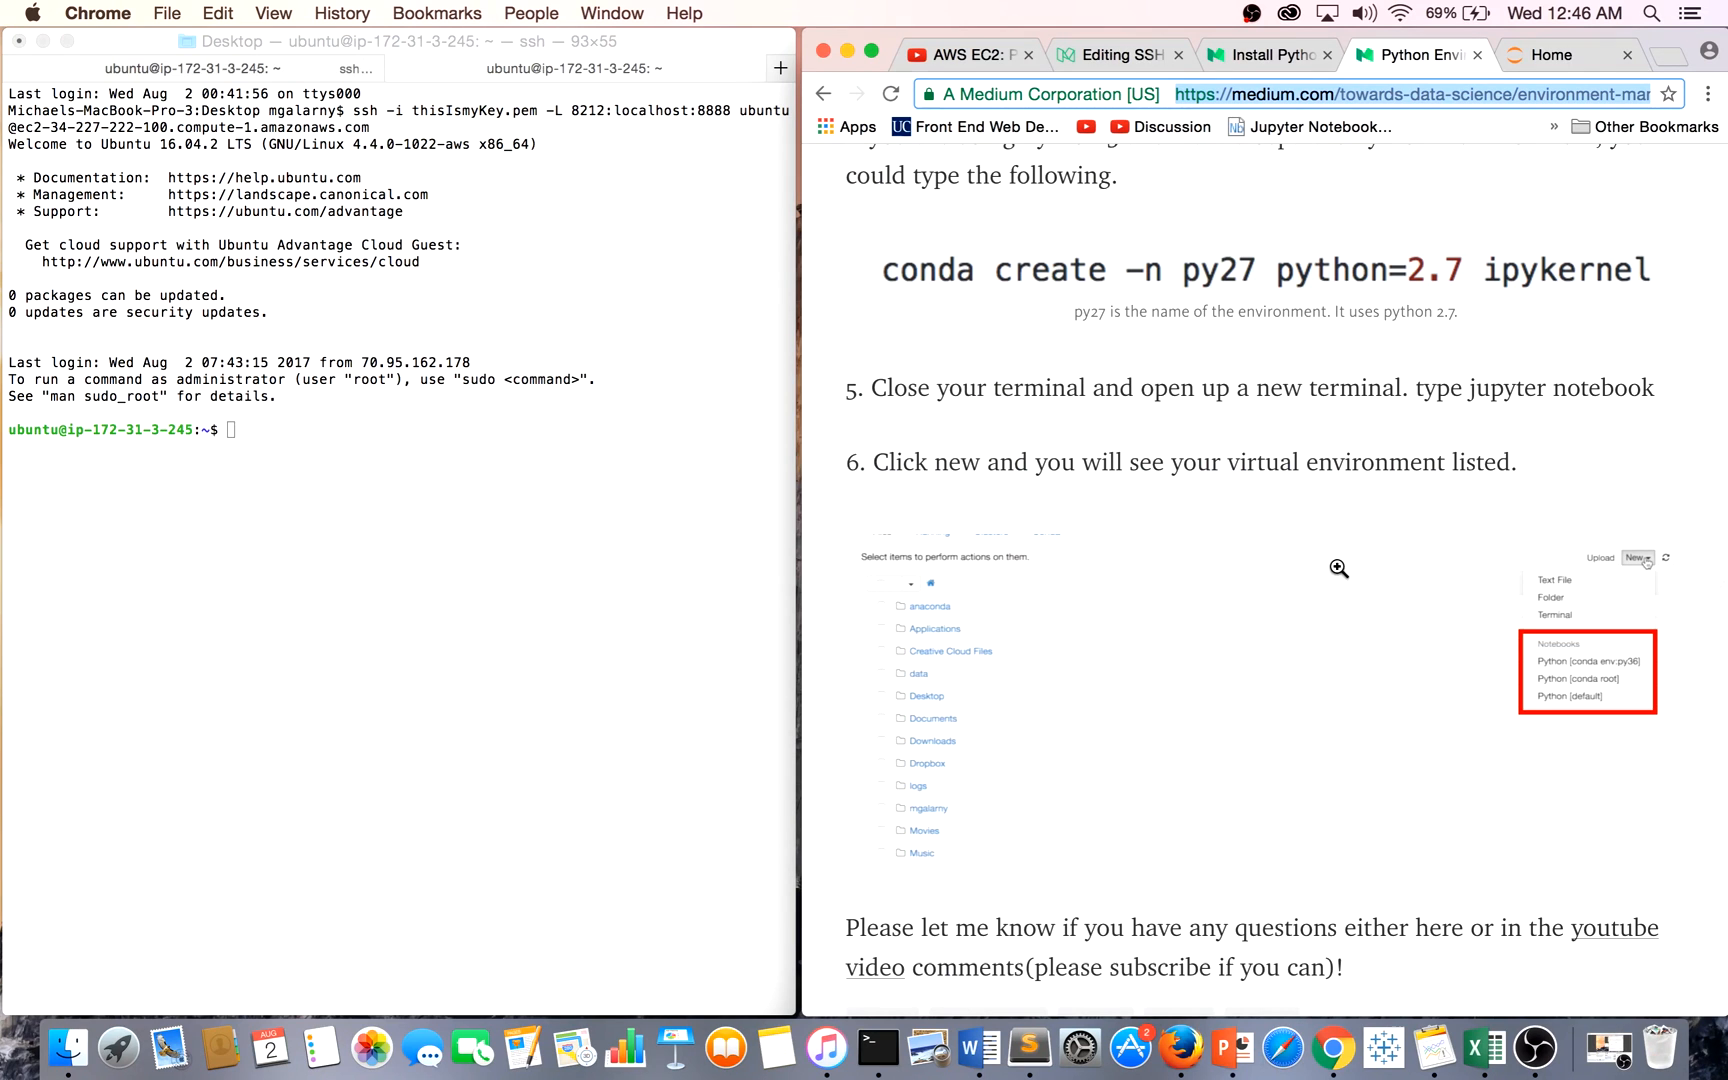
pyautogui.moveTo(1522, 650)
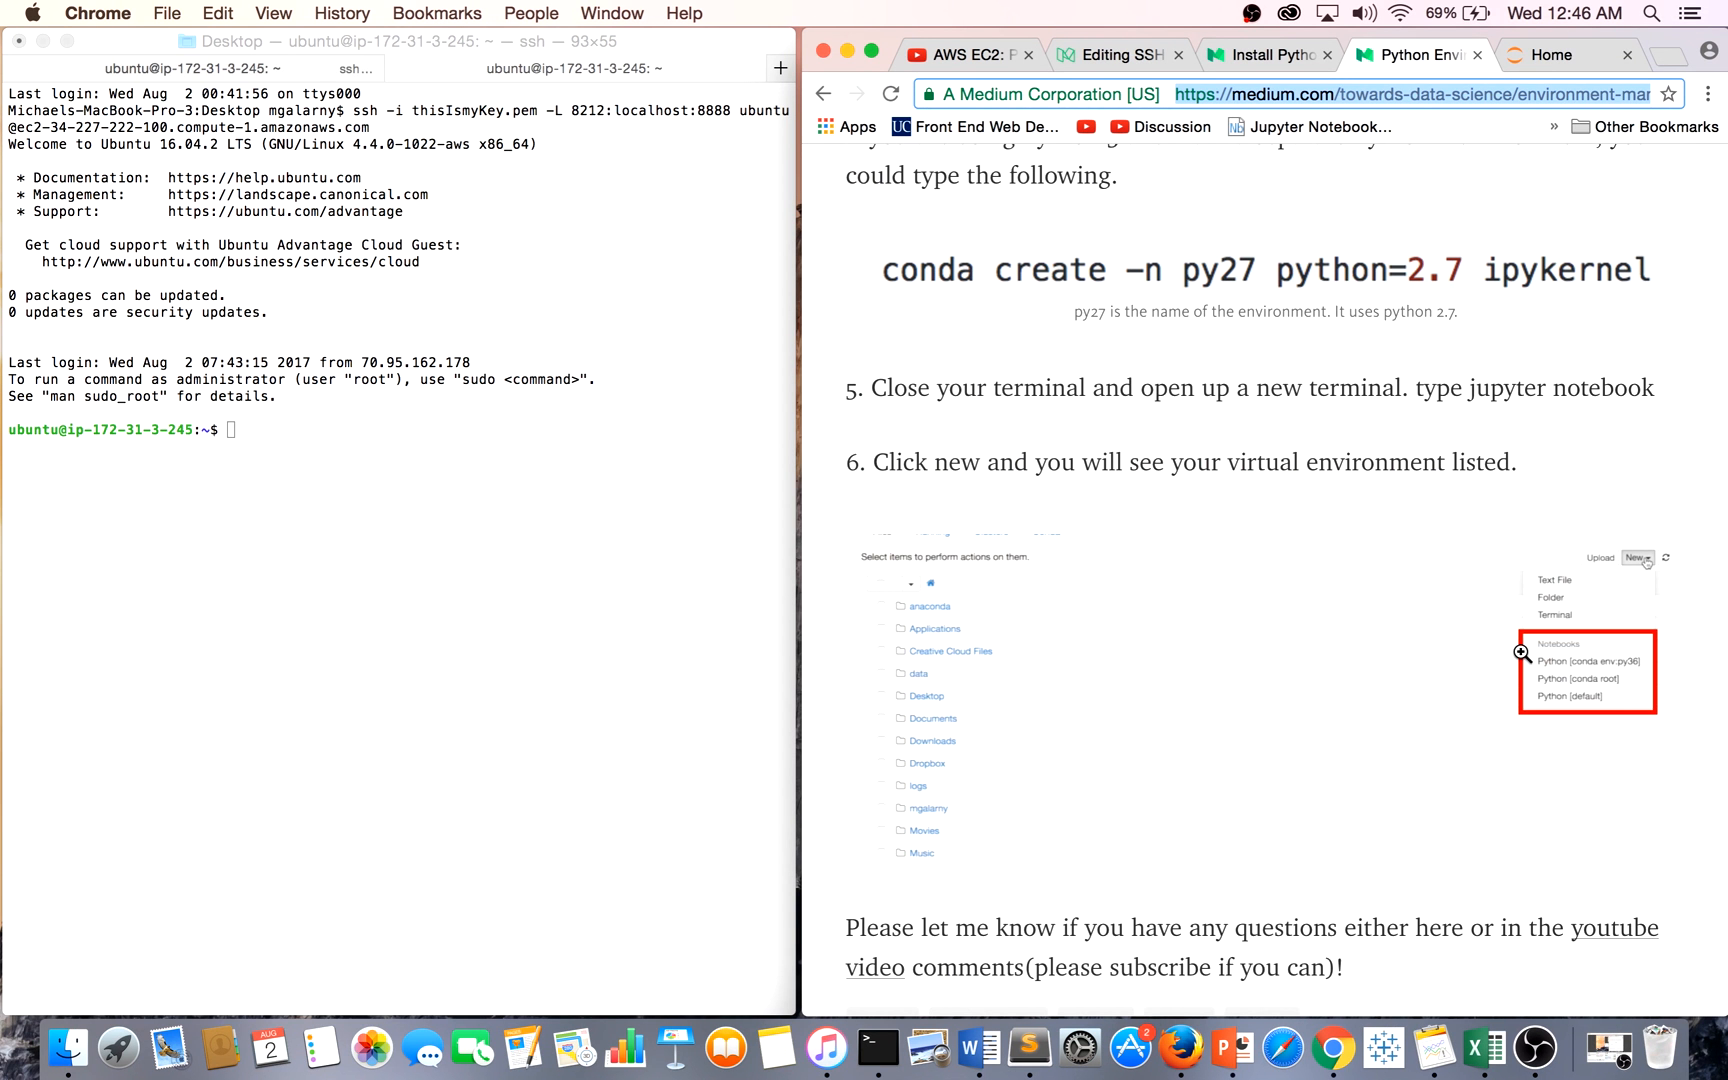
pyautogui.click(1550, 54)
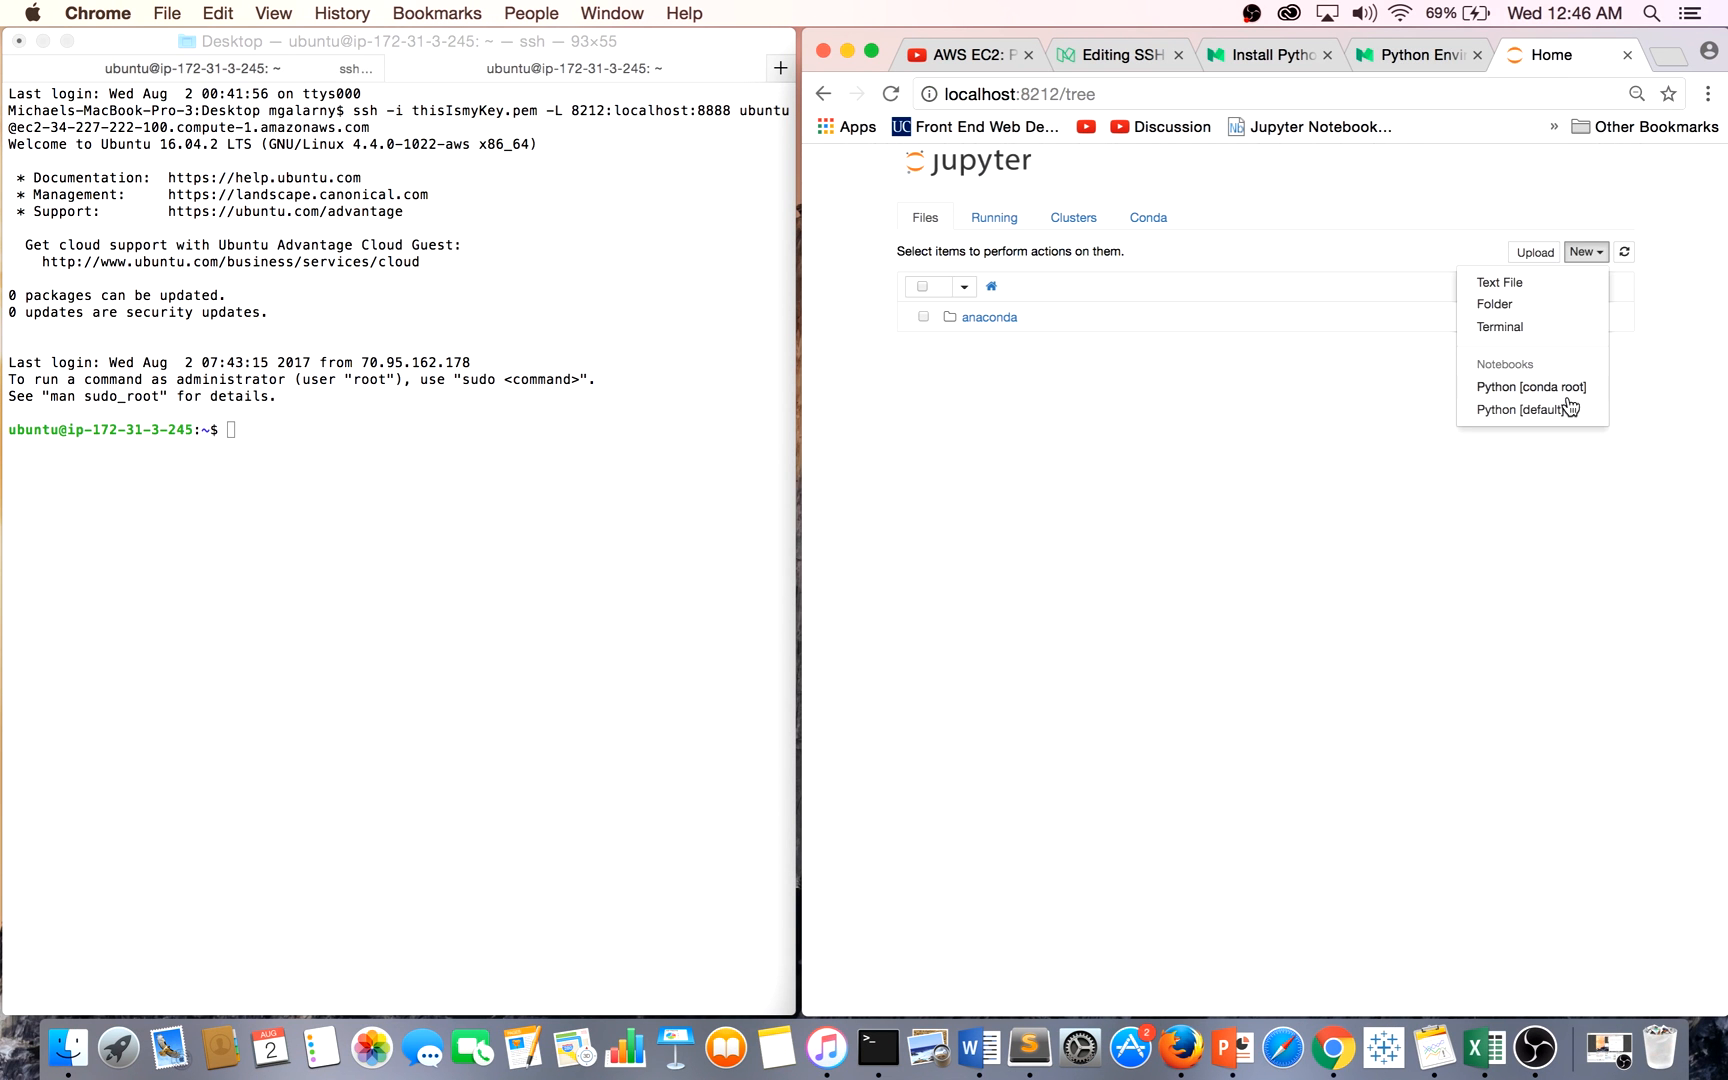
pyautogui.moveTo(1530, 386)
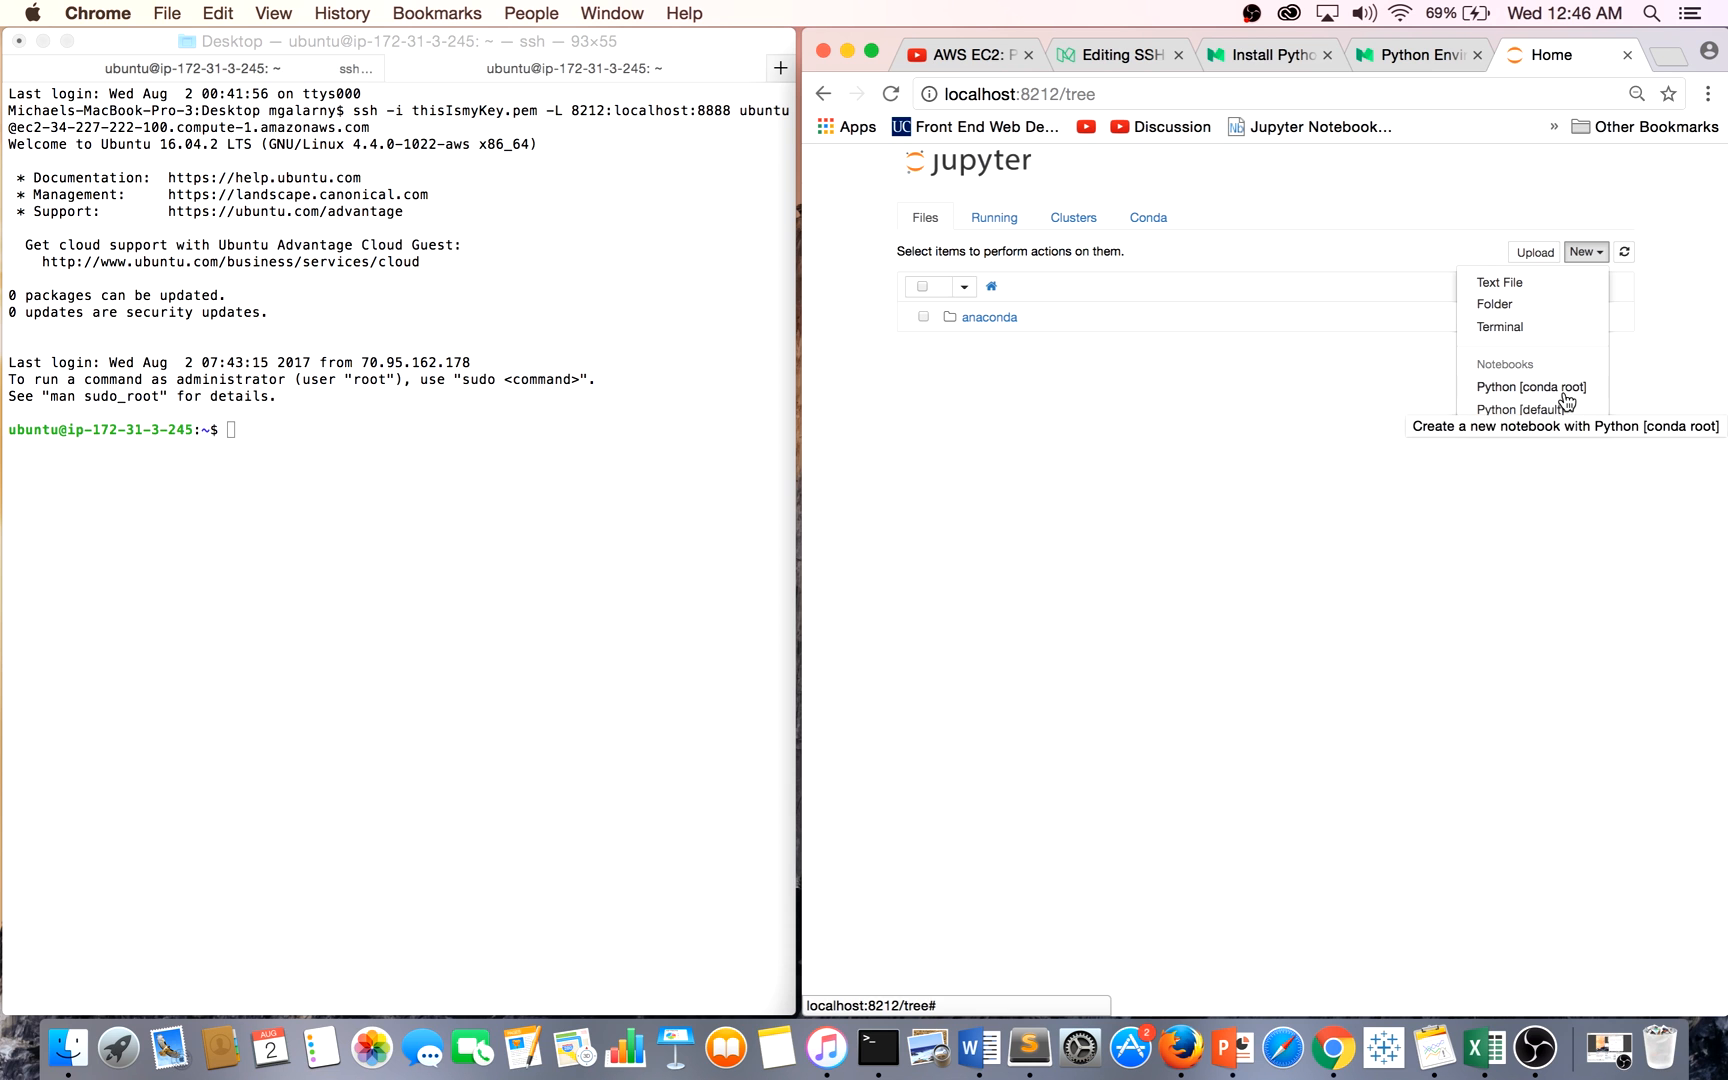
pyautogui.moveTo(1626, 380)
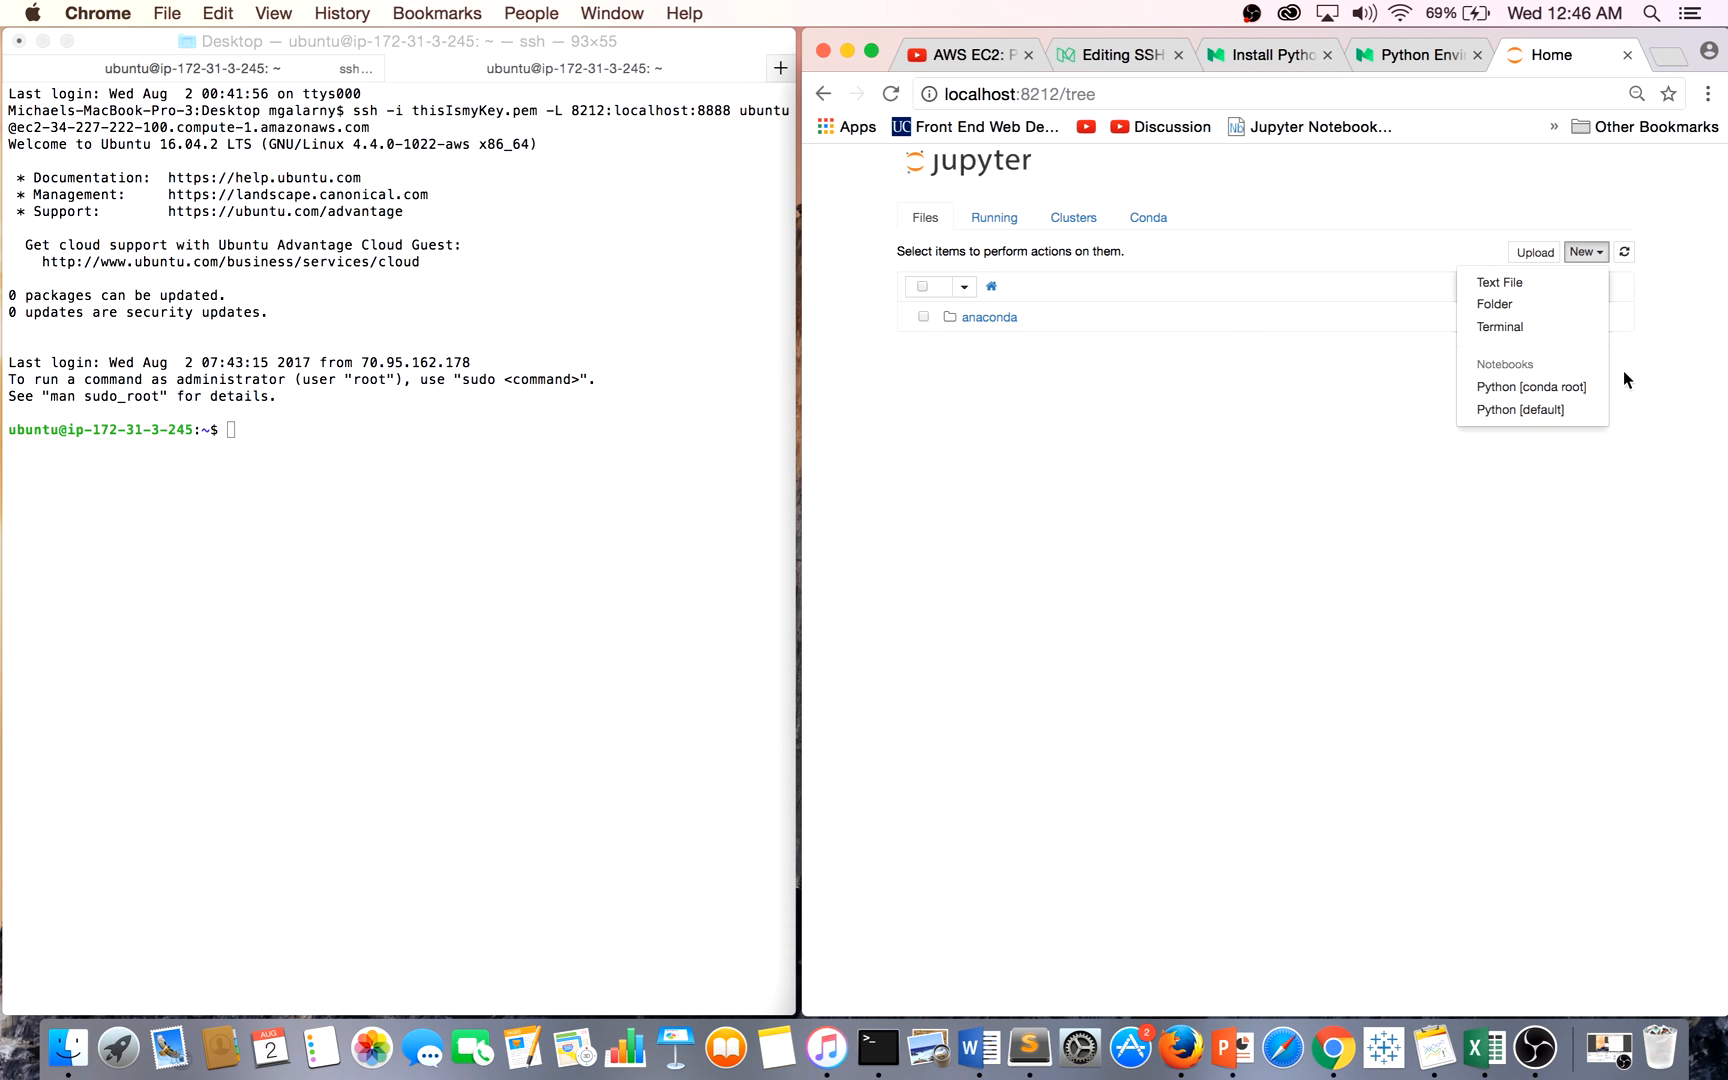
pyautogui.moveTo(1430, 426)
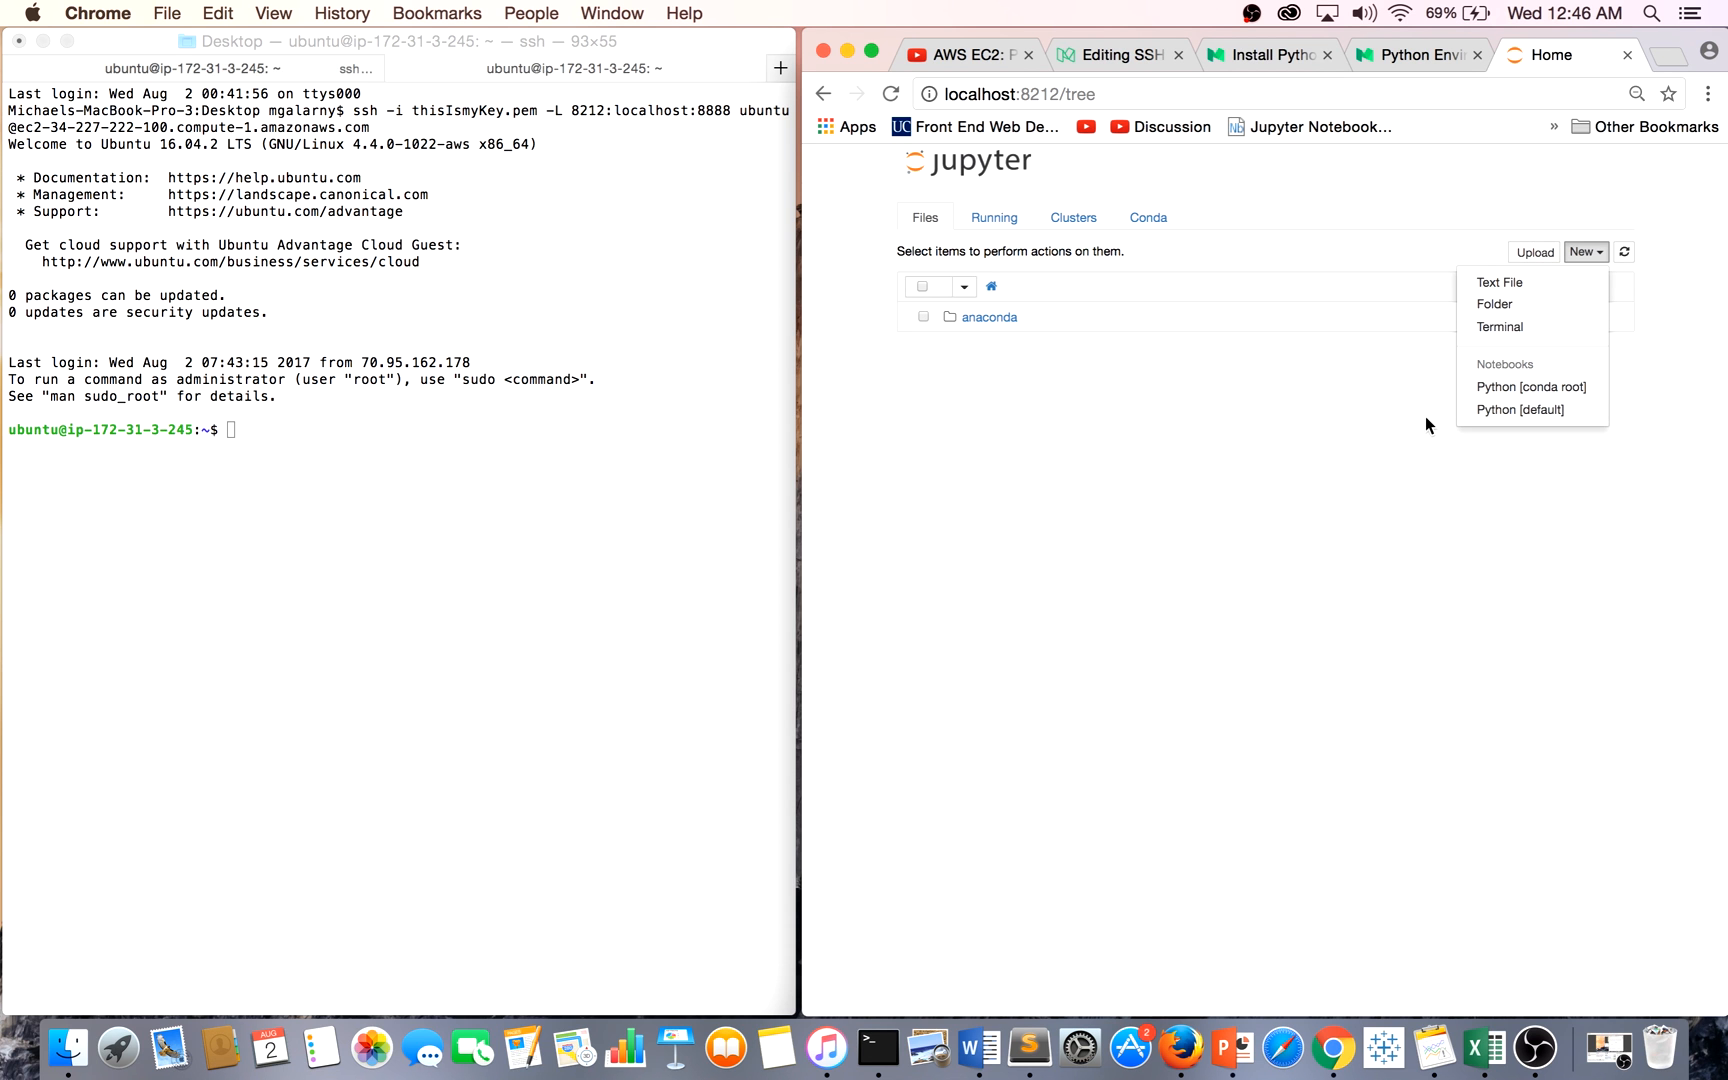
pyautogui.click(1112, 54)
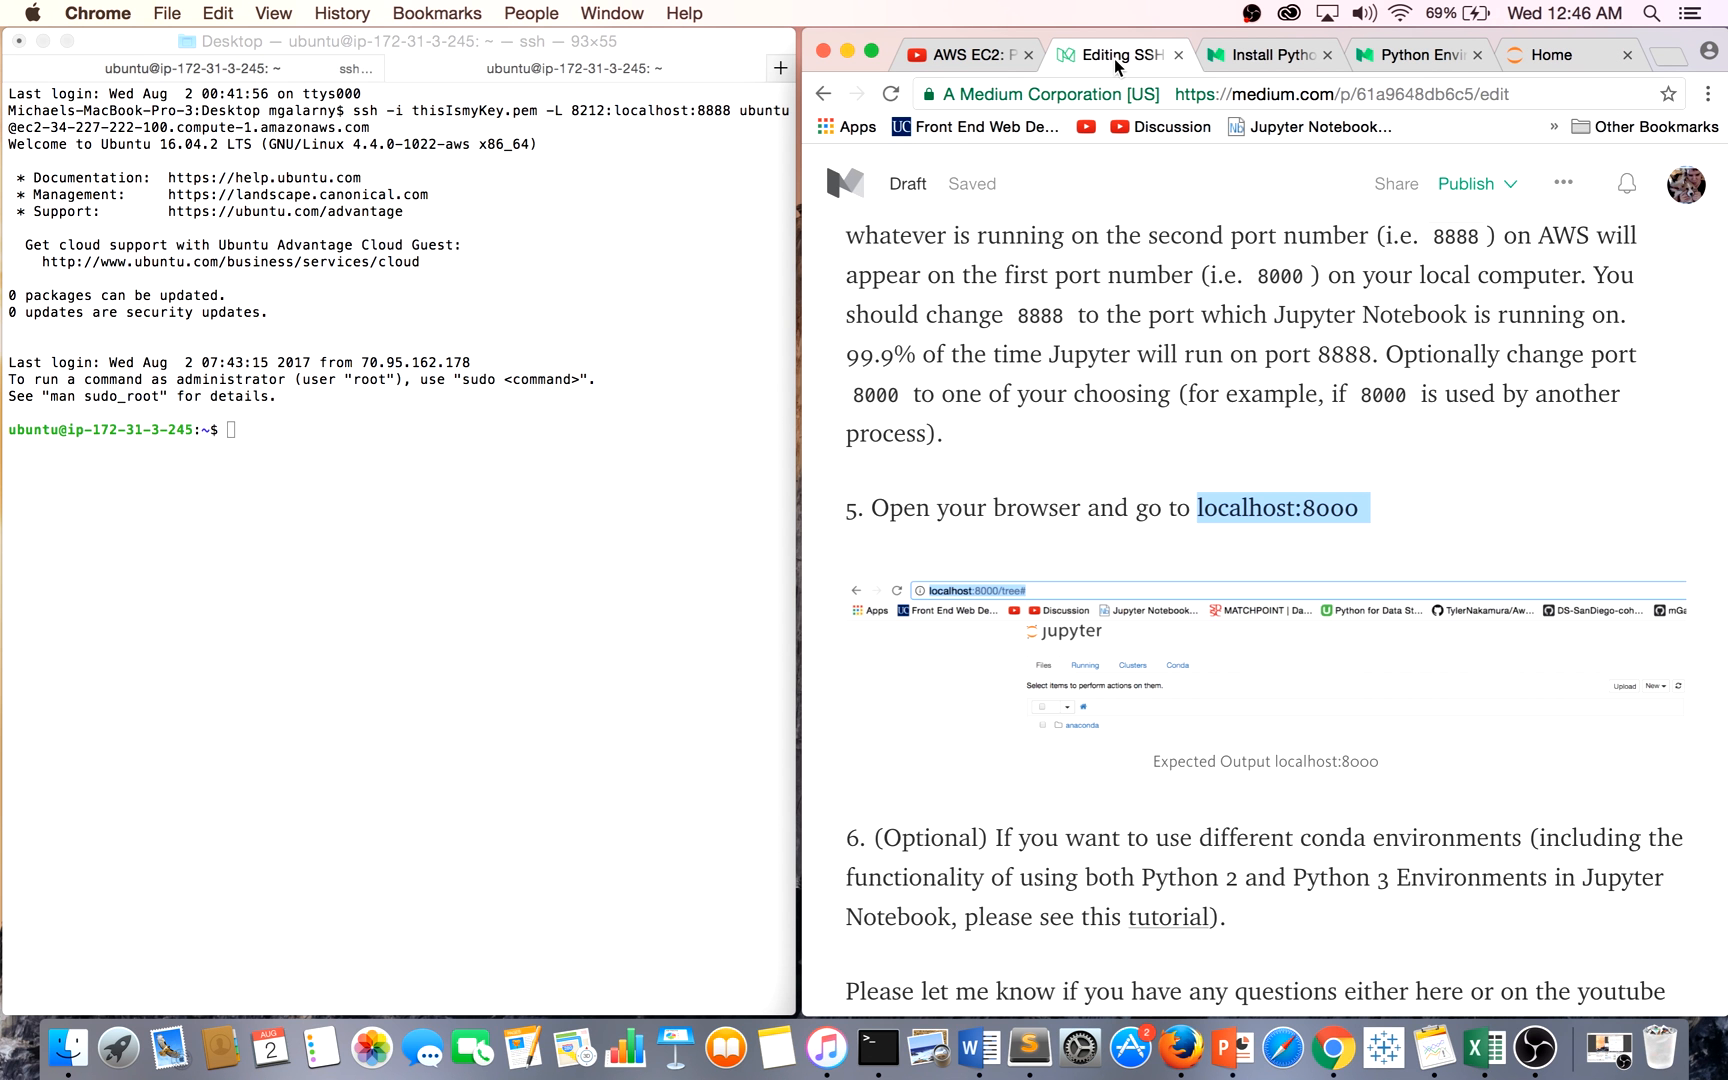
pyautogui.moveTo(1202, 566)
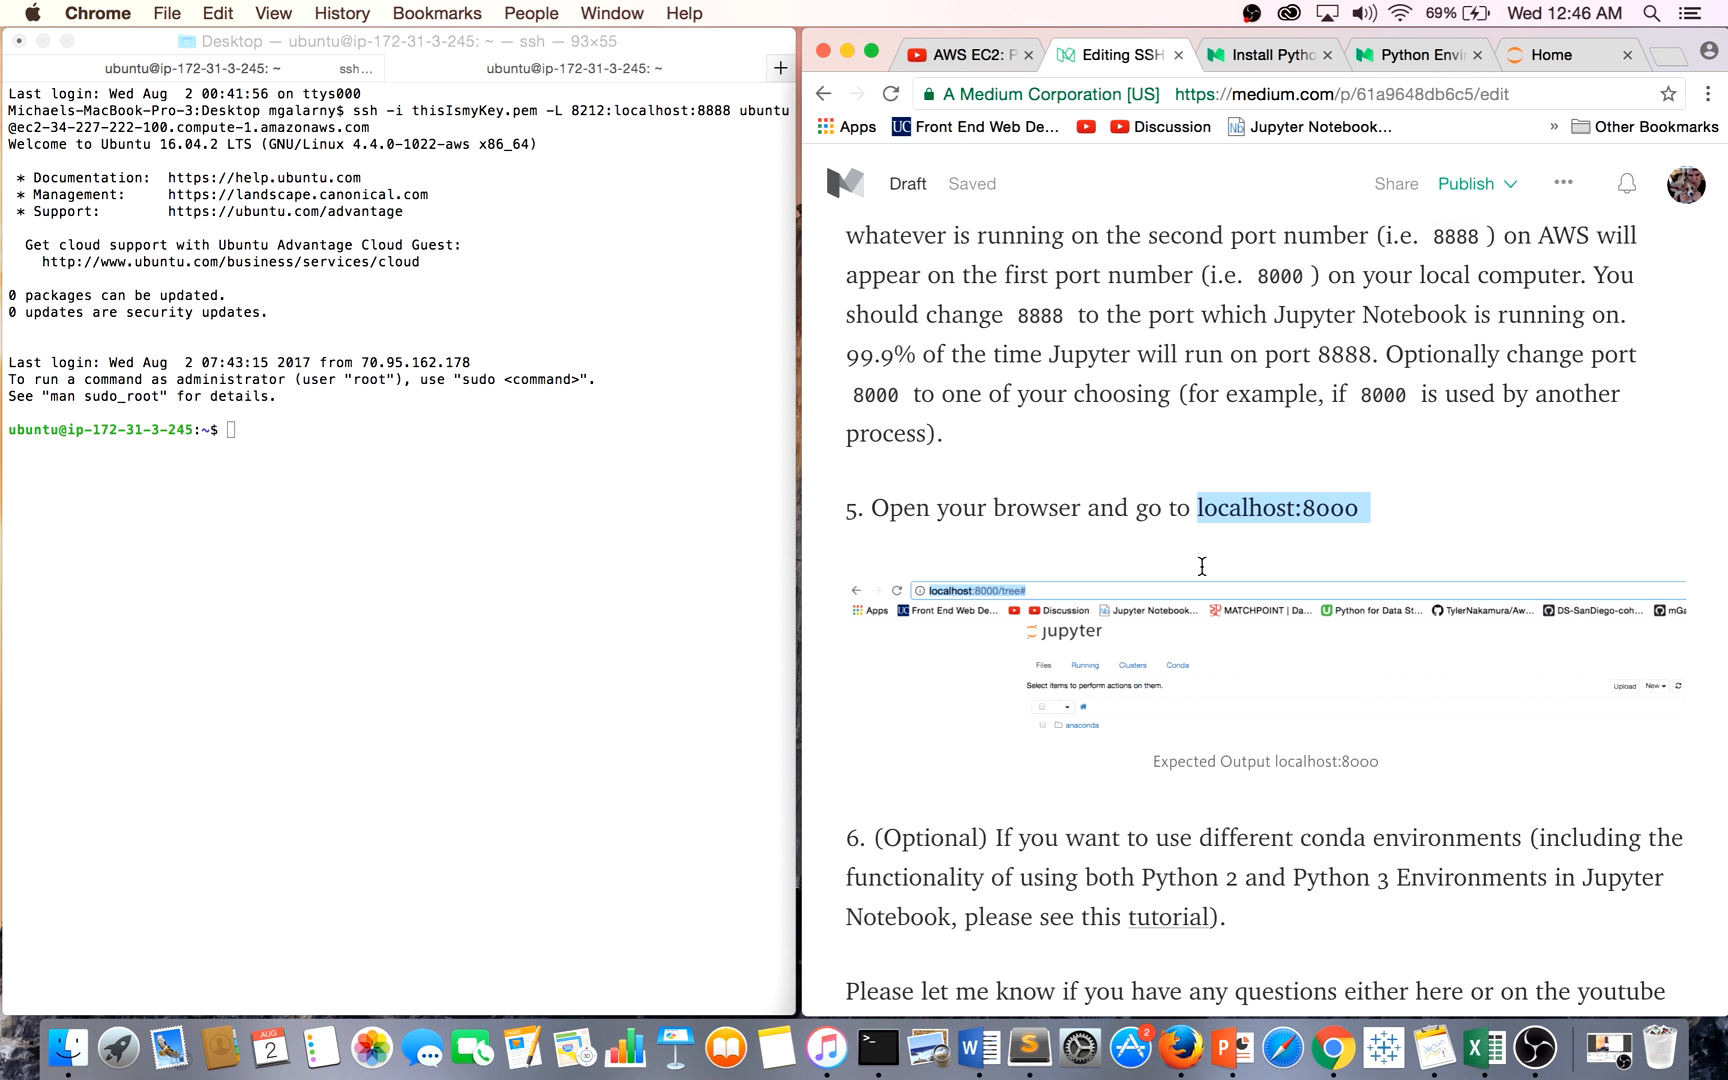
pyautogui.scroll(-3)
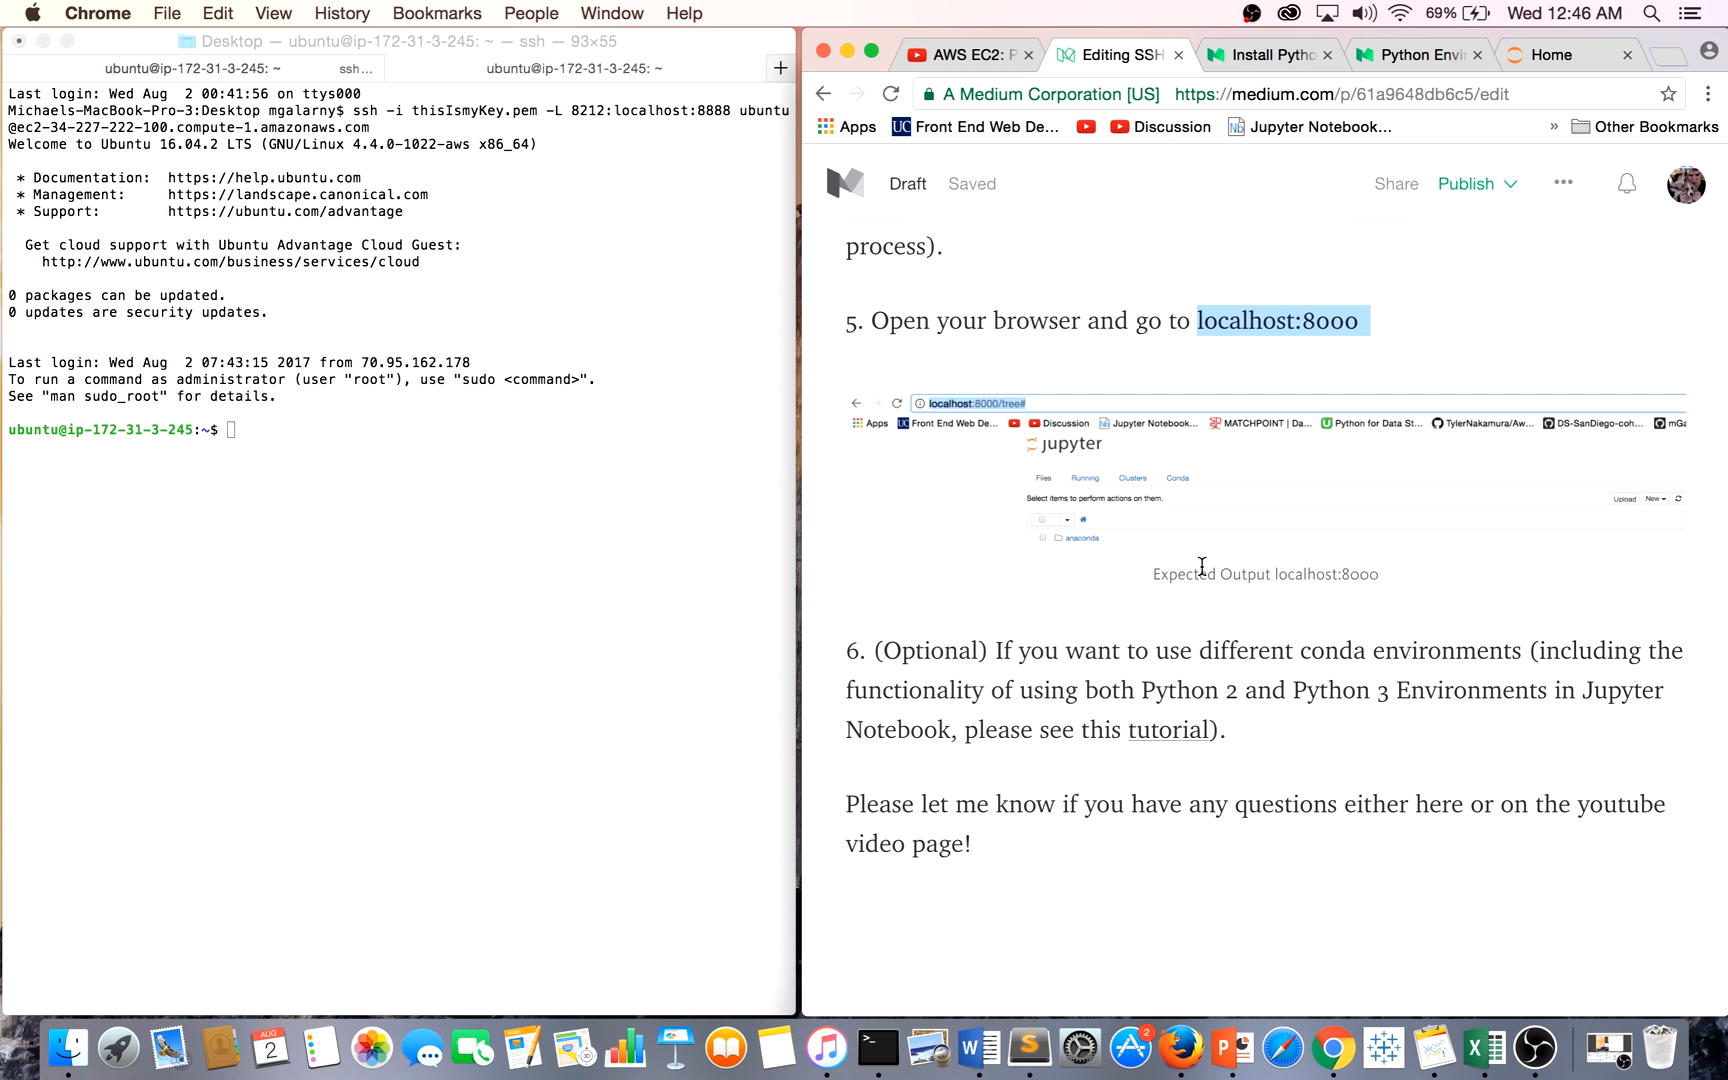